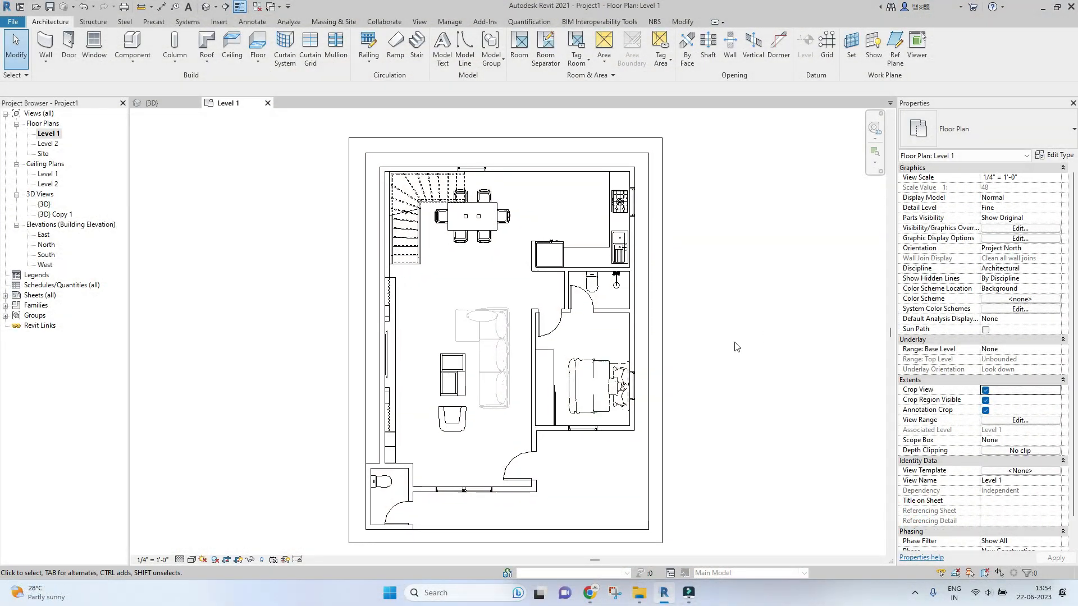
# Return to the Level 1 floor plan view in Revit with nothing selected
pyautogui.click(581, 288)
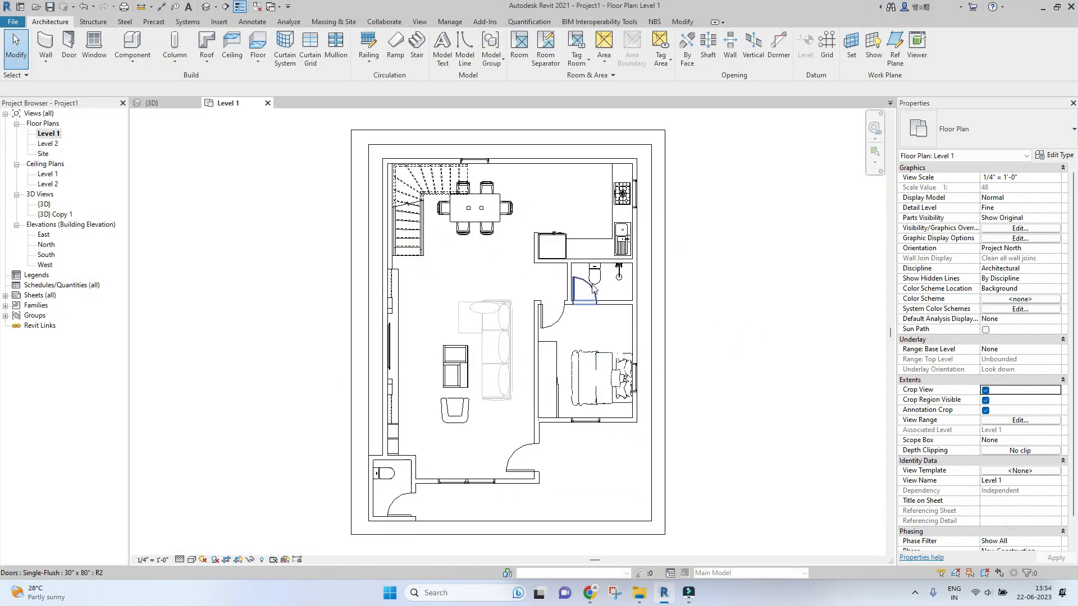
pyautogui.click(453, 280)
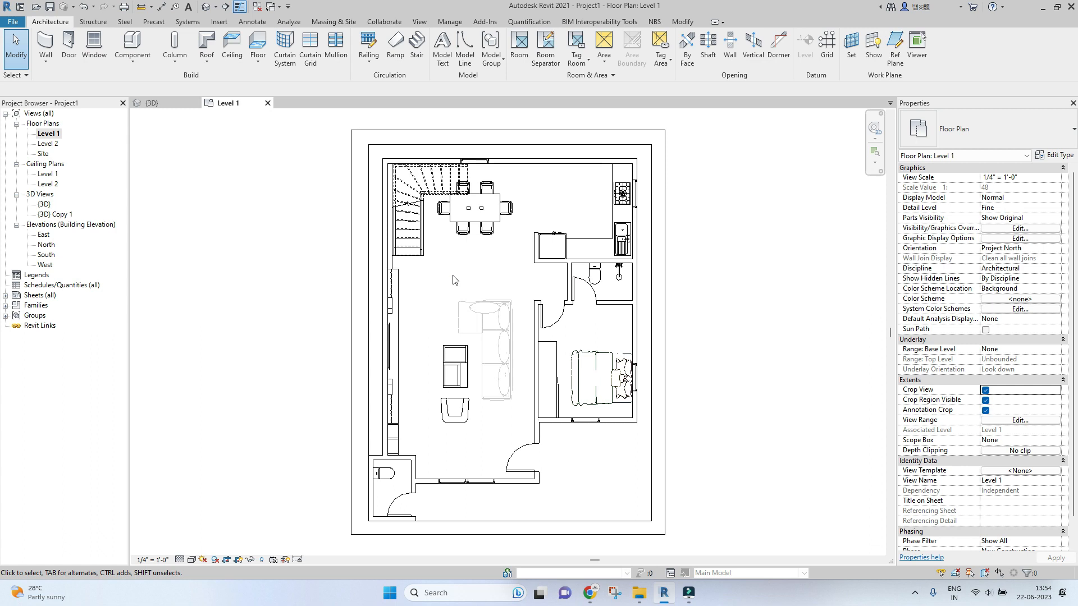
pyautogui.moveTo(421, 278)
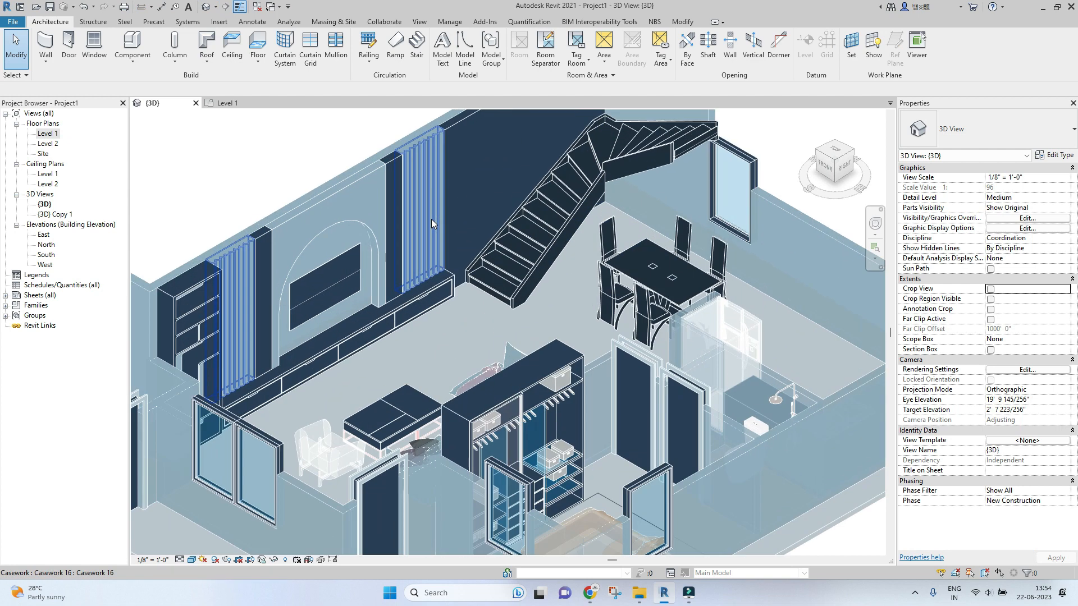
pyautogui.scroll(3)
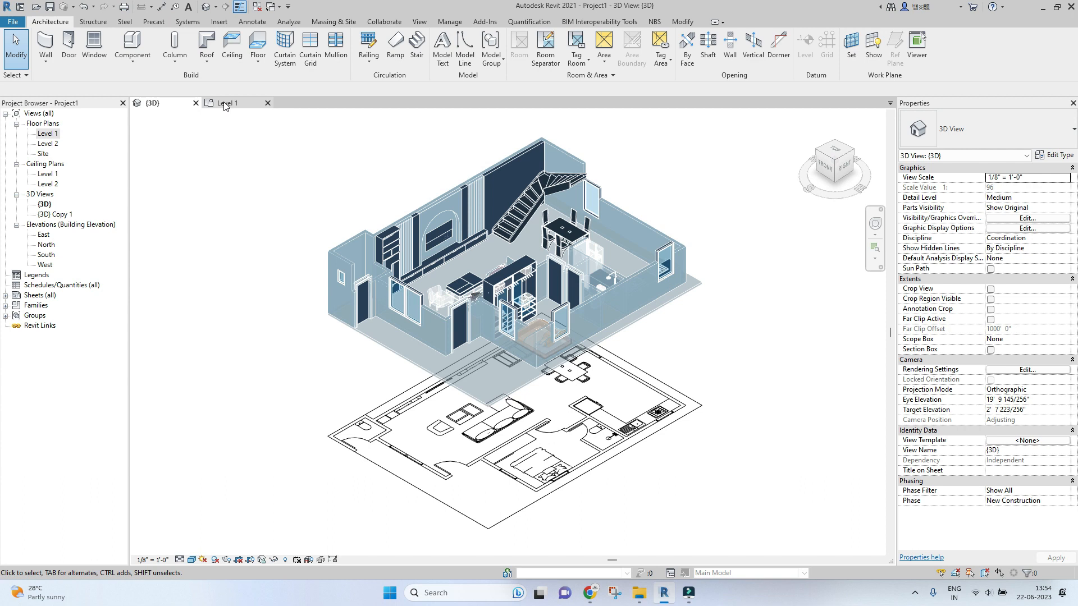
pyautogui.click(229, 102)
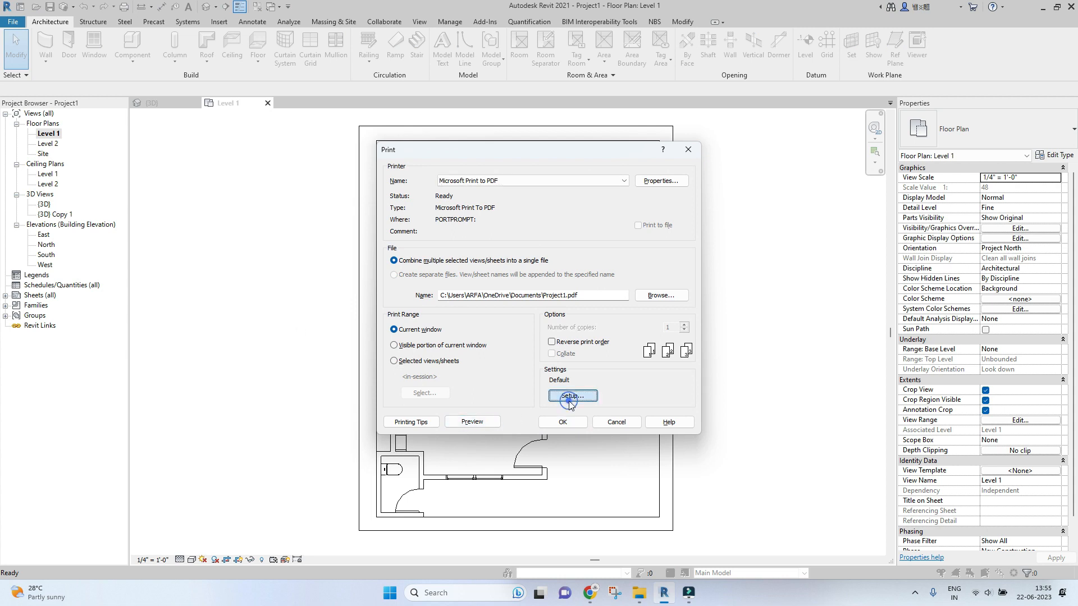
# Set the print paper size to A4, preview the page and send it to print
pyautogui.click(572, 395)
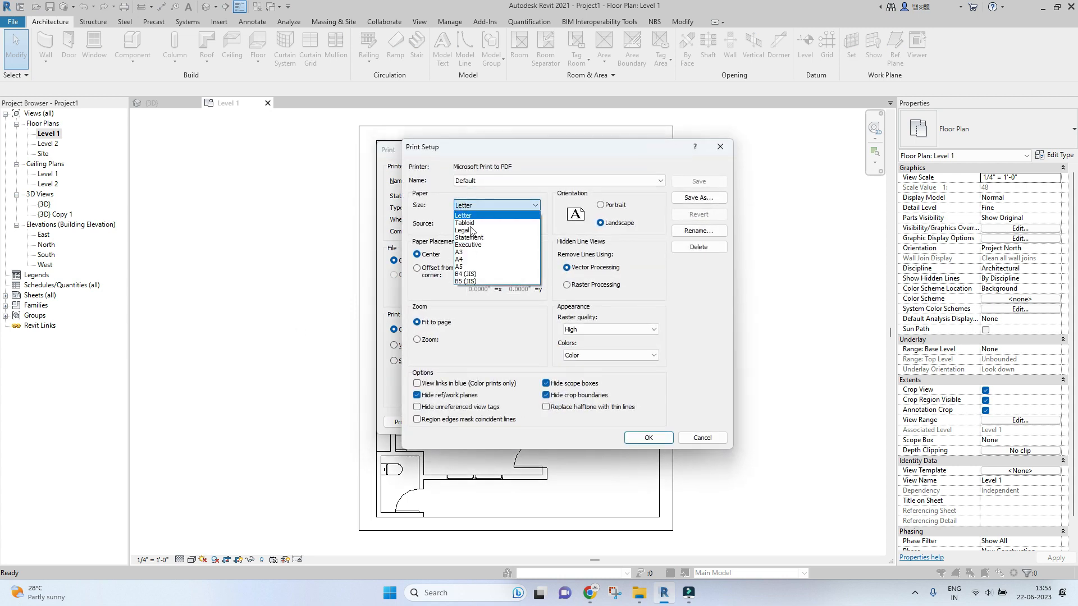
pyautogui.click(460, 259)
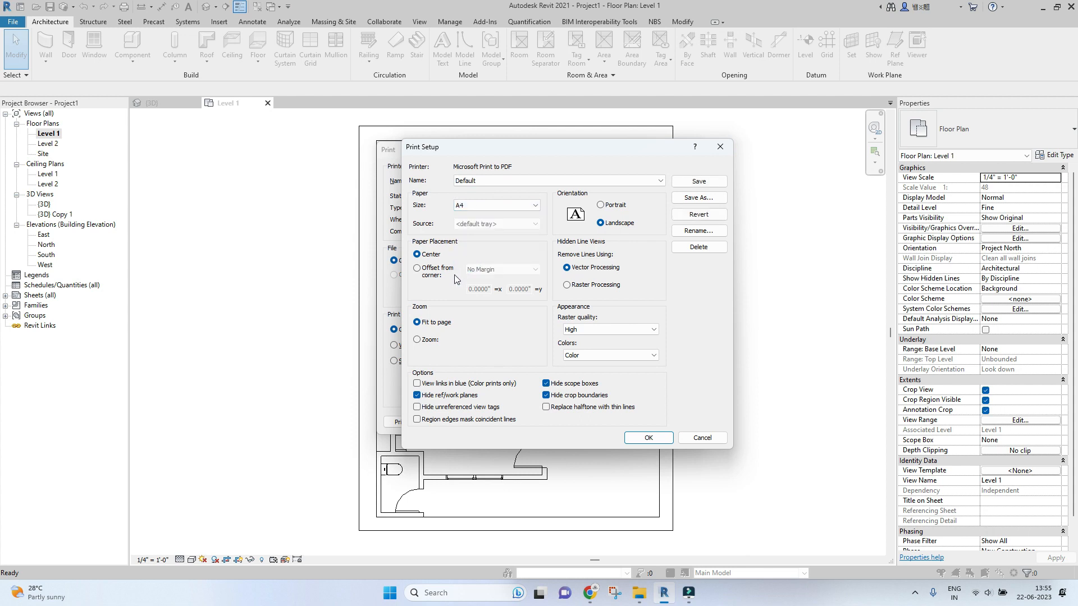
pyautogui.click(646, 438)
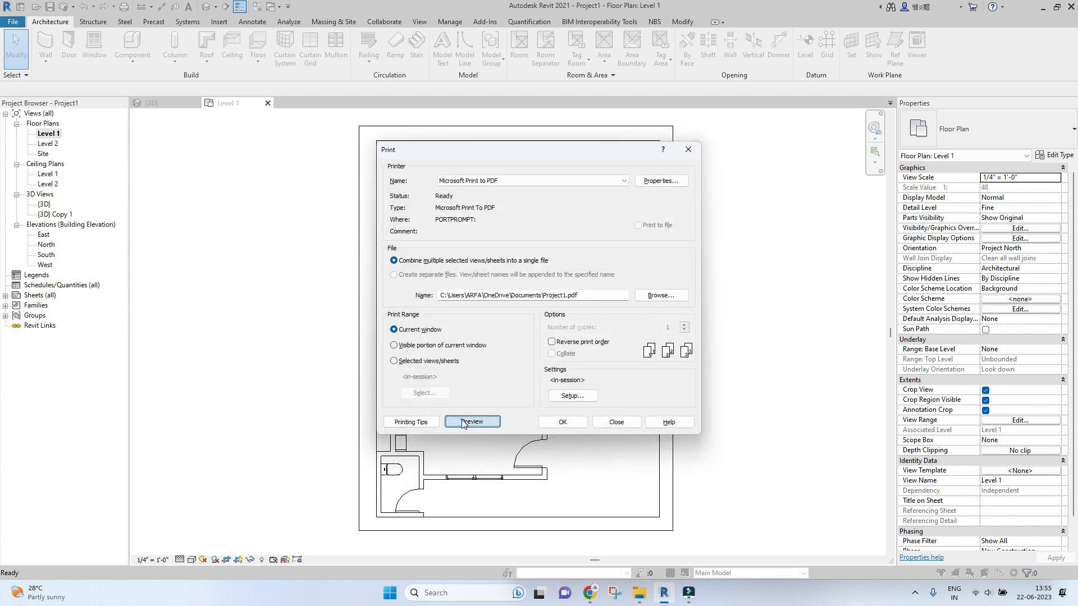
pyautogui.click(471, 421)
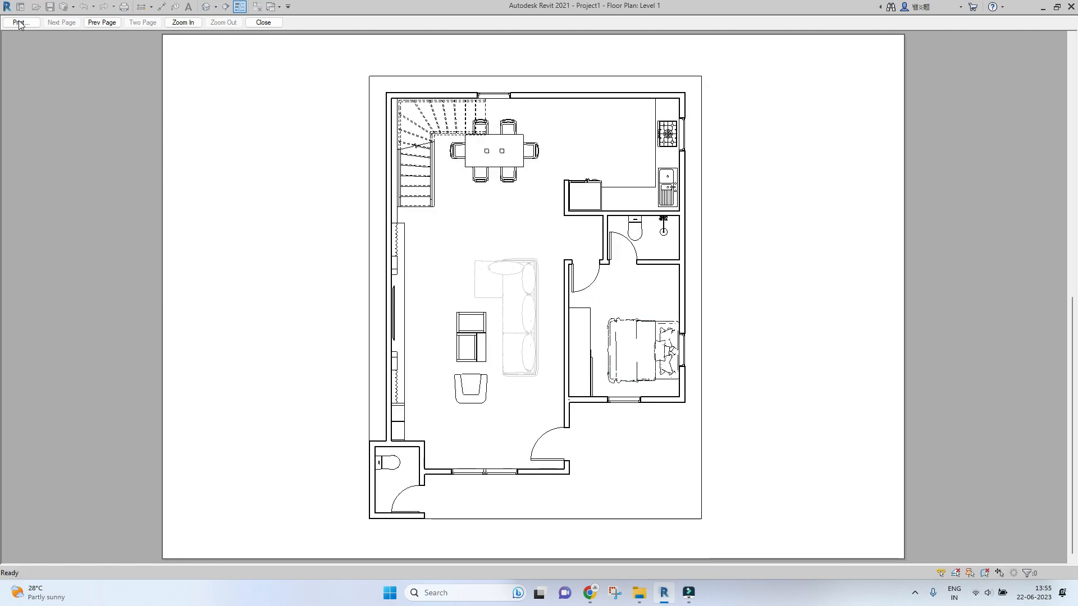
pyautogui.click(19, 22)
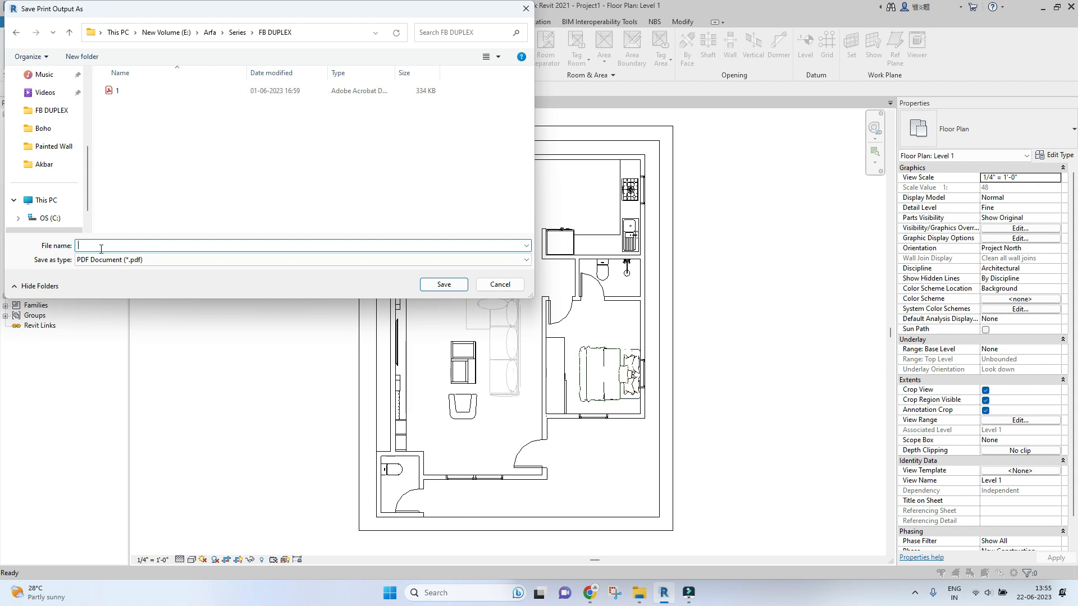
# Save the printed PDF as 'Floor Plan' in the FB DUPLEX folder
pyautogui.write('Floor')
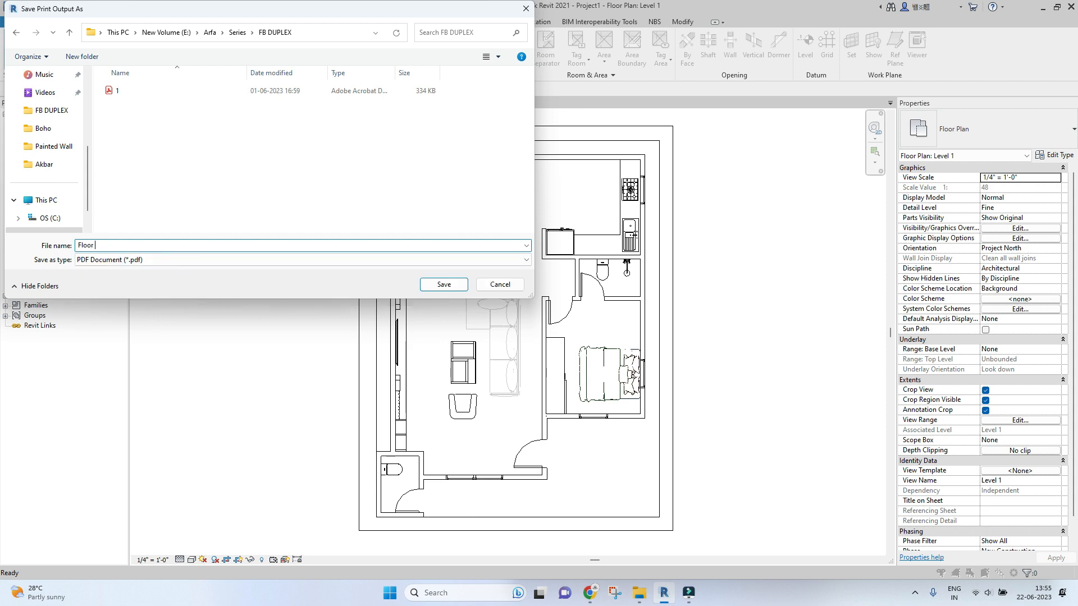
pyautogui.write('Plan')
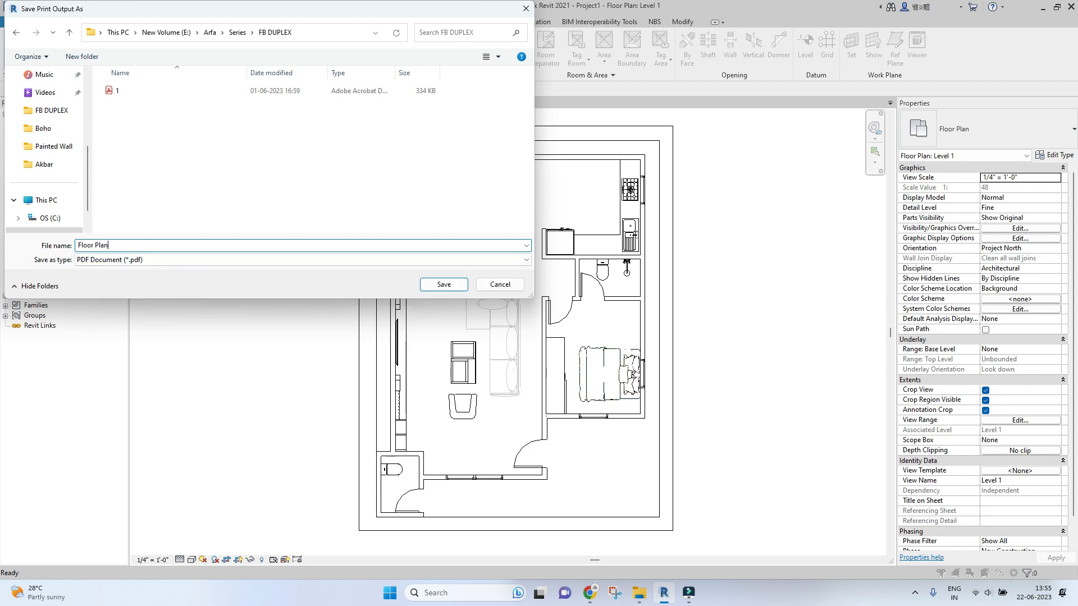
pyautogui.click(444, 284)
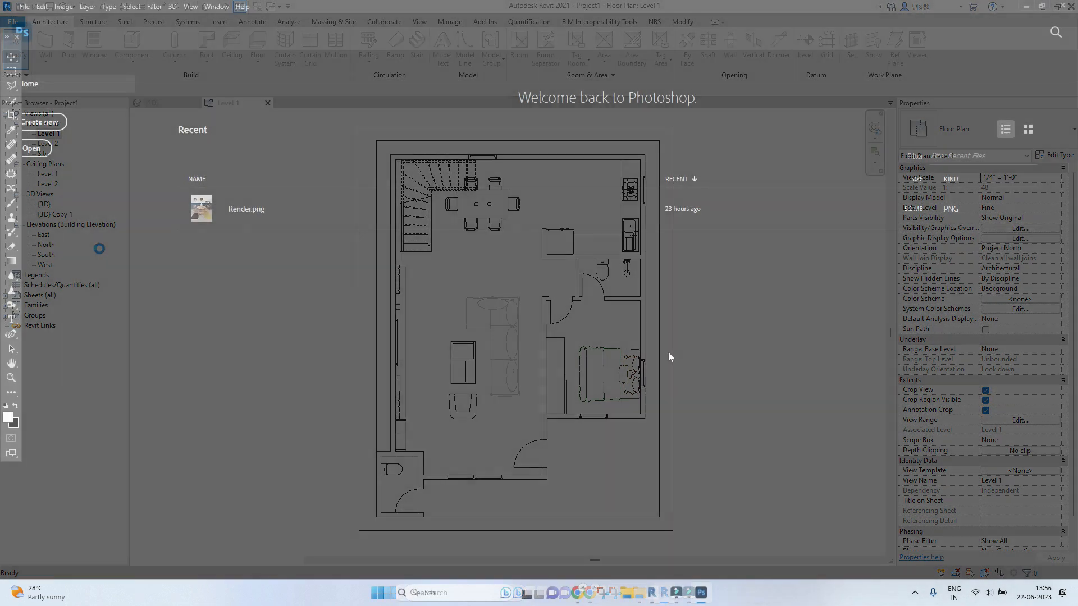
# Start a new Photoshop document and browse the Print, Art, Web, Mobile and Film preset groups
pyautogui.click(700, 592)
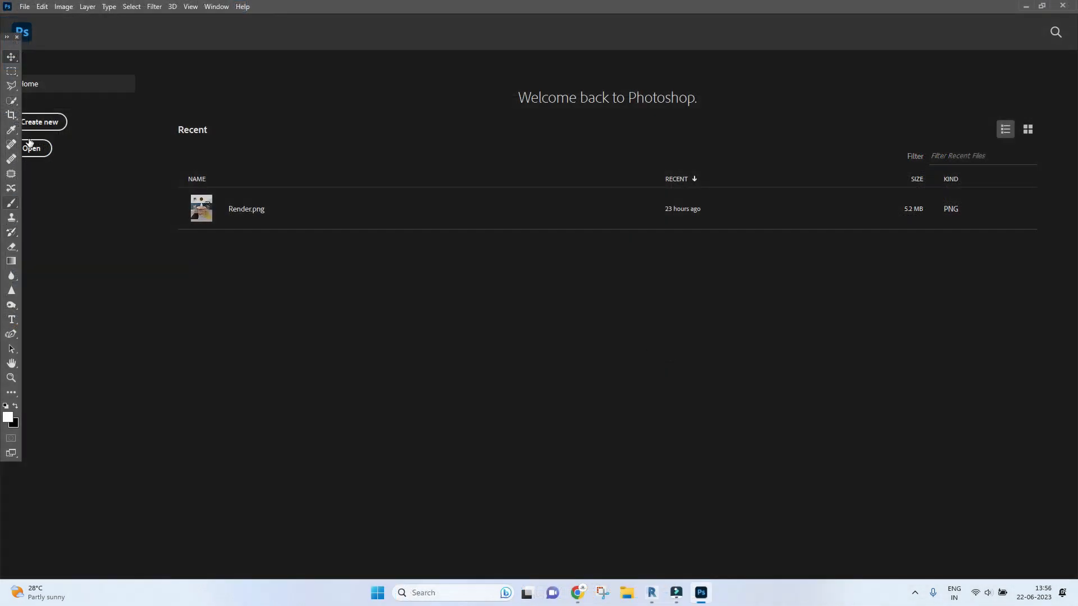
pyautogui.moveTo(40, 123)
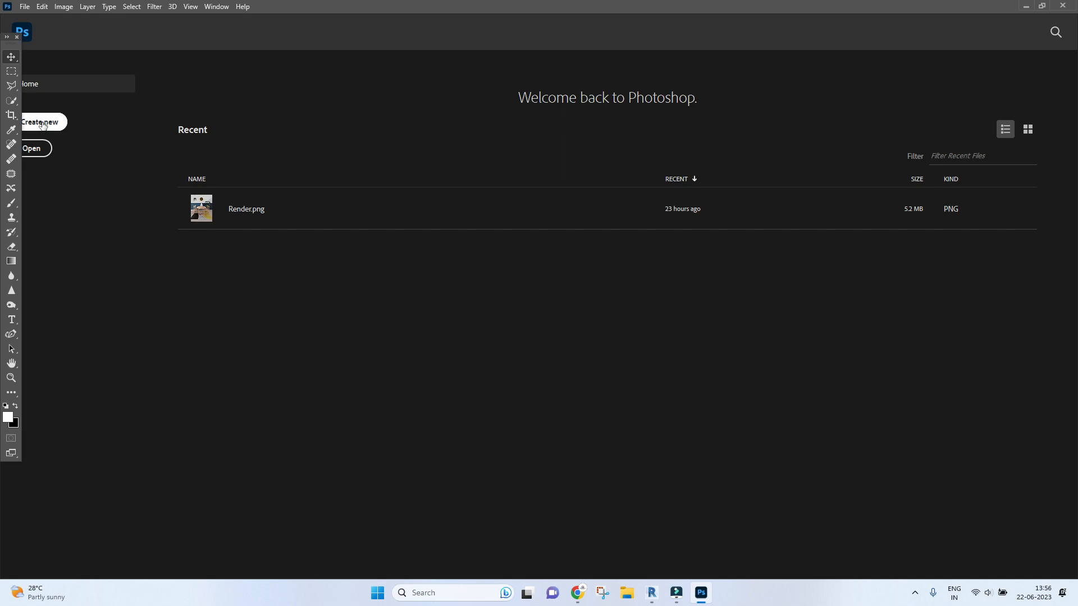
pyautogui.click(40, 122)
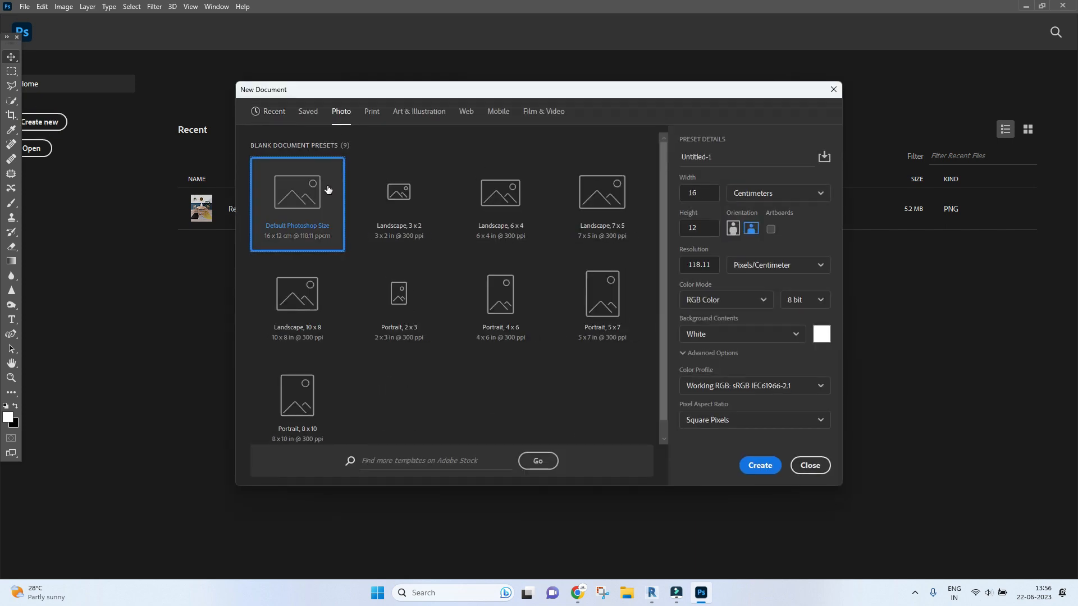
pyautogui.click(371, 111)
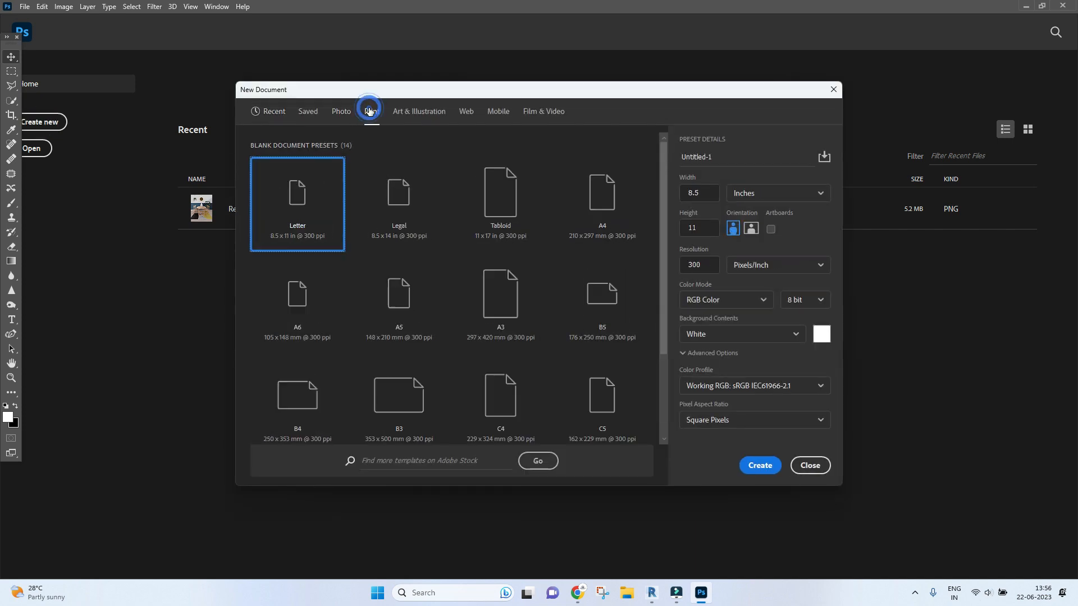
pyautogui.click(371, 111)
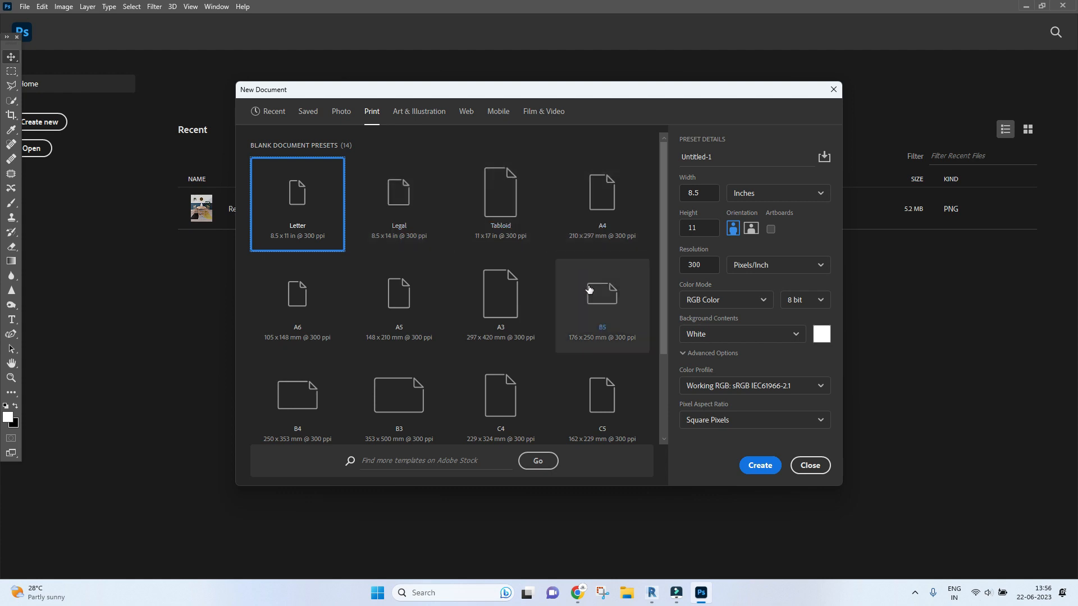
pyautogui.click(418, 111)
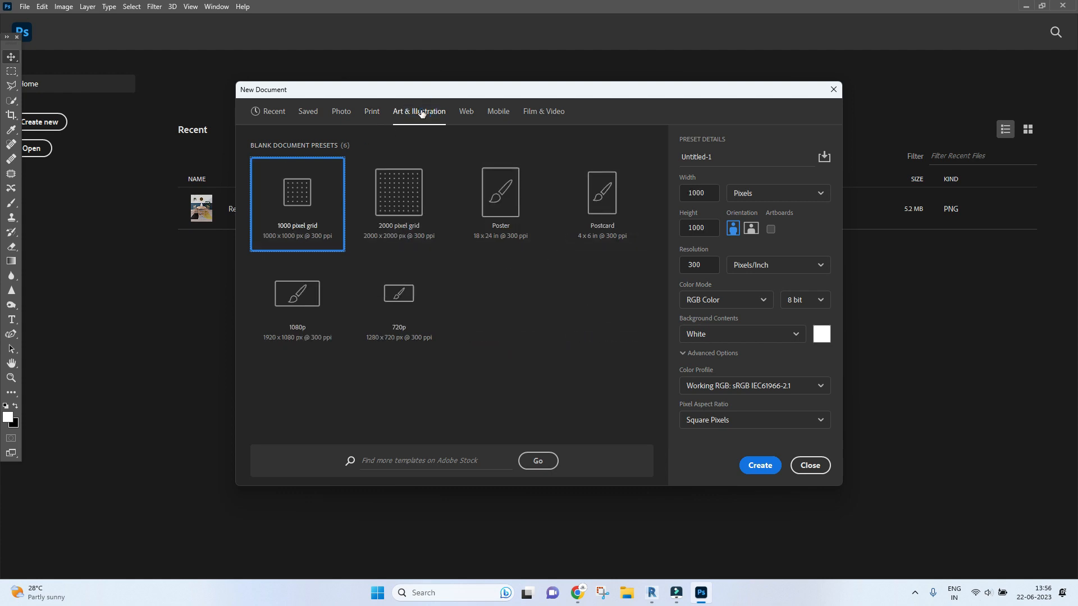
pyautogui.click(466, 112)
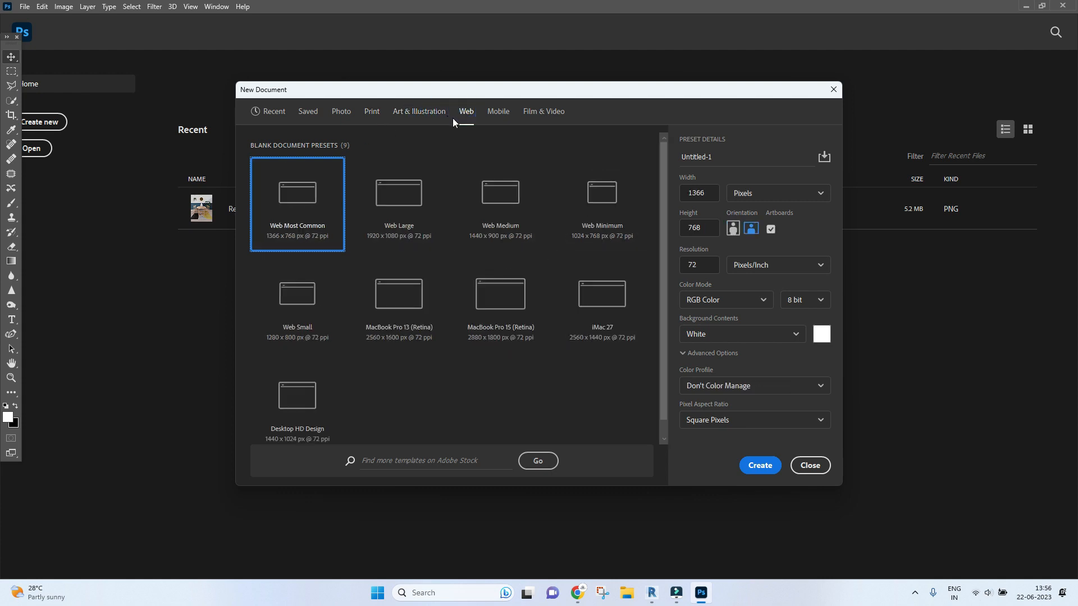
pyautogui.click(498, 111)
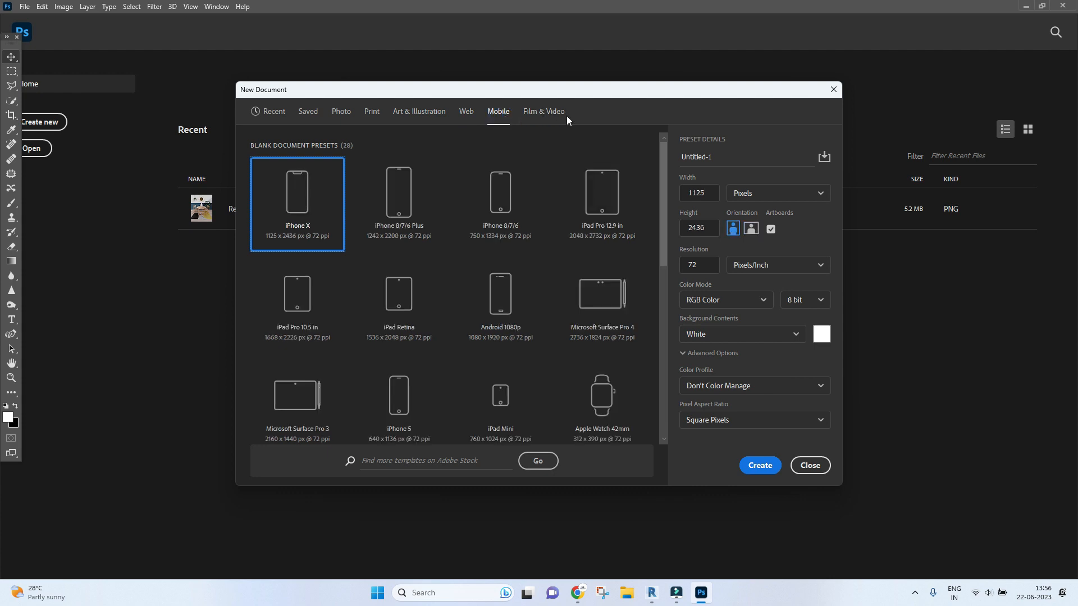
pyautogui.click(543, 111)
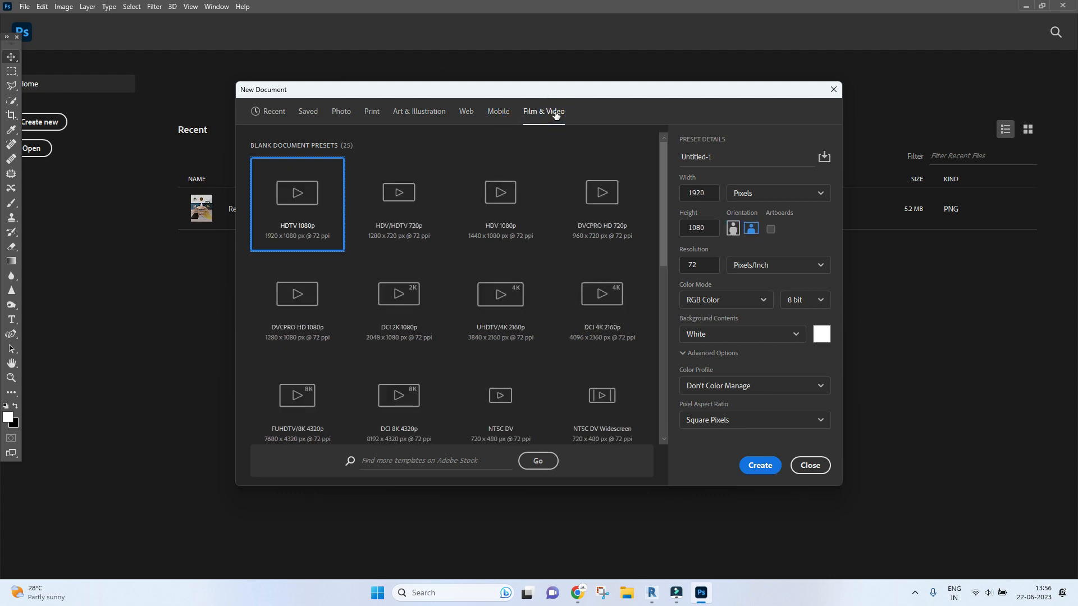
pyautogui.click(371, 111)
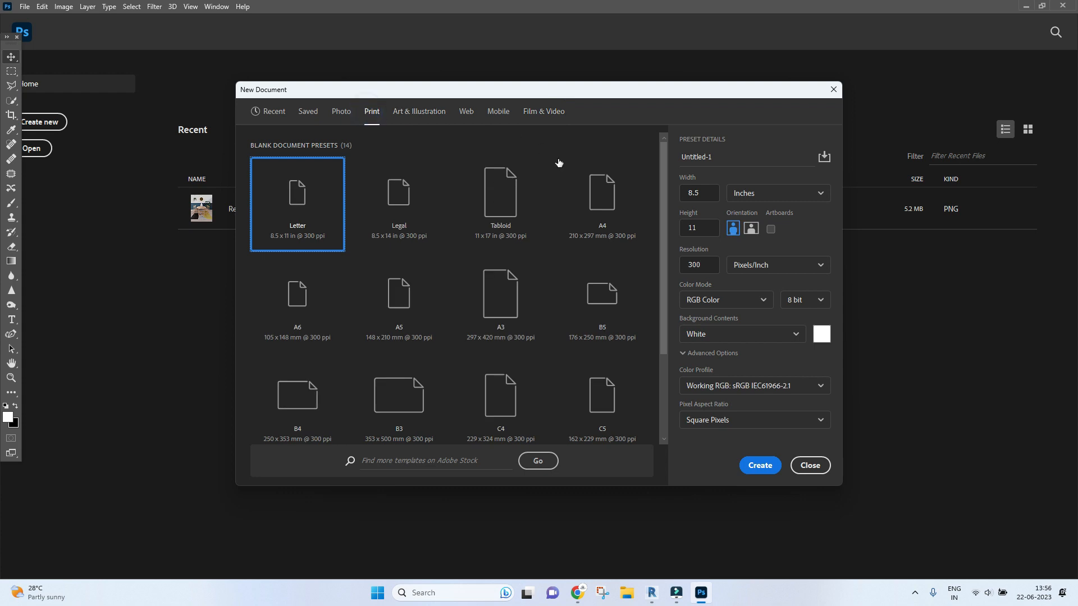
# Choose the A4 print preset with millimetre units, then close the dialog back to Home
pyautogui.click(601, 204)
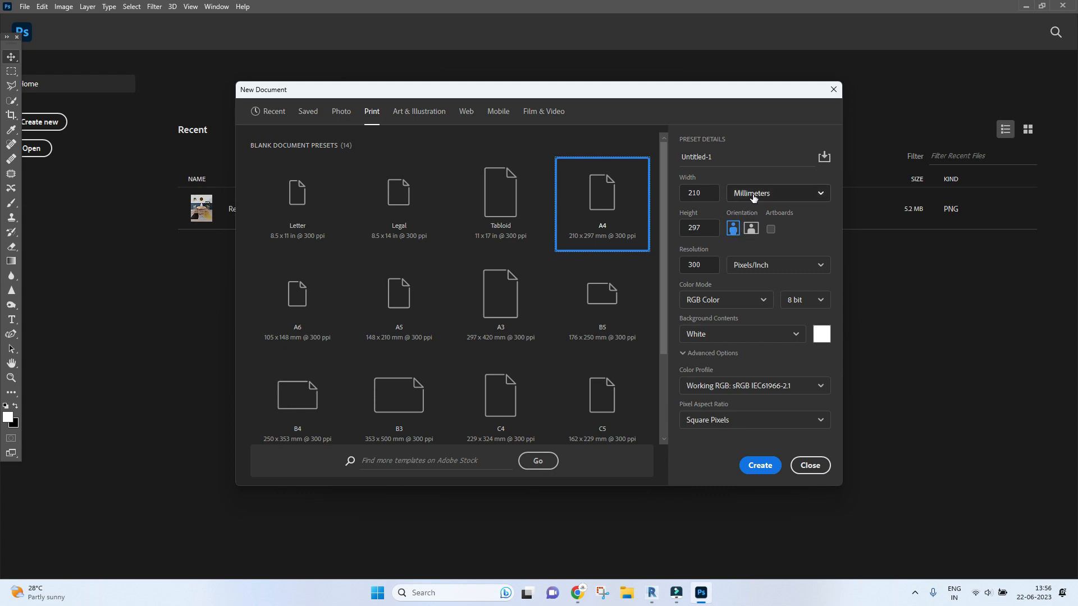
pyautogui.click(775, 193)
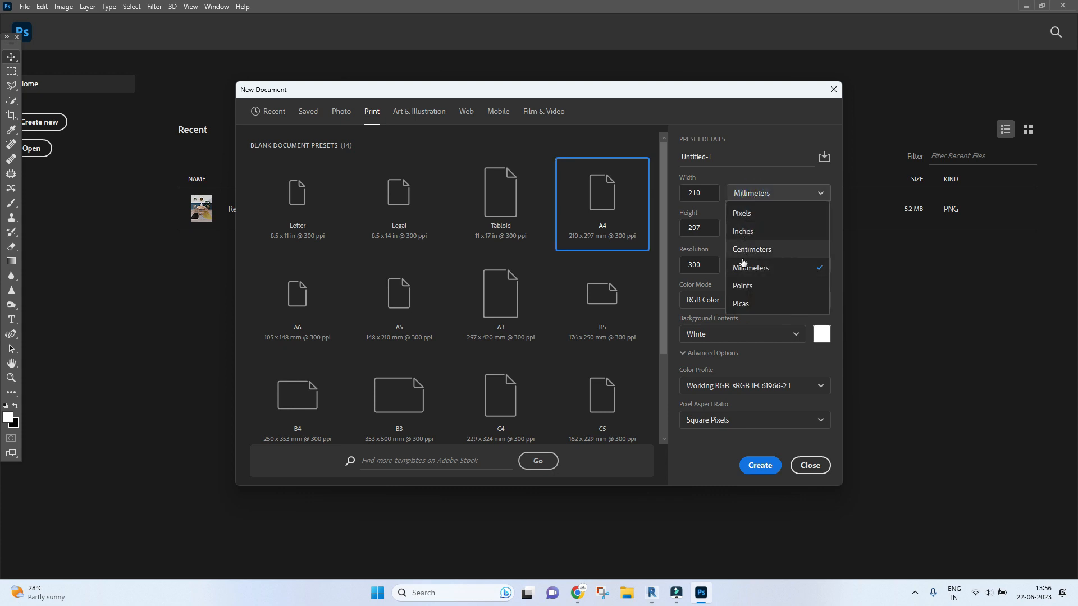
pyautogui.moveTo(805, 223)
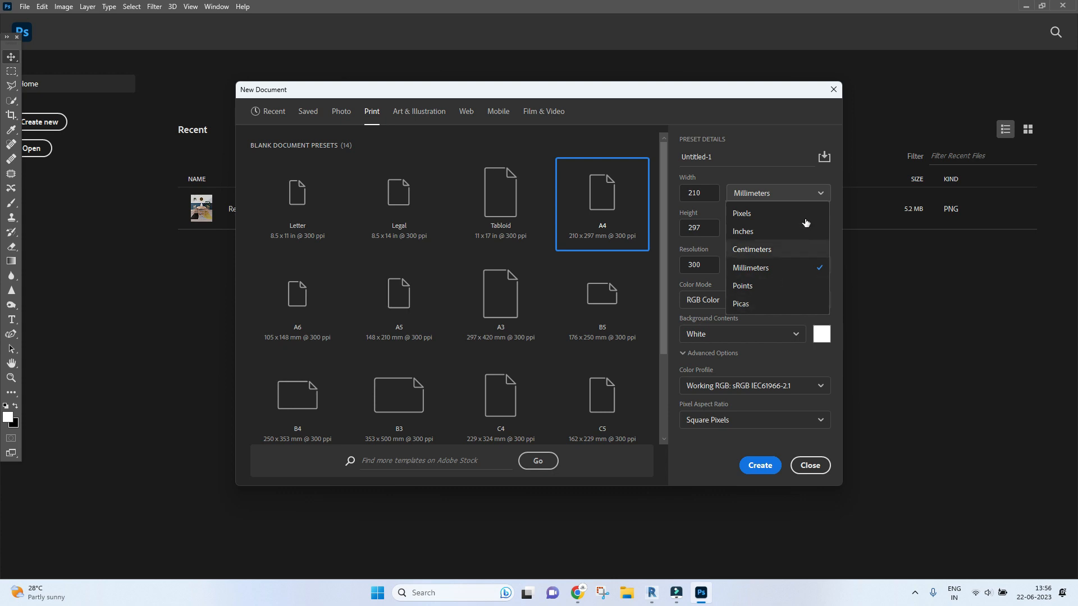
pyautogui.click(750, 267)
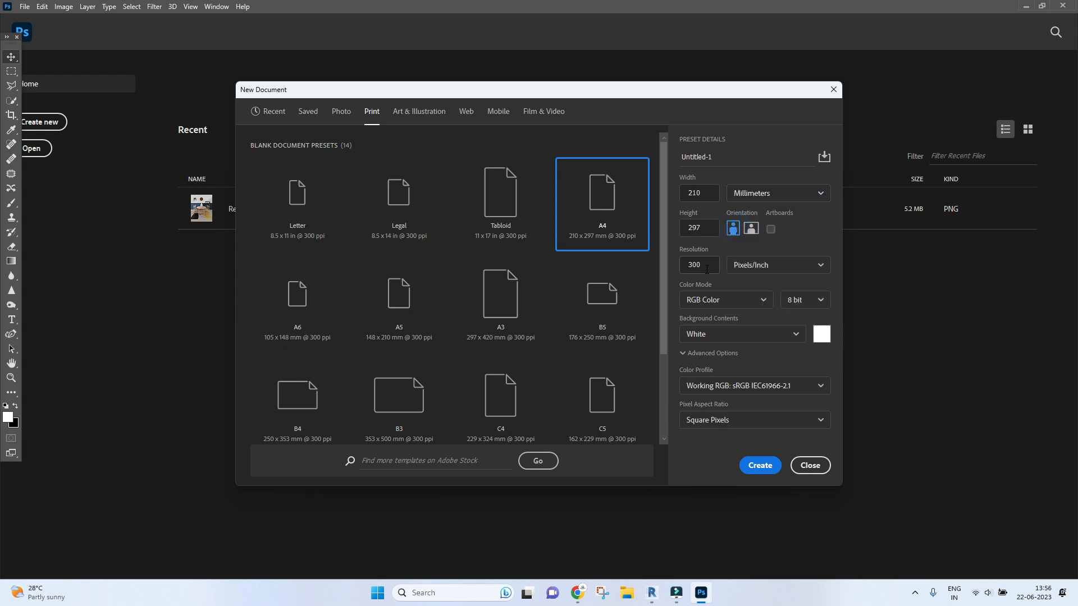
pyautogui.click(697, 264)
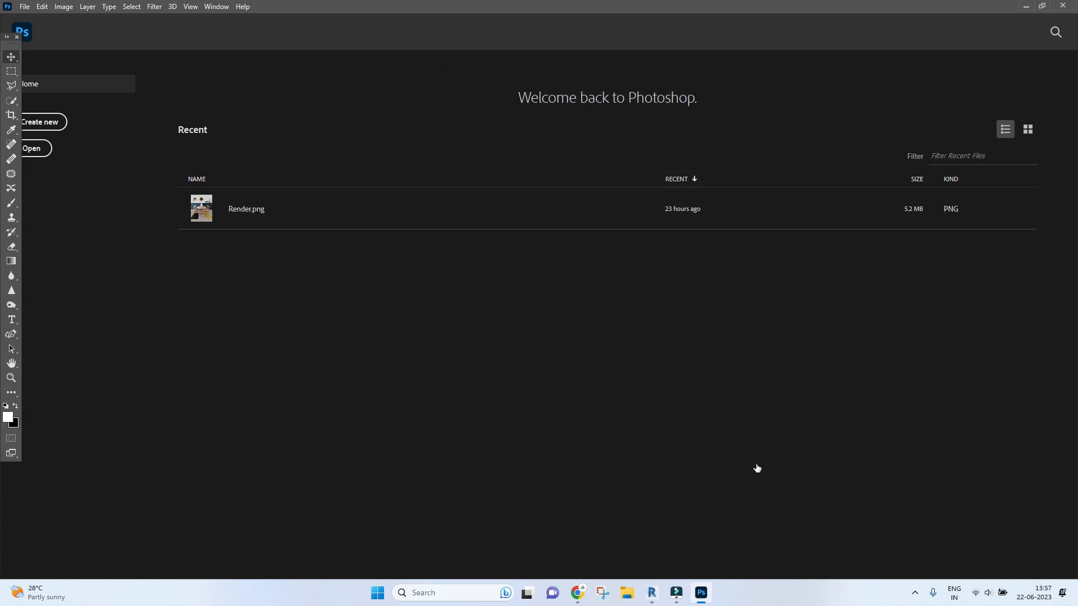
# Create the blank A4 document and import Floor Plan.pdf through File > Open
pyautogui.click(39, 123)
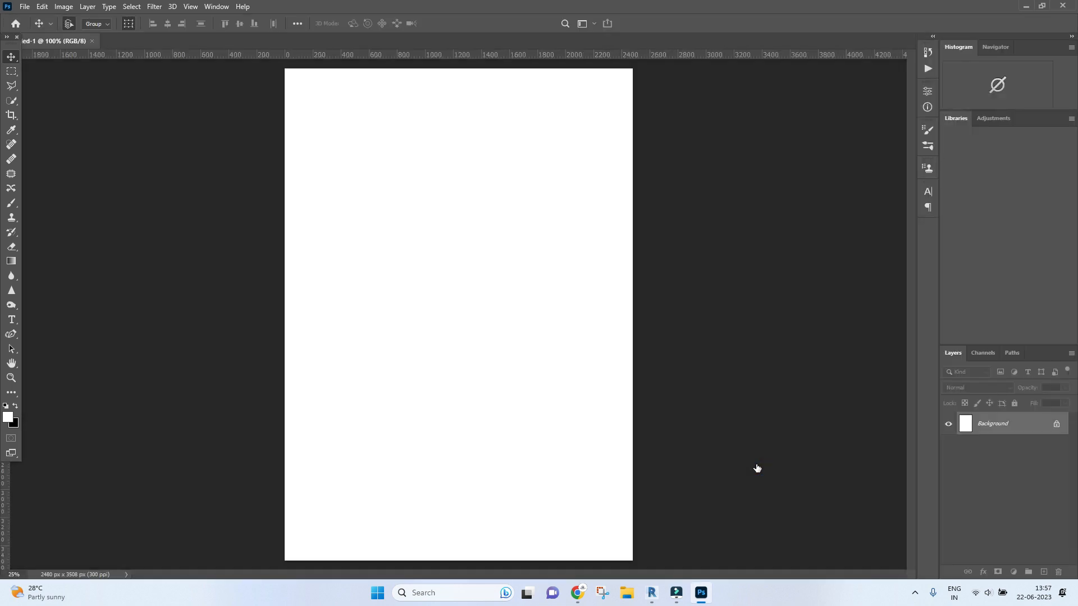
pyautogui.click(956, 118)
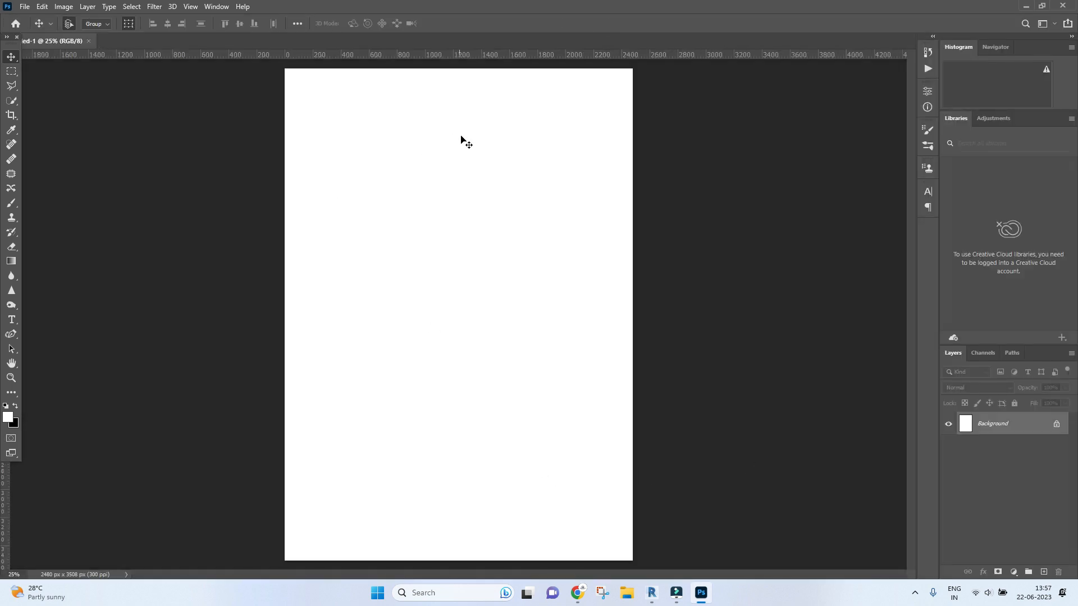
pyautogui.click(24, 6)
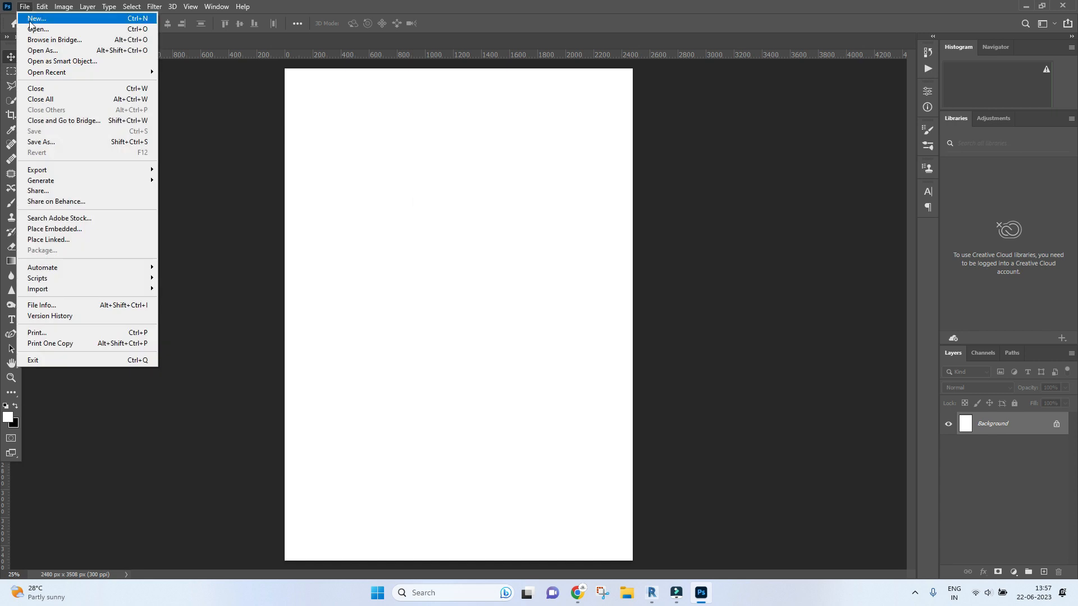
pyautogui.moveTo(37, 29)
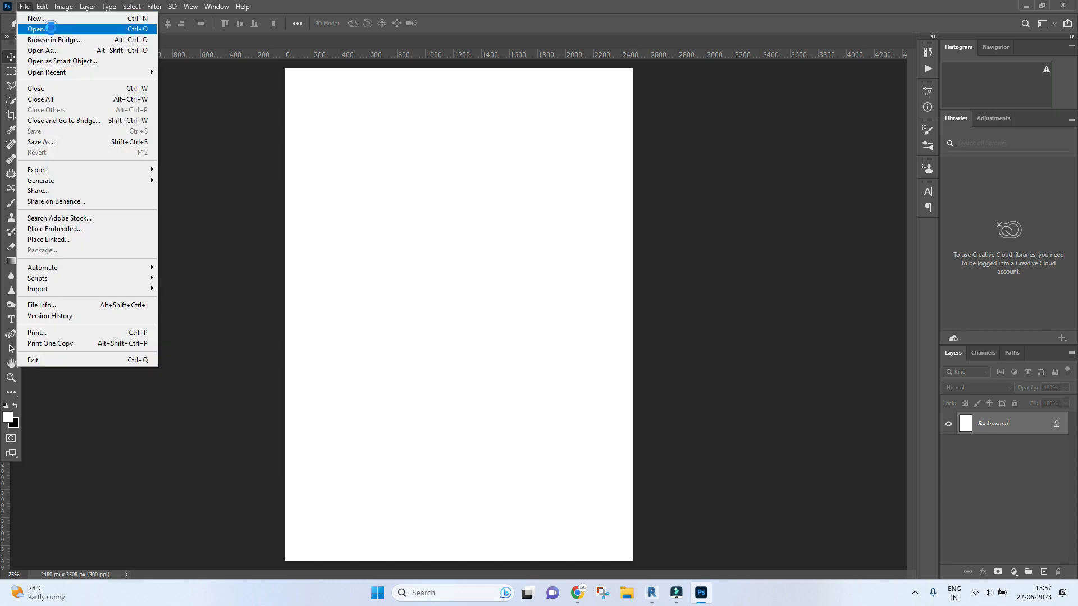
pyautogui.click(36, 29)
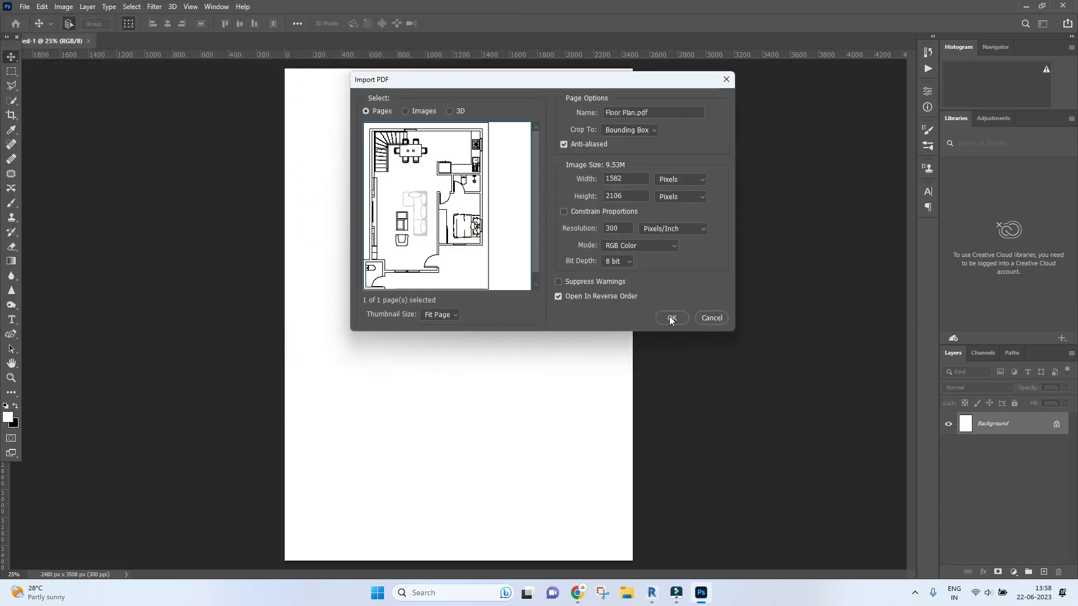
pyautogui.click(670, 318)
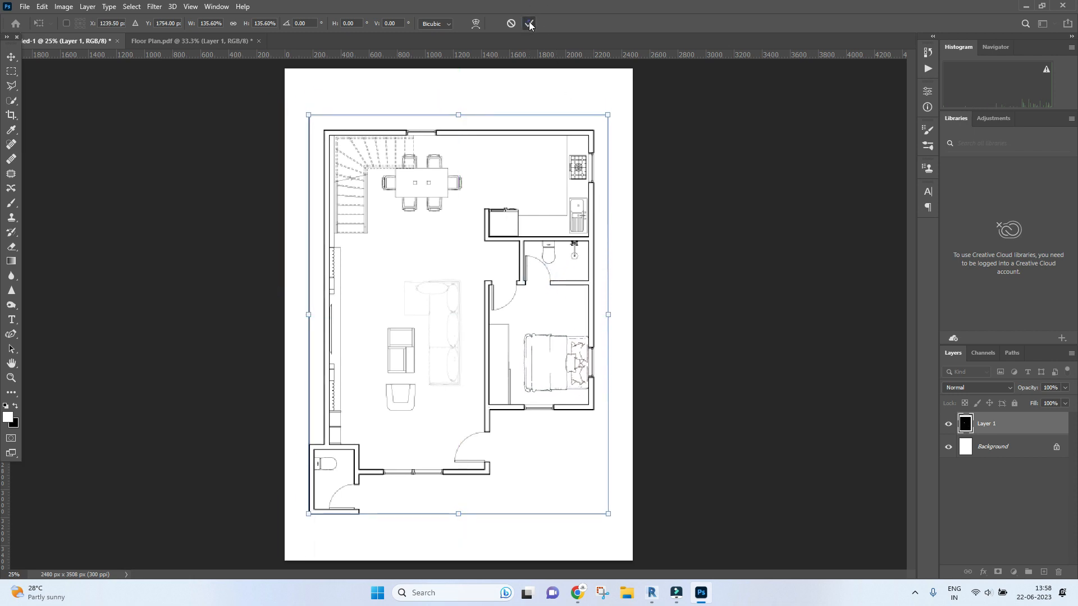
# Place the floor plan as a layer in the A4 document, enlarged to fill the page, and commit
pyautogui.click(529, 24)
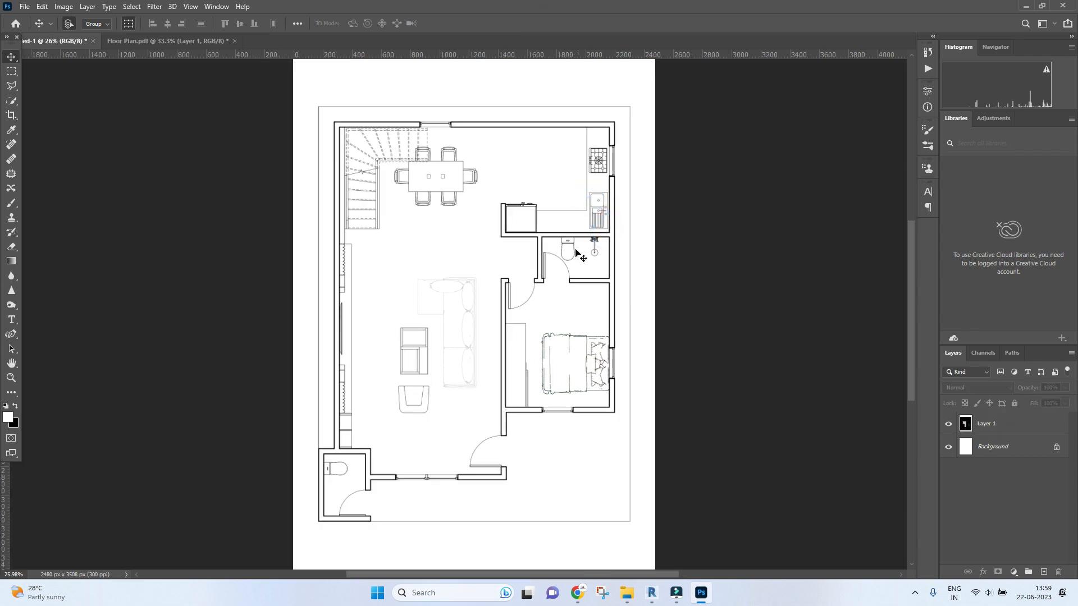
# Hide the floor plan layer and set the canvas fill to a custom dusty pink from Properties
pyautogui.click(987, 423)
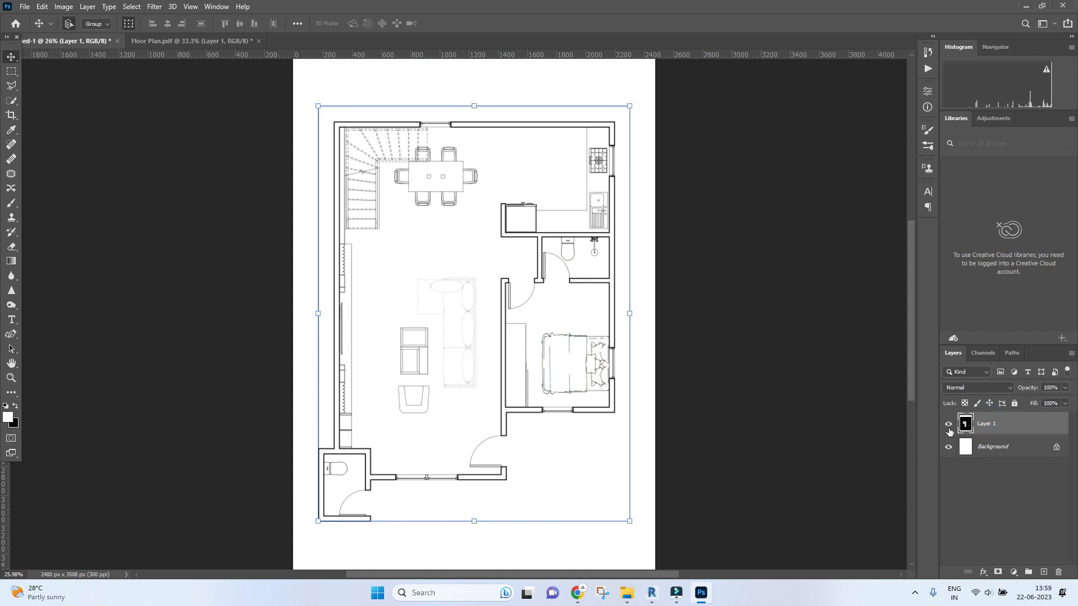
pyautogui.click(948, 423)
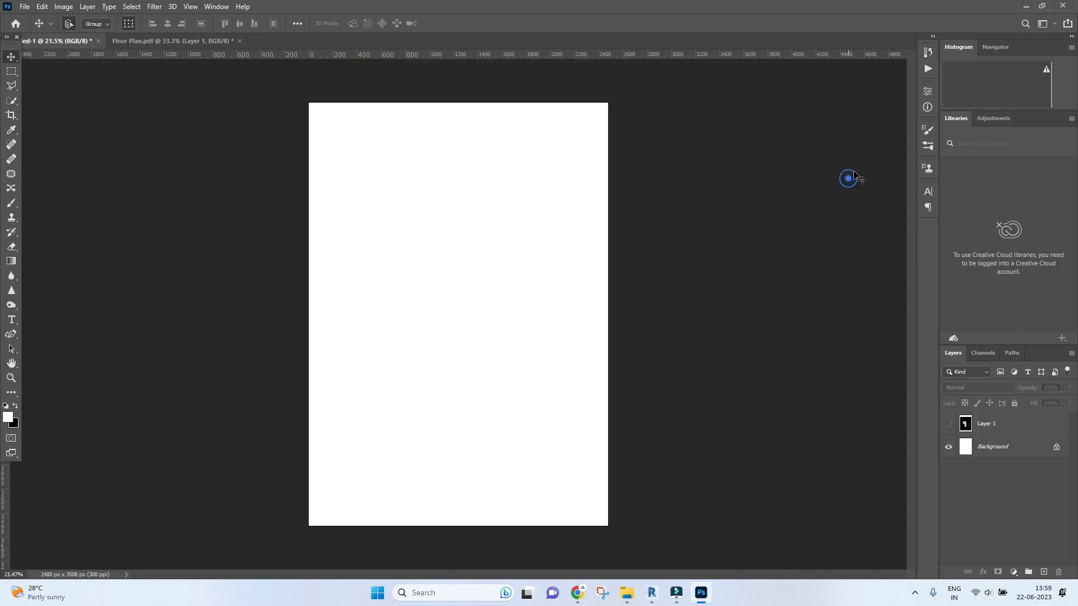
pyautogui.click(927, 89)
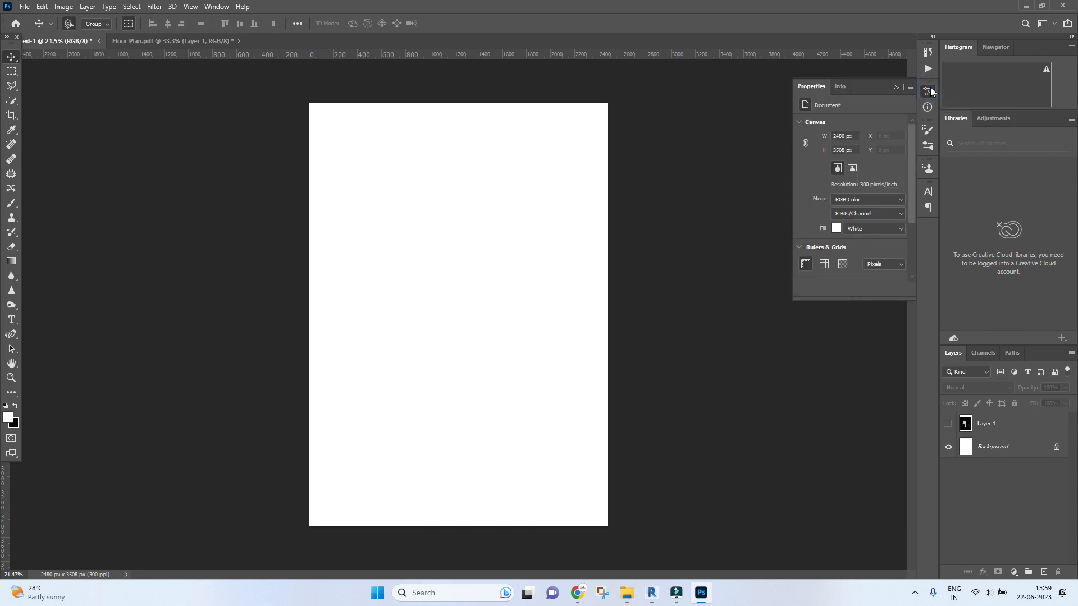
pyautogui.moveTo(851, 221)
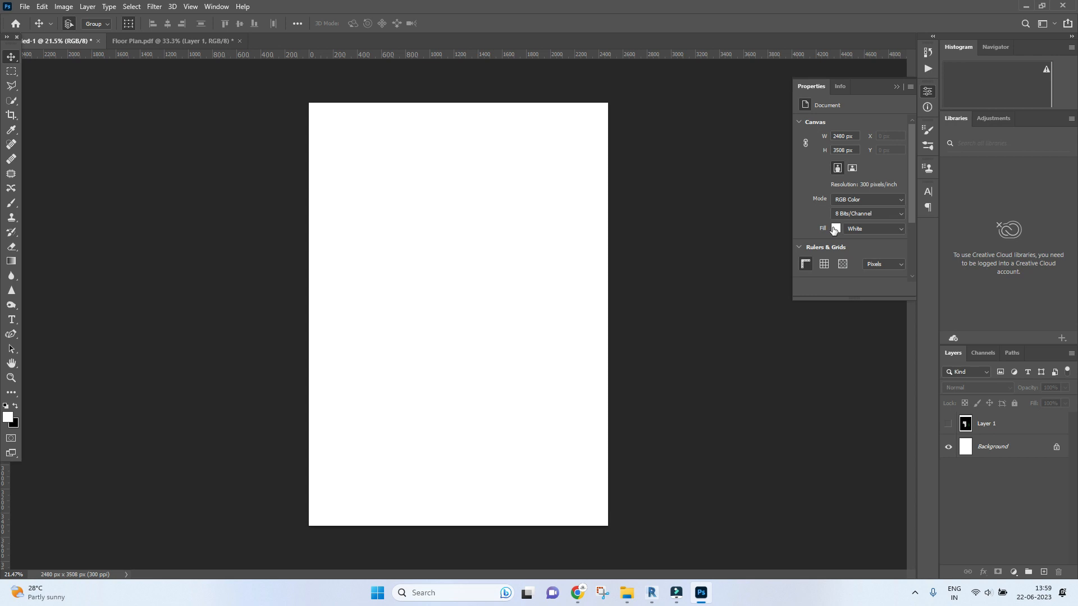
pyautogui.click(835, 229)
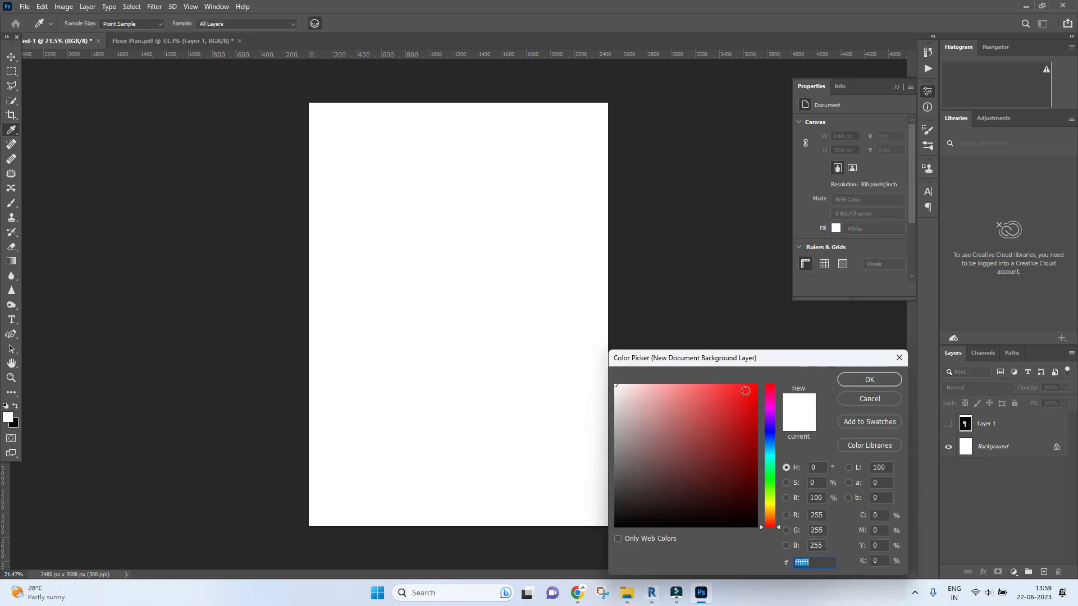
pyautogui.click(690, 455)
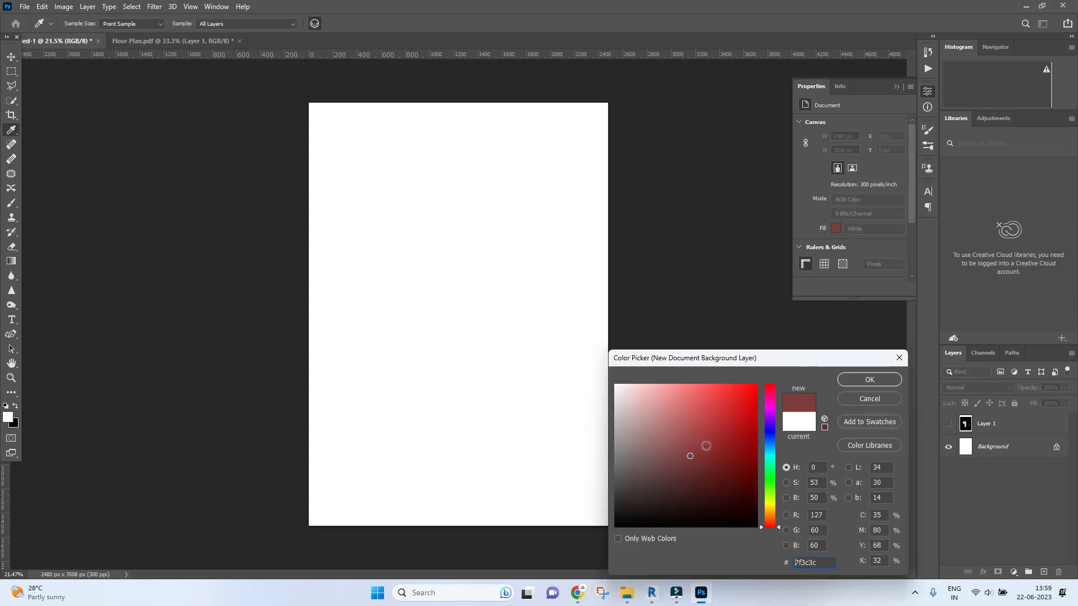
pyautogui.click(637, 446)
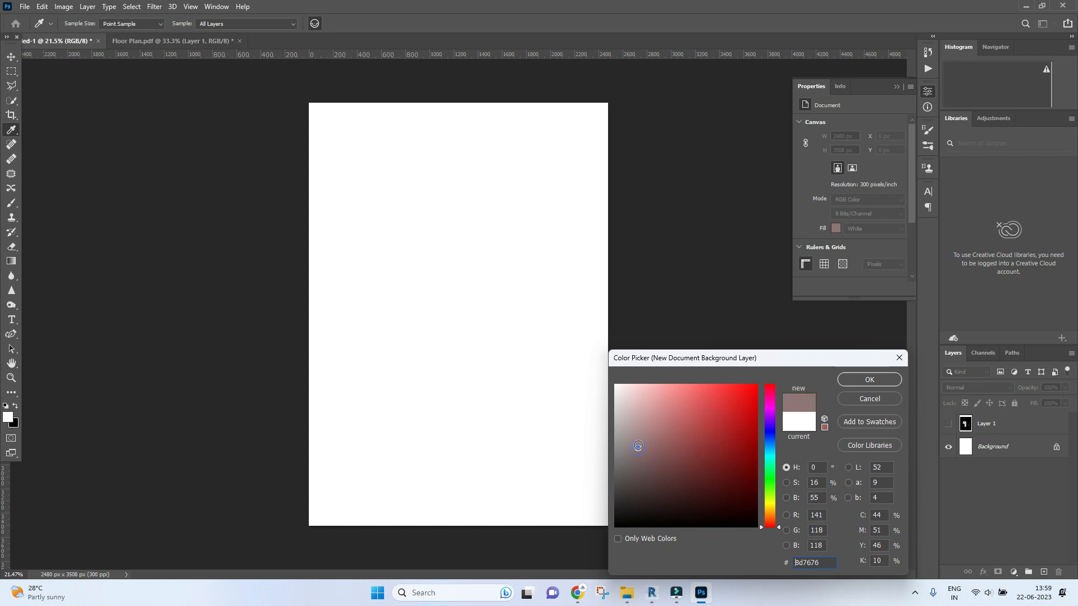
pyautogui.click(868, 379)
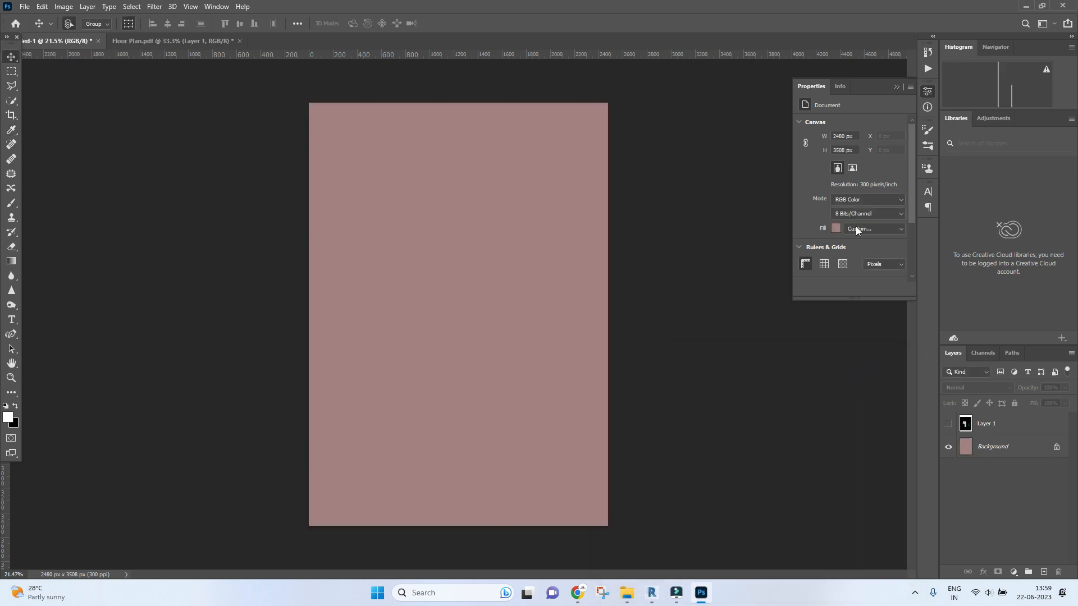
# Try white, black and transparent canvas fills, leaving the background white
pyautogui.click(872, 229)
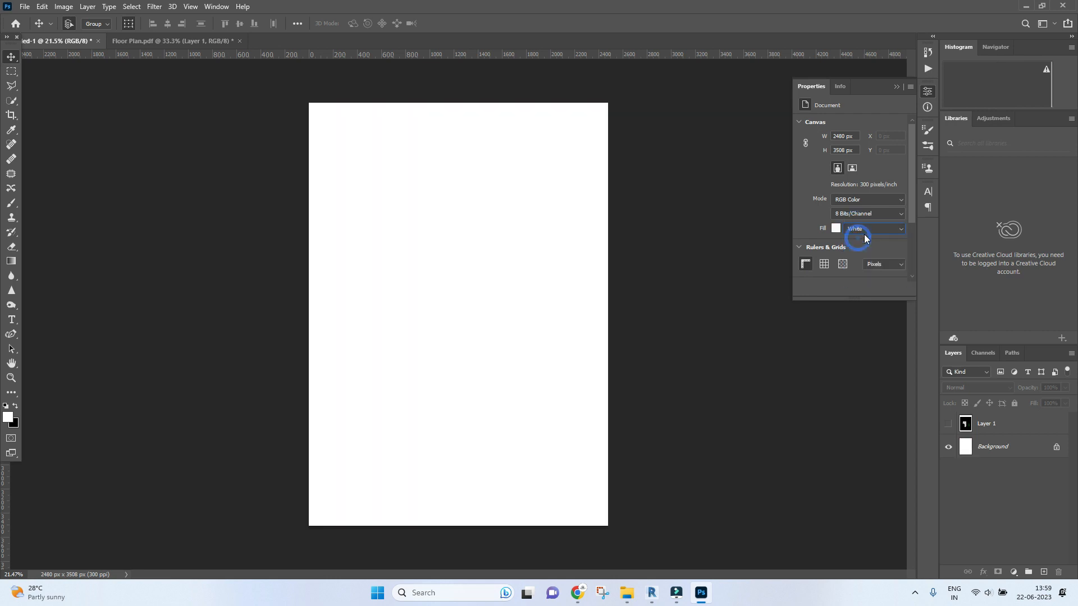
pyautogui.click(873, 247)
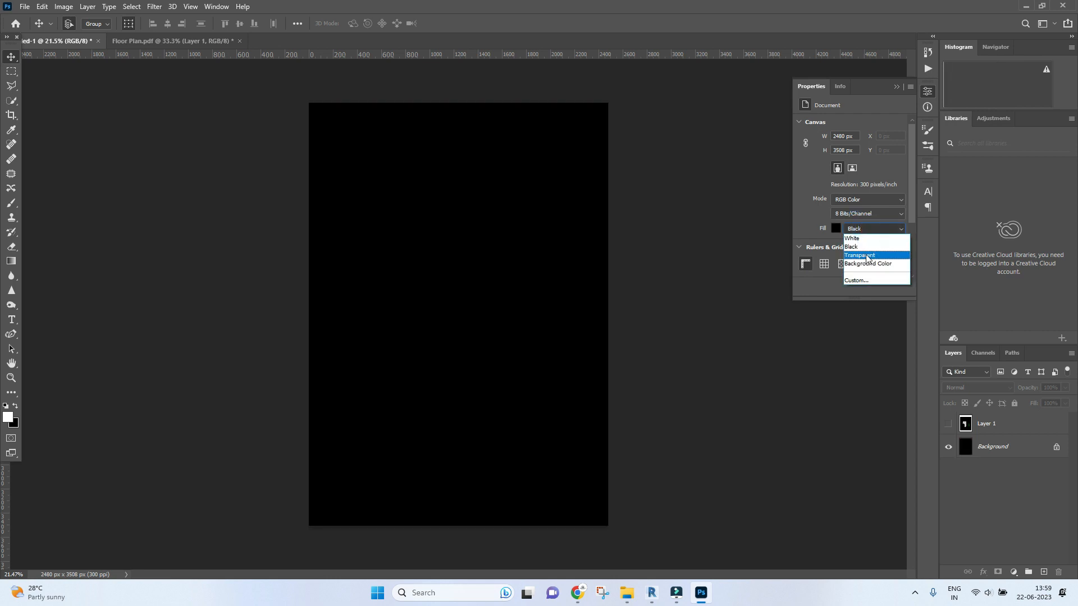
pyautogui.click(859, 254)
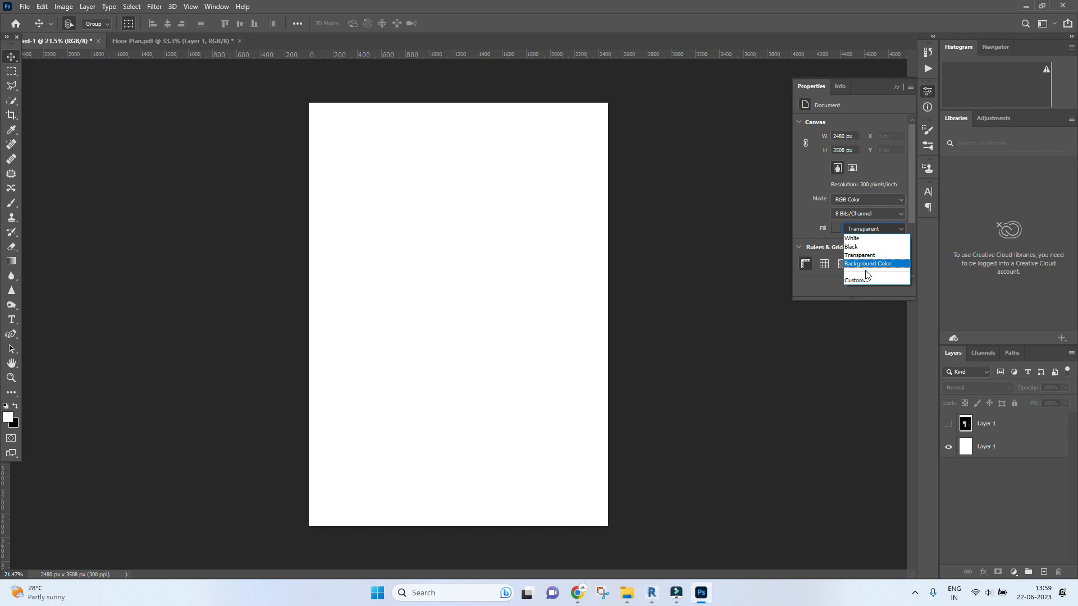
pyautogui.click(851, 246)
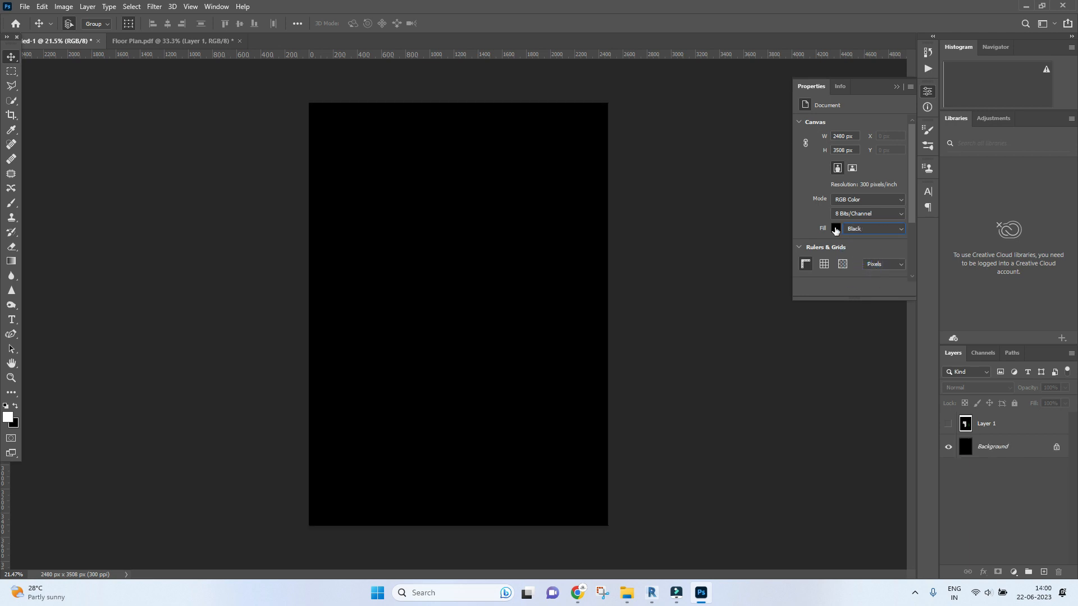
pyautogui.click(835, 228)
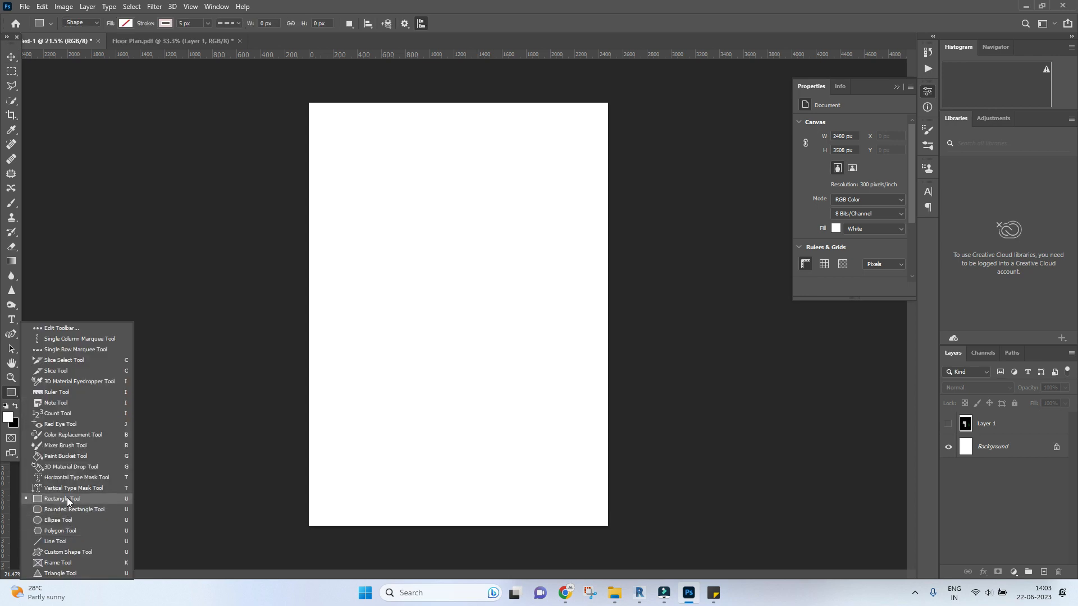
# Draw a rectangle shape layer covering the entire white page with the Rectangle Tool
pyautogui.click(61, 499)
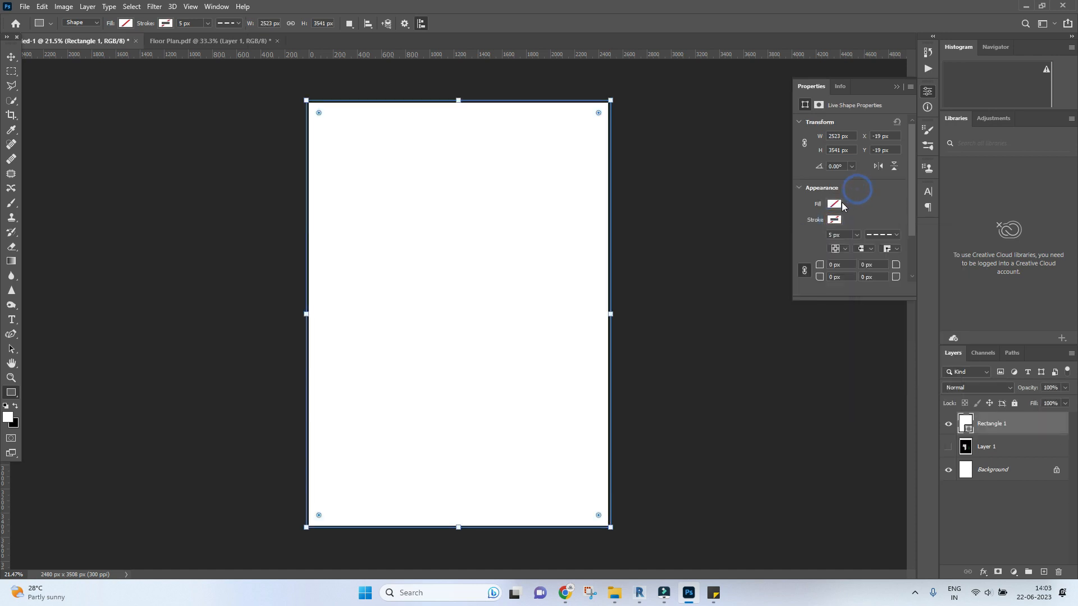
# Switch the rectangle's fill to a gradient and expand the Pinks preset folder
pyautogui.click(833, 203)
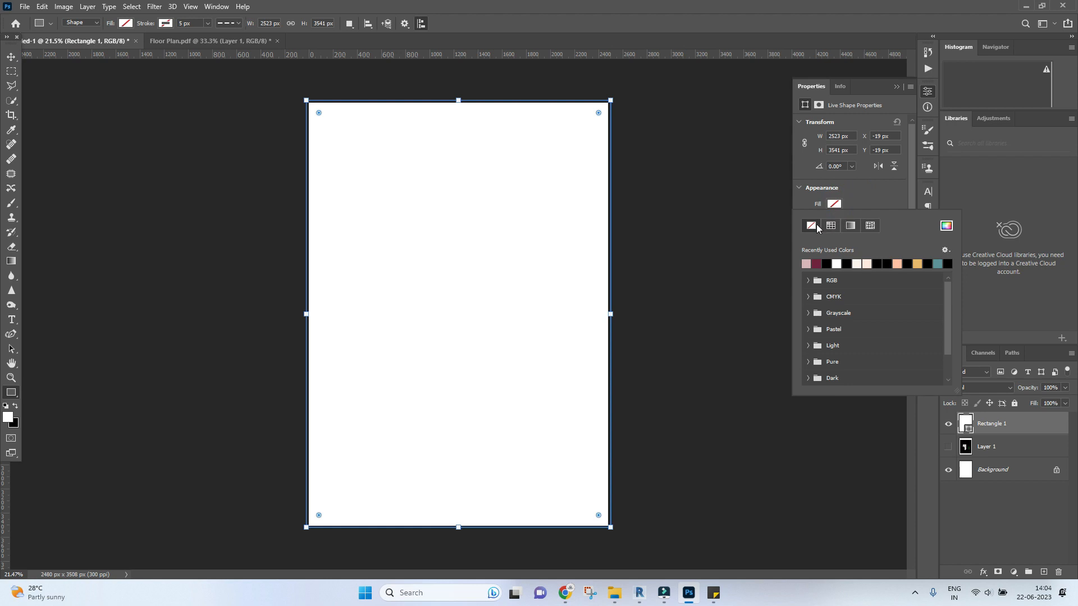
pyautogui.moveTo(829, 229)
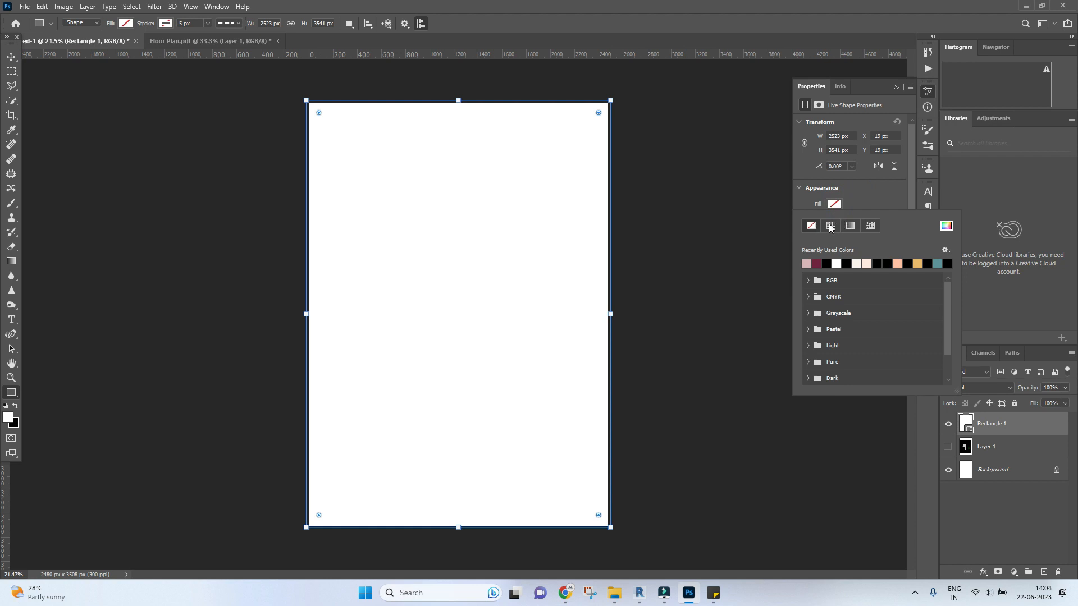
pyautogui.moveTo(870, 226)
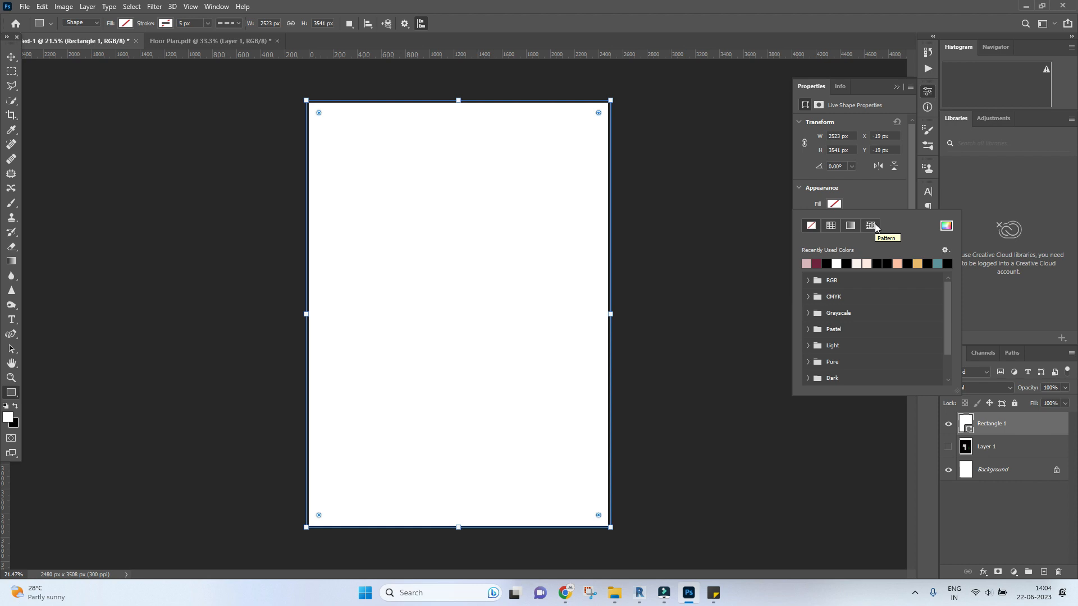
pyautogui.click(850, 226)
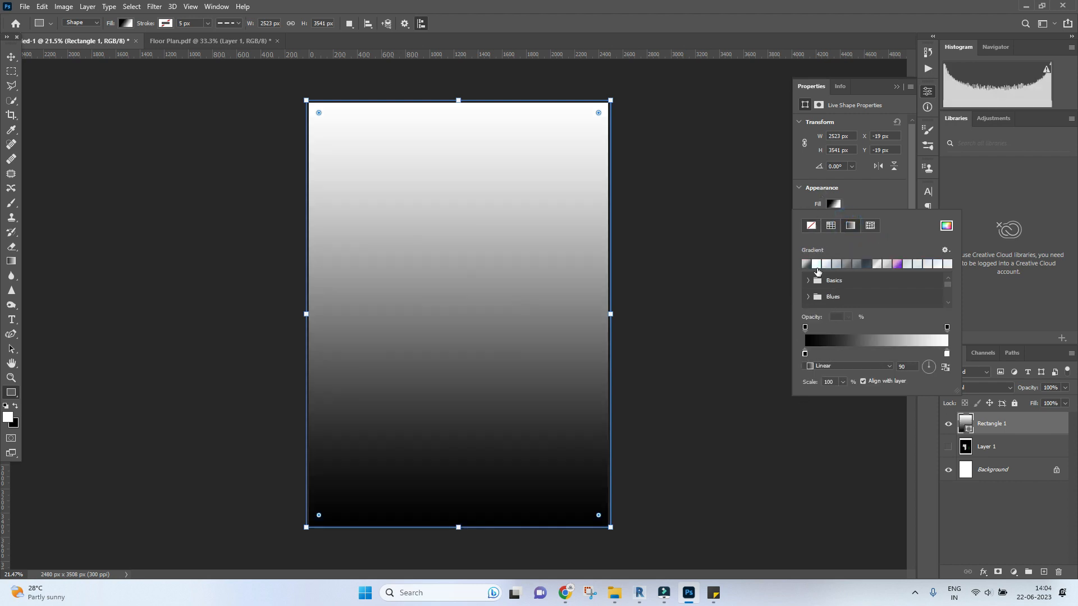
pyautogui.click(832, 296)
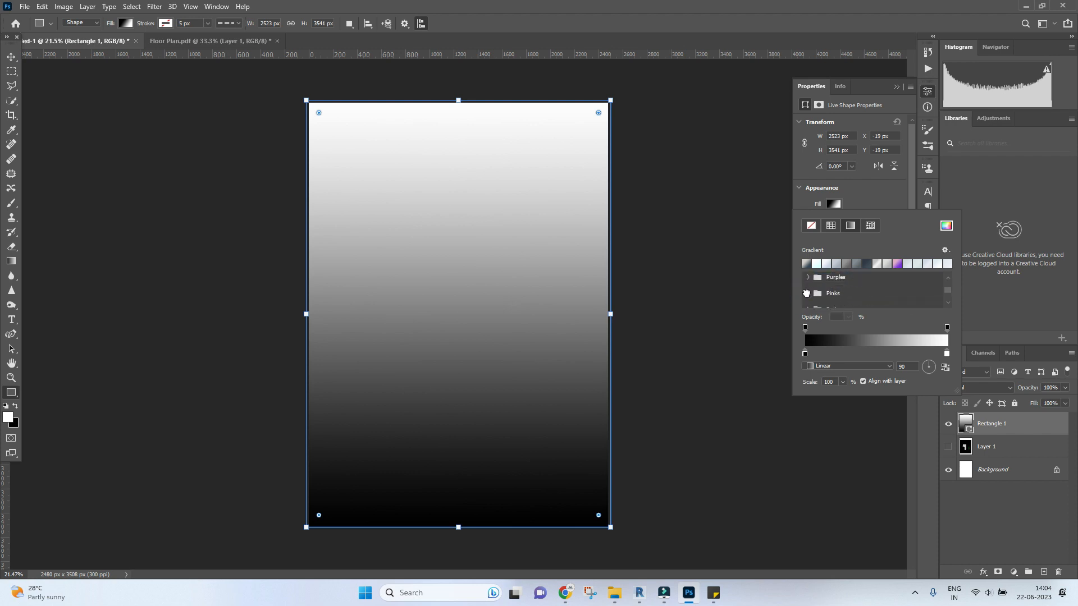
pyautogui.click(814, 293)
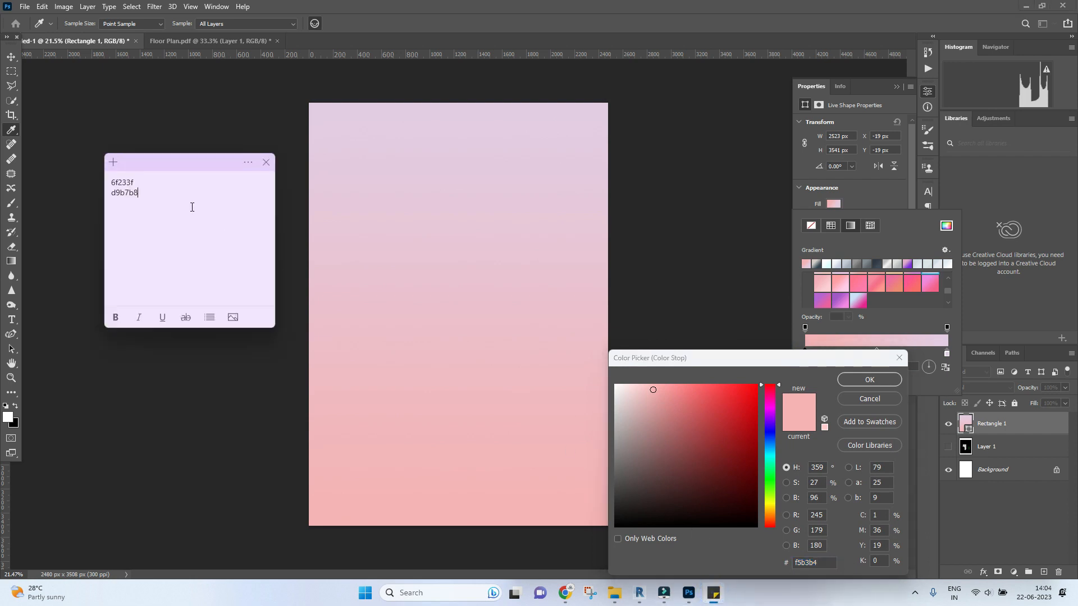
# Set the gradient stops to hex 6f233f maroon and d9b7b8 pale pink from the sticky note
pyautogui.doubleClick(121, 182)
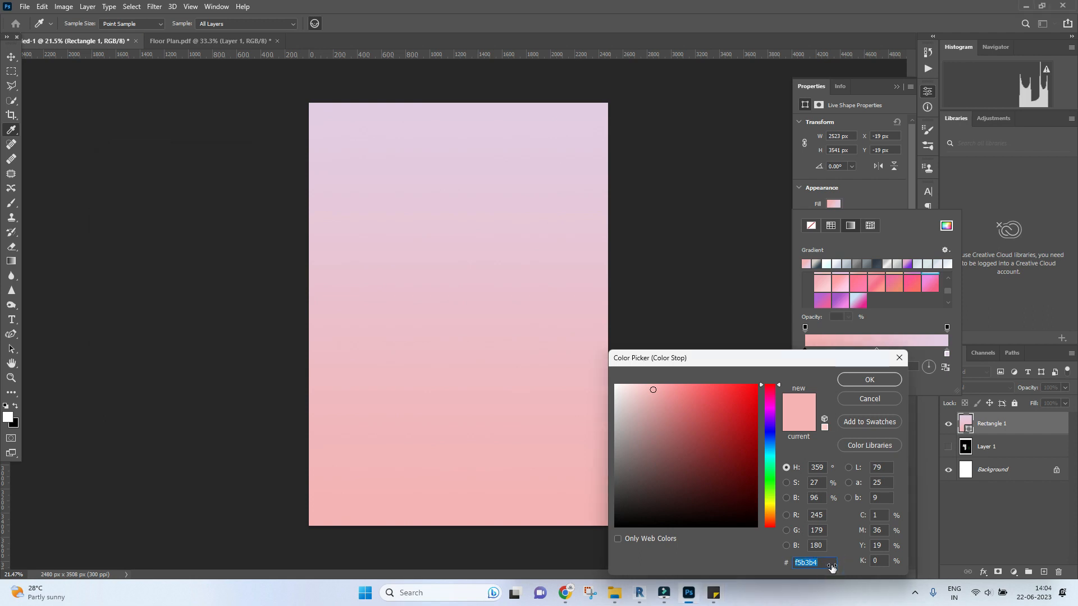
pyautogui.click(869, 379)
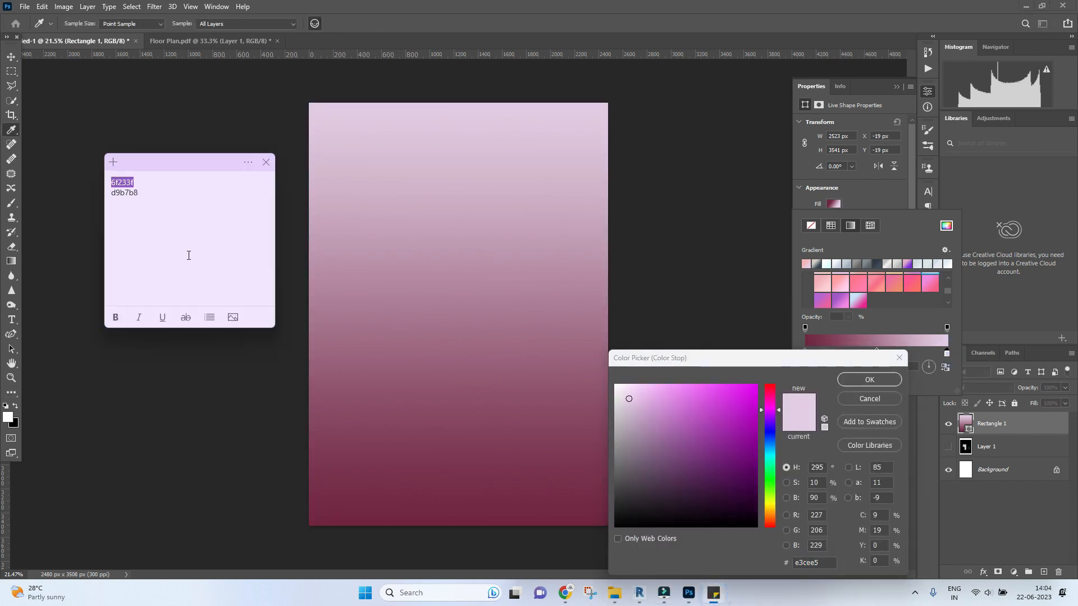
pyautogui.doubleClick(125, 193)
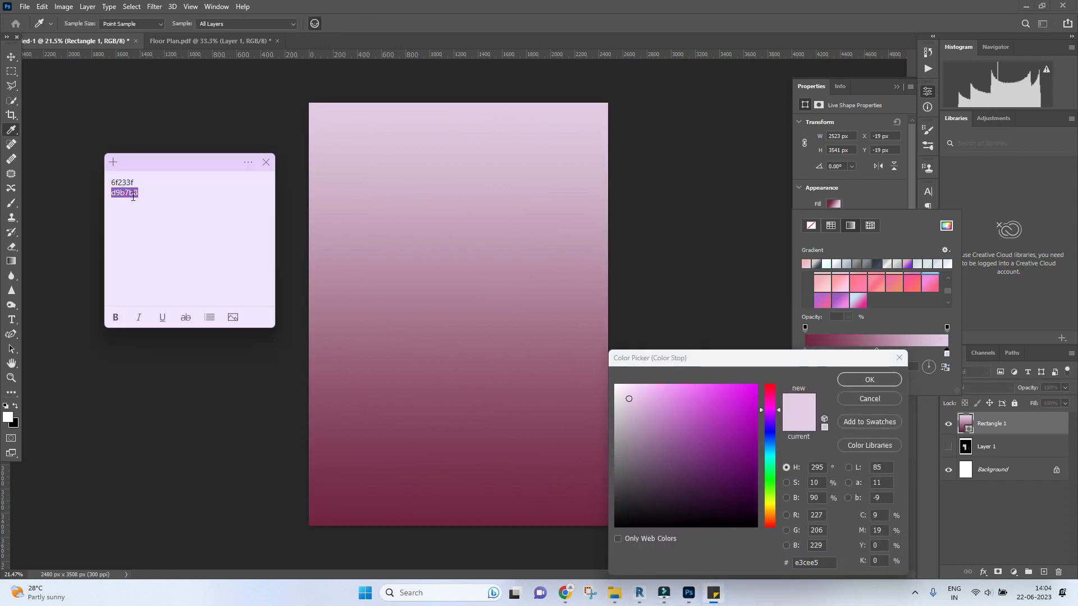
pyautogui.tripleClick(813, 563)
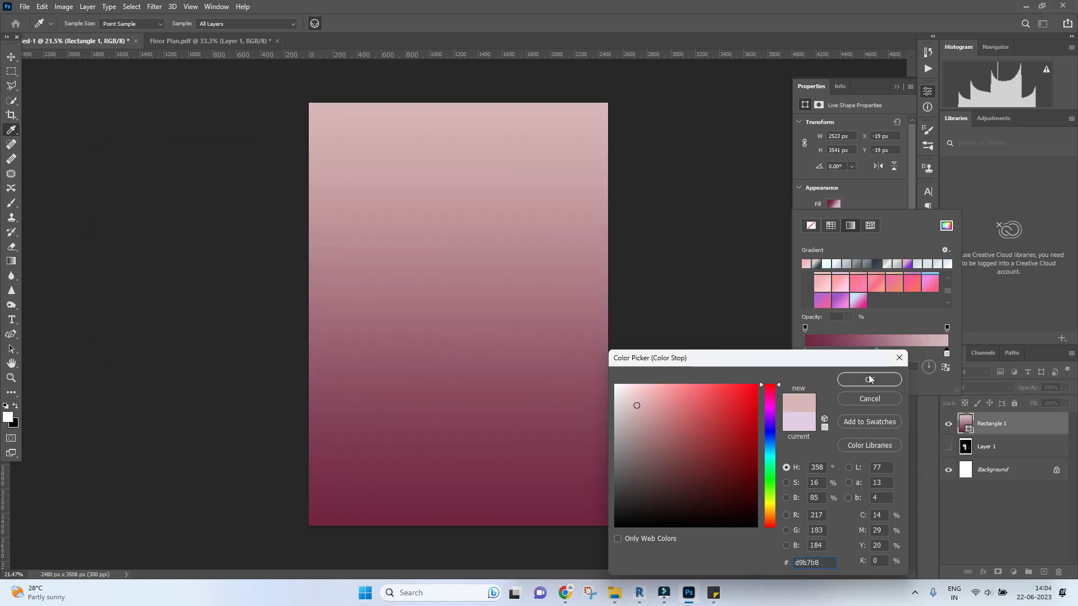
pyautogui.click(868, 380)
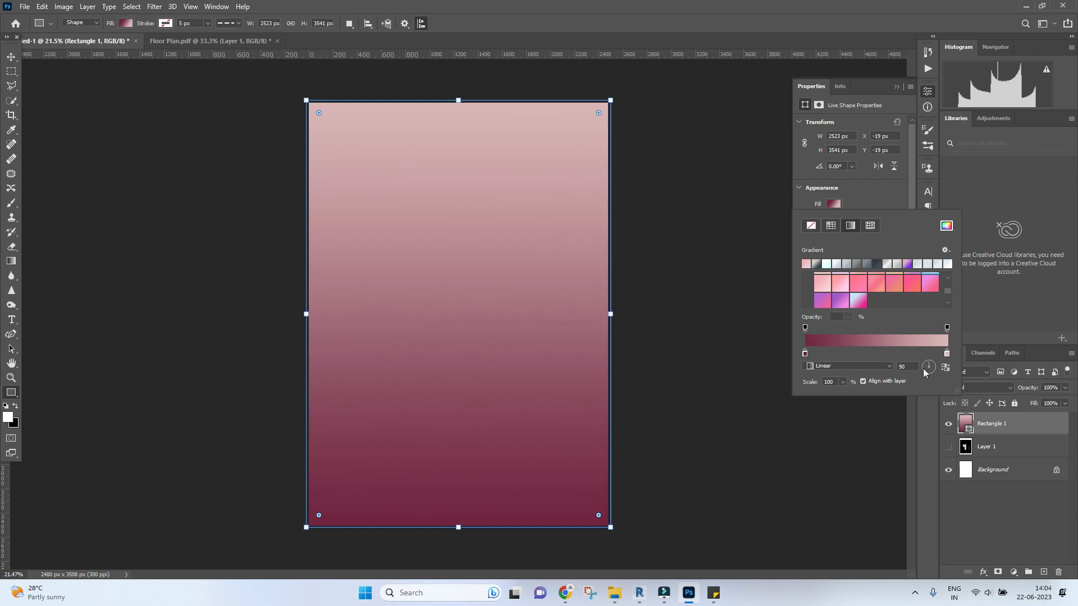
# Adjust the gradient angle until it runs diagonally, maroon lower left to pink upper right
pyautogui.tripleClick(902, 365)
pyautogui.write('180')
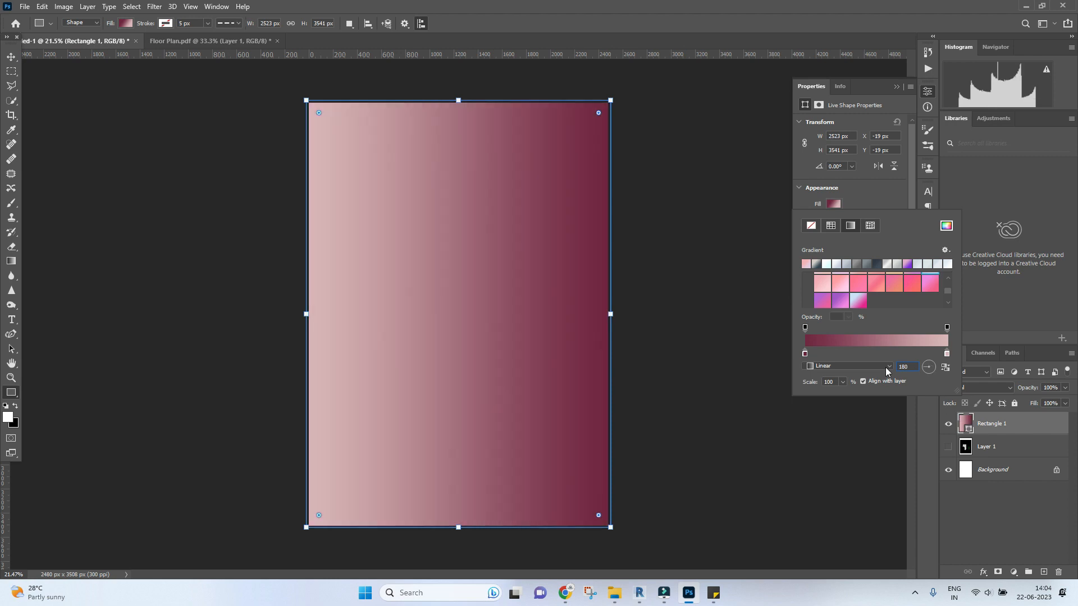
pyautogui.click(929, 365)
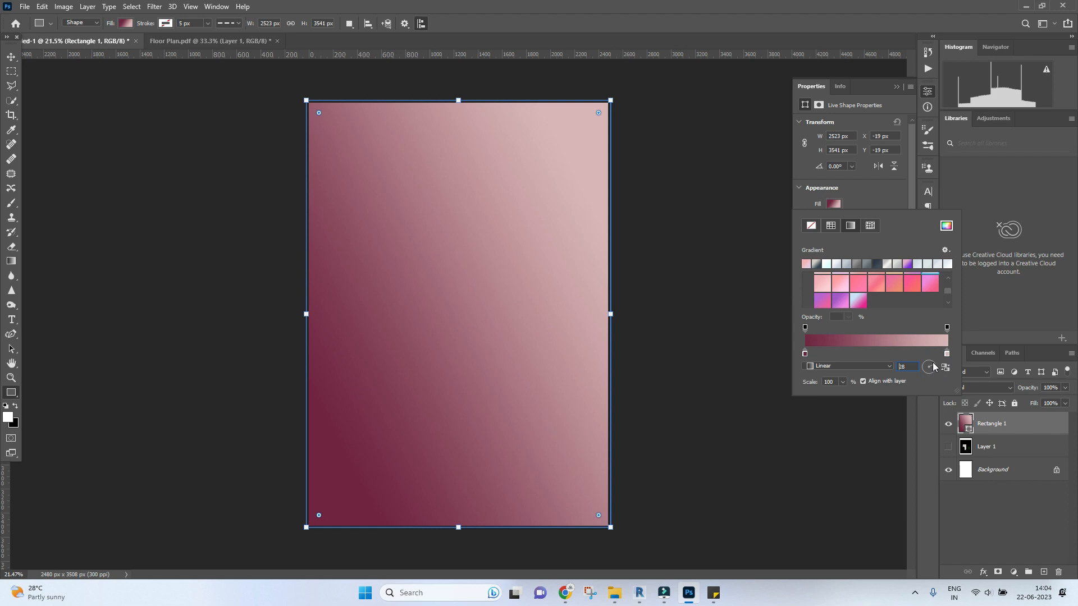
pyautogui.click(901, 365)
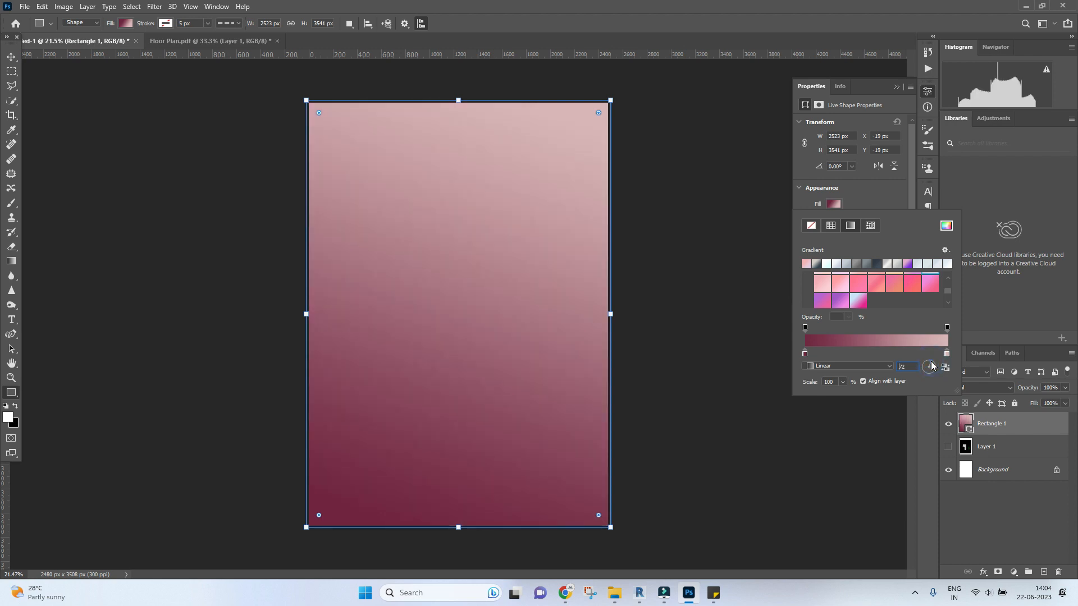
pyautogui.click(930, 365)
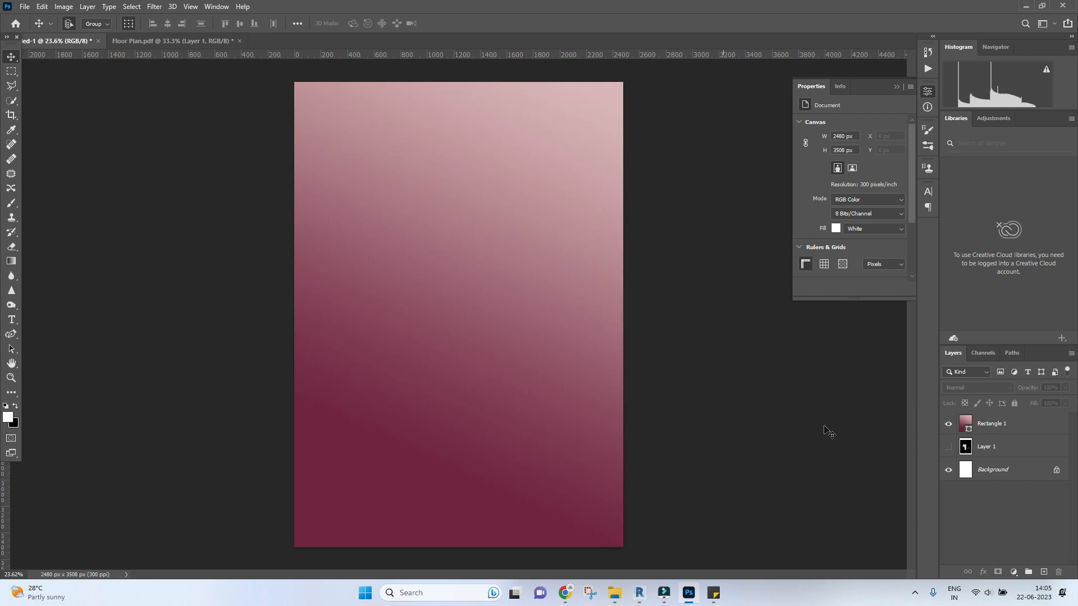
# Show Layer 1 above Rectangle 1, then zoom in with the Eraser to clean stray marks
pyautogui.click(949, 450)
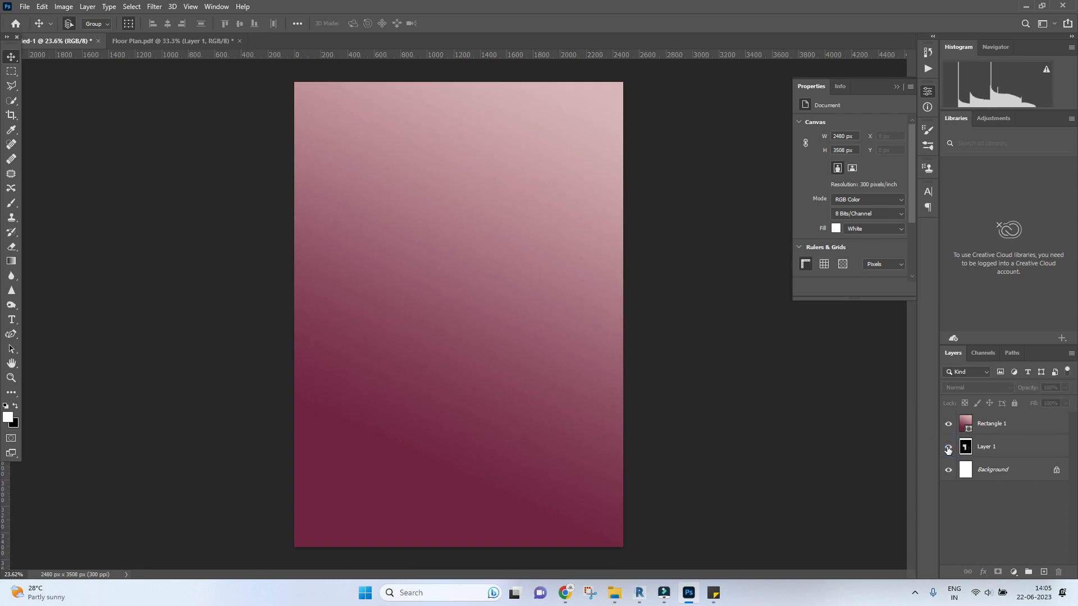
pyautogui.click(989, 447)
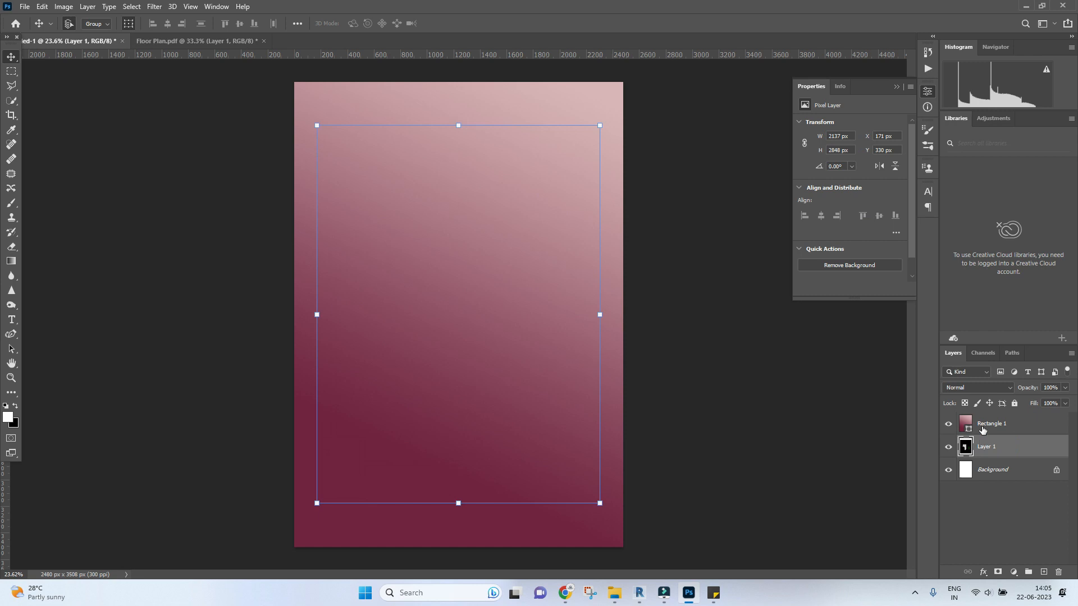
pyautogui.click(992, 423)
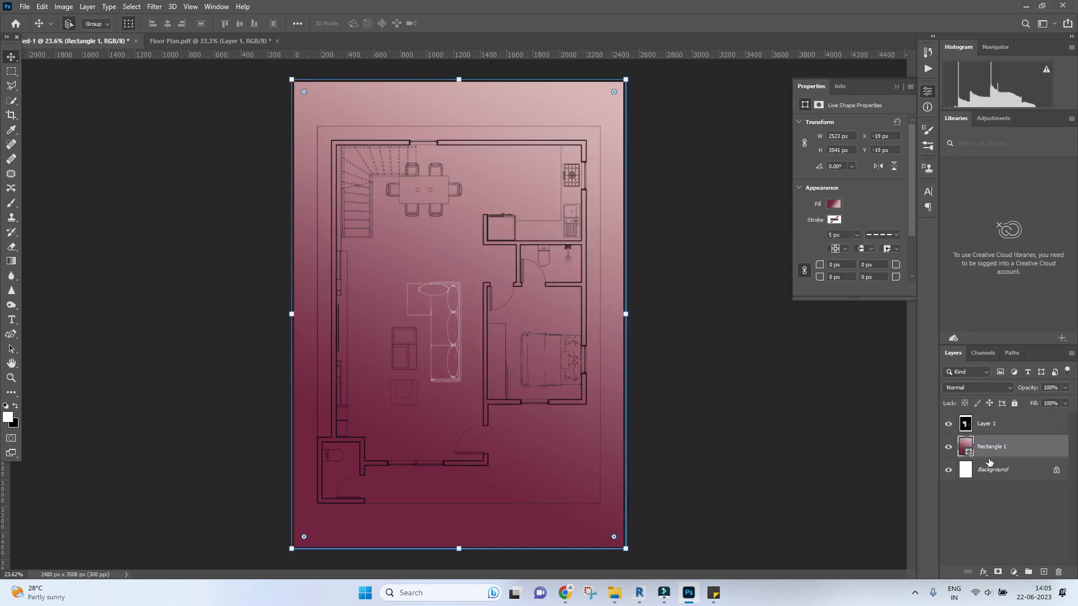
pyautogui.click(692, 371)
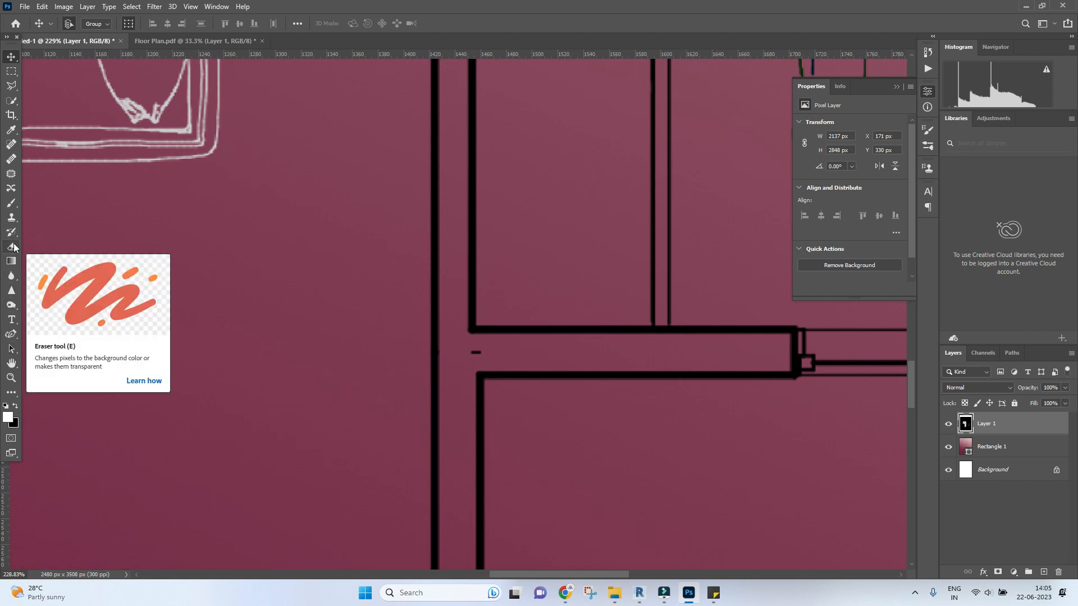
pyautogui.click(11, 248)
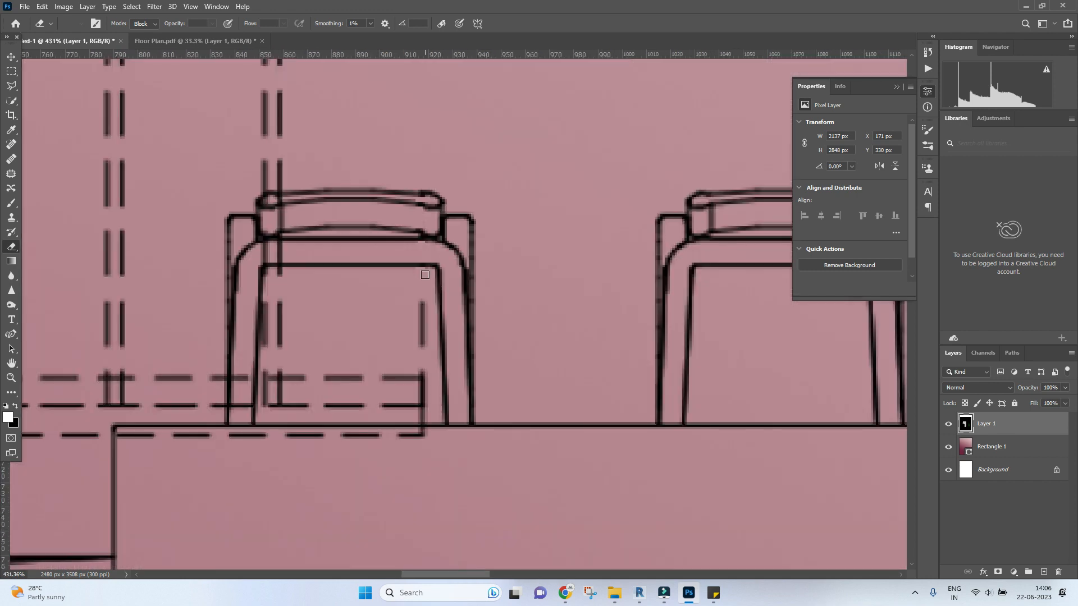
pyautogui.scroll(3)
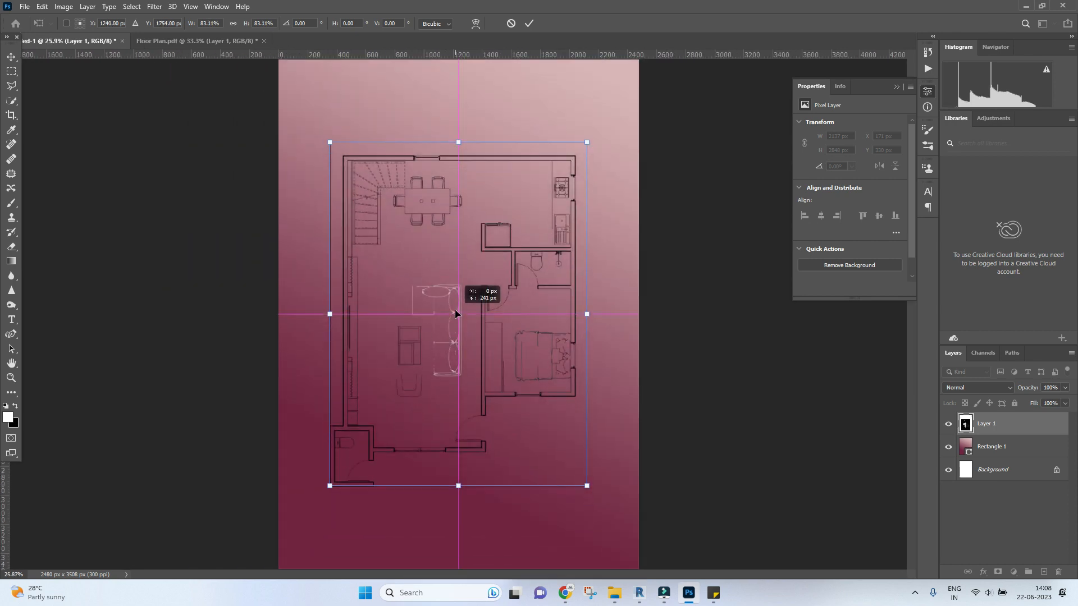
# Free-transform Layer 1 to about 92%, centred on the page guides, and commit
pyautogui.click(528, 22)
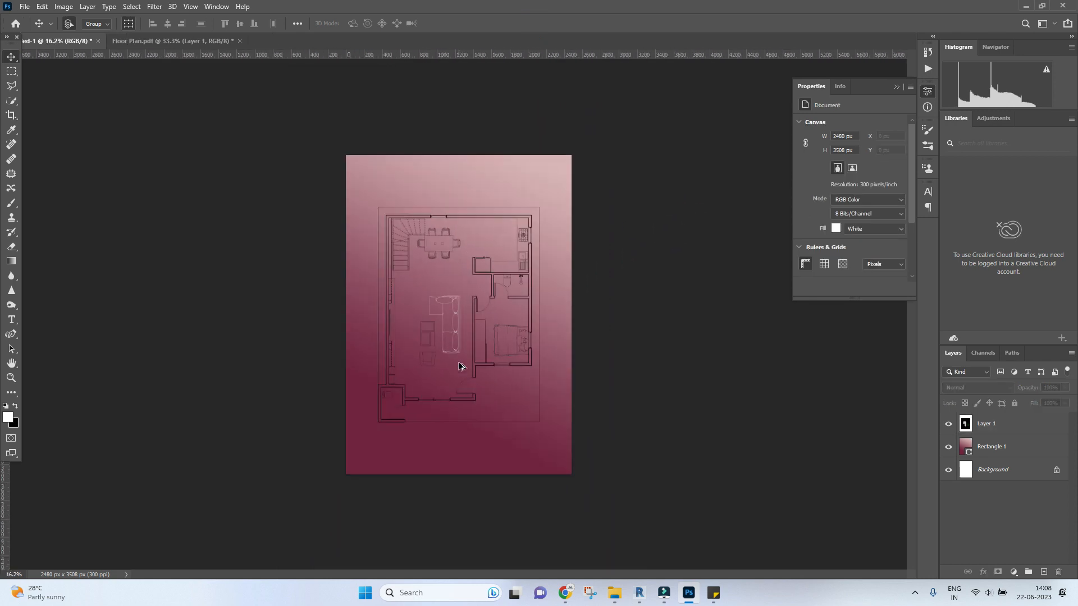
pyautogui.scroll(3)
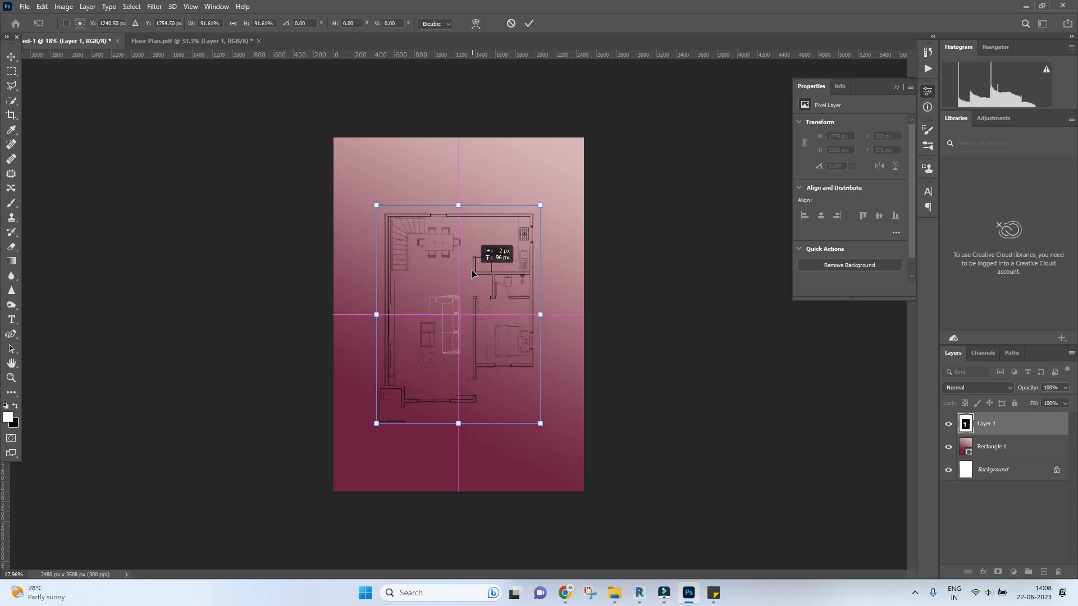
pyautogui.click(528, 23)
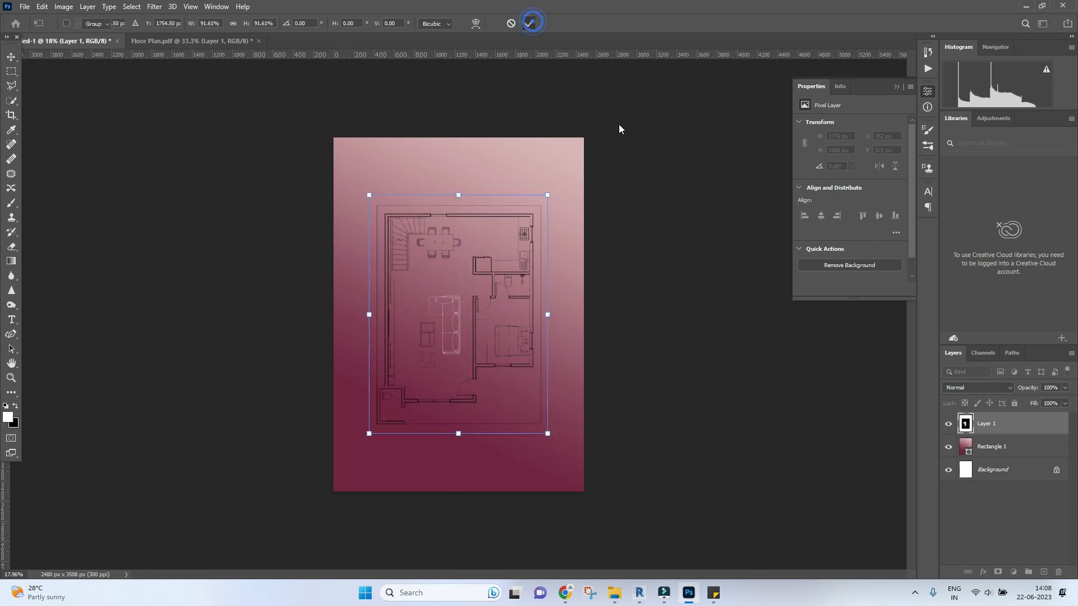
pyautogui.click(530, 22)
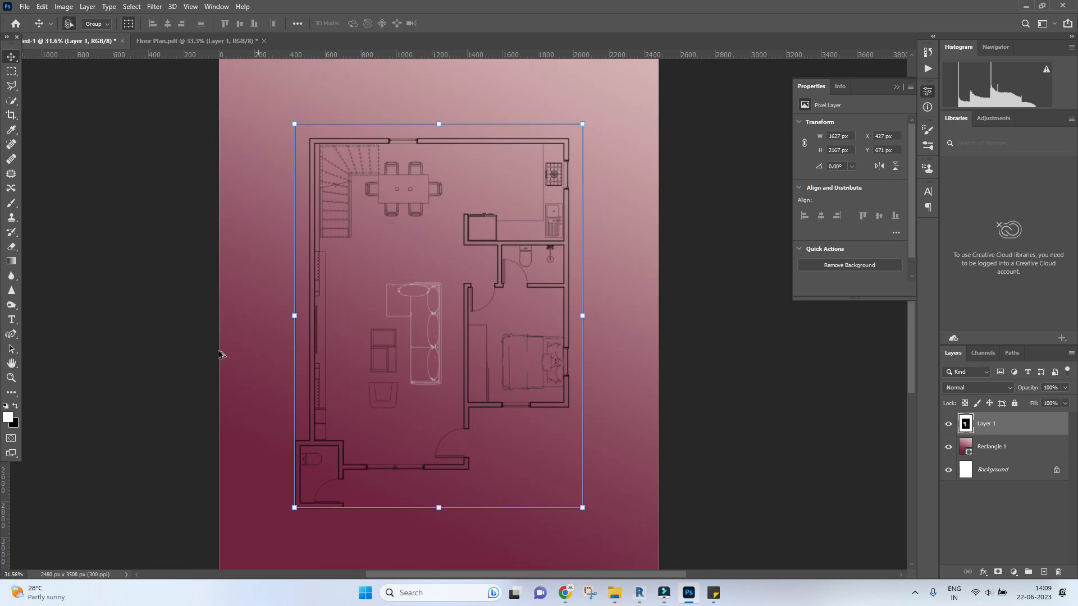
pyautogui.moveTo(58, 321)
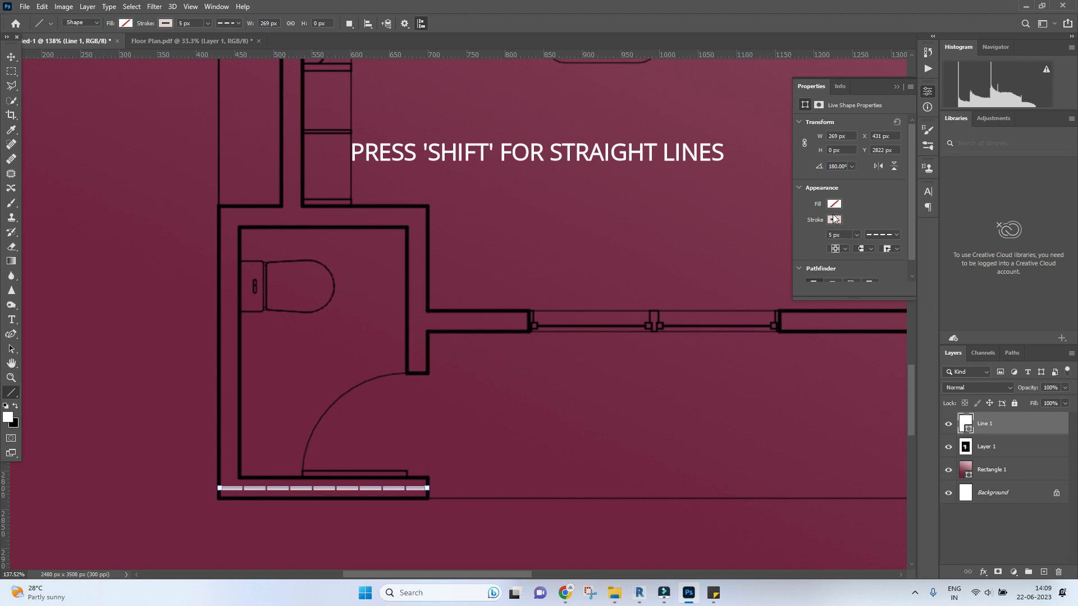
# Give the bathroom bottom-wall line a solid white stroke, 20 px wide
pyautogui.click(834, 219)
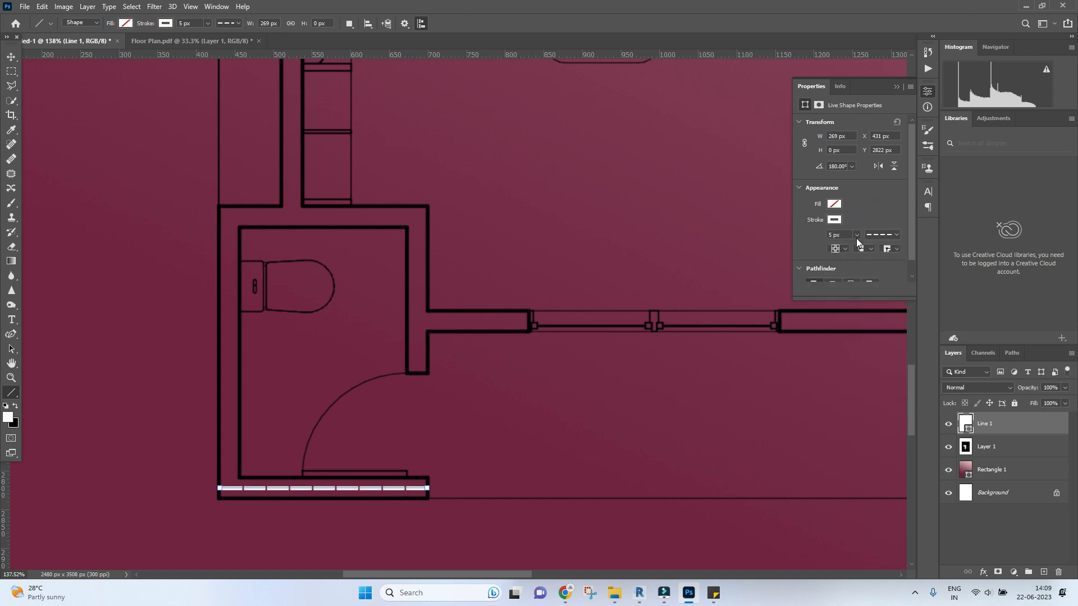
pyautogui.click(896, 235)
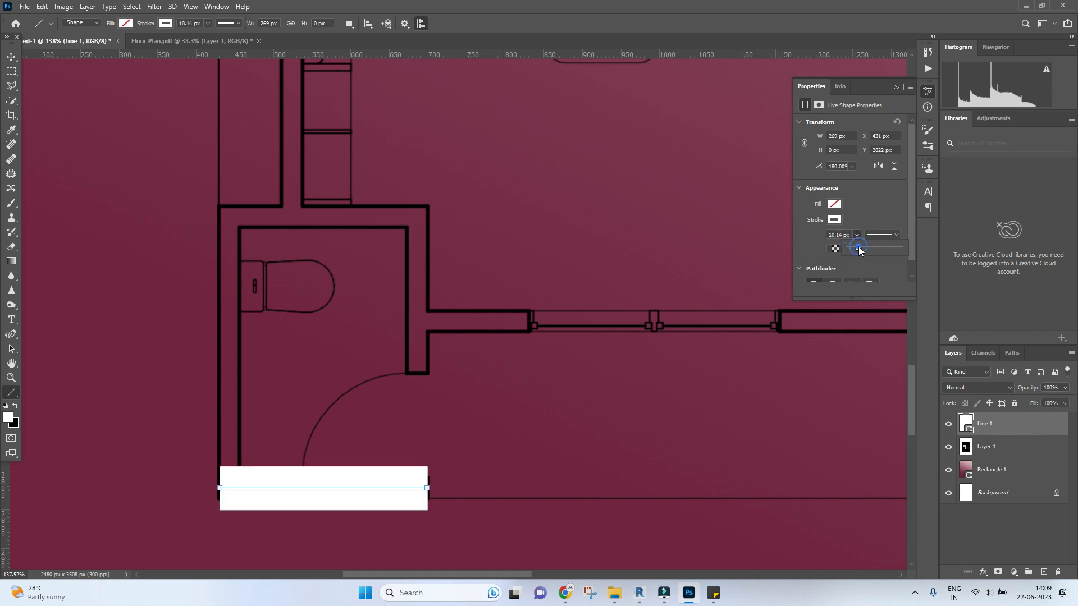
pyautogui.click(857, 248)
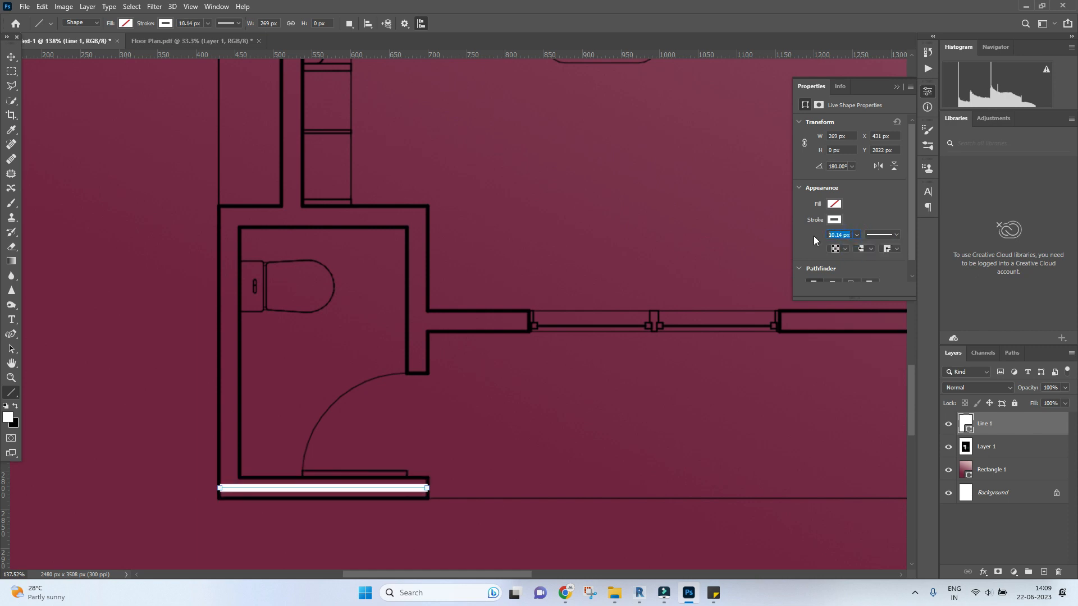
pyautogui.write('20 px')
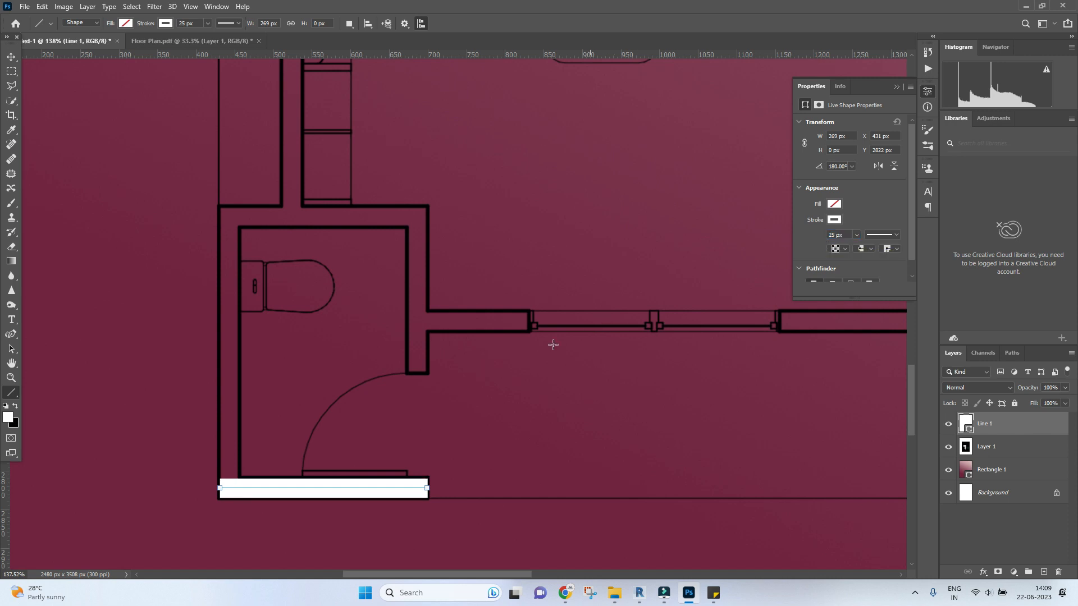
pyautogui.moveTo(475, 452)
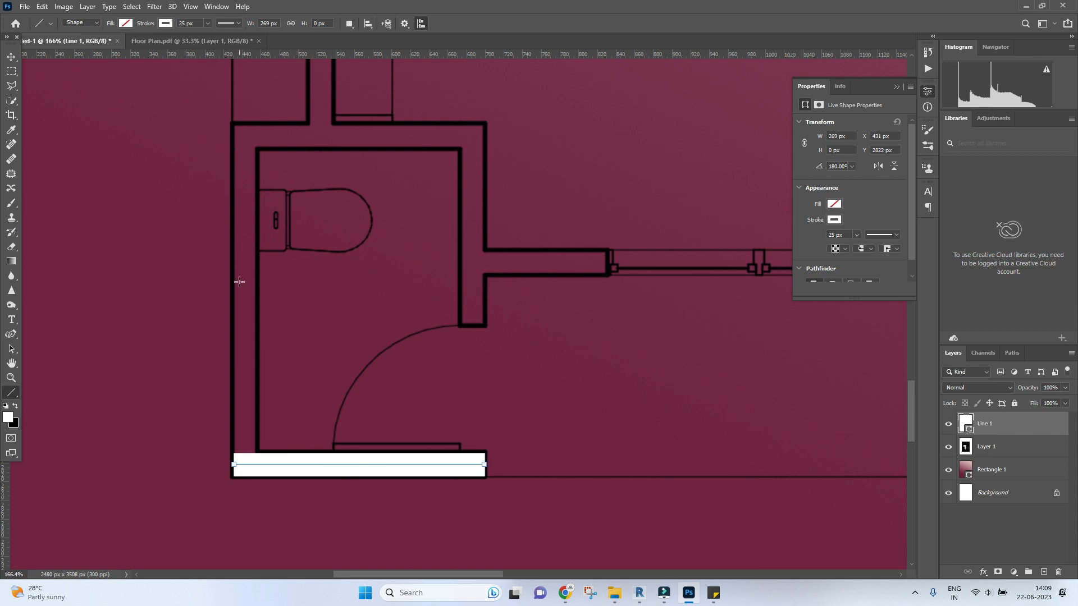
pyautogui.moveTo(244, 123)
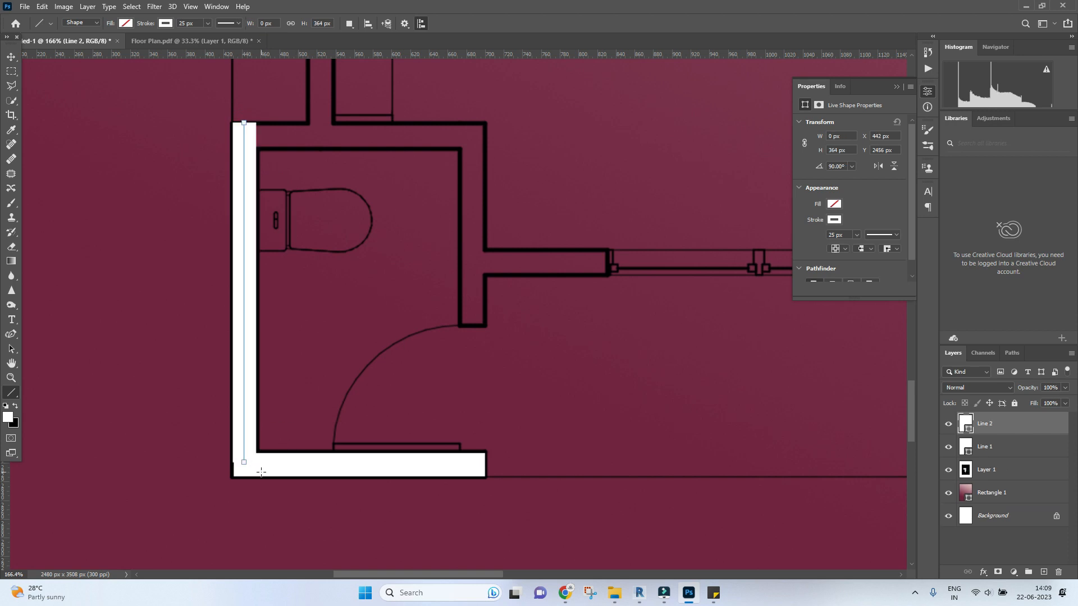
# Nudge the new left-wall line into place with the Move tool, then return to the Line tool
pyautogui.click(365, 592)
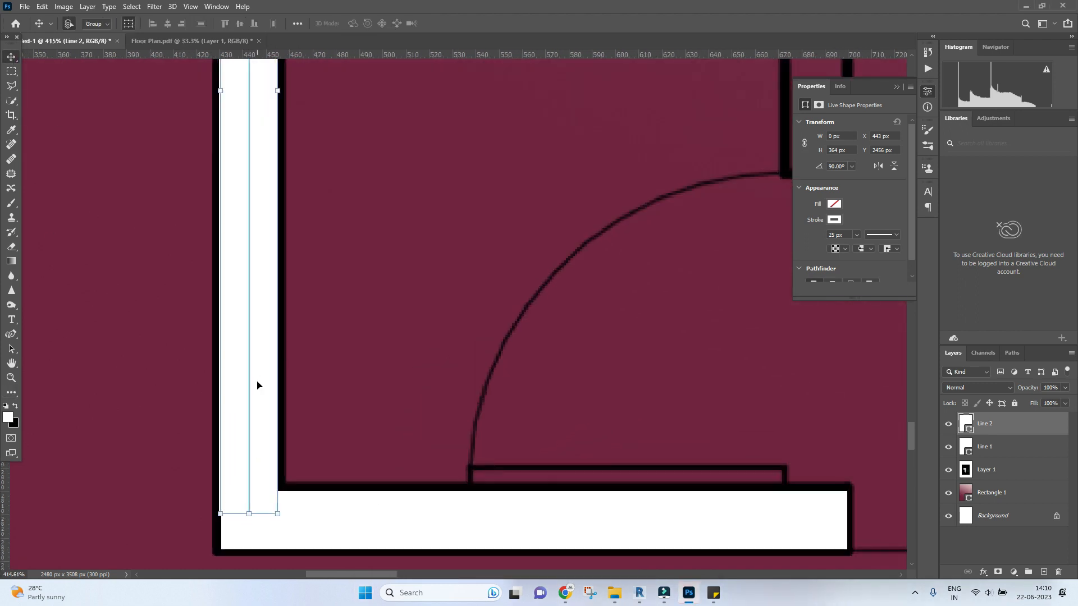
pyautogui.click(992, 495)
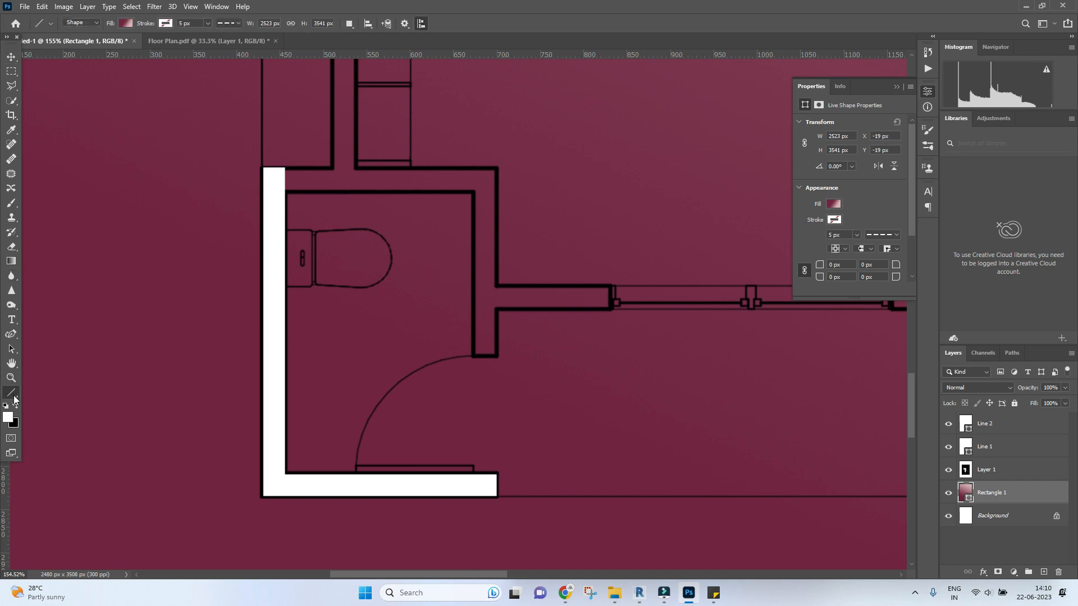
pyautogui.click(11, 56)
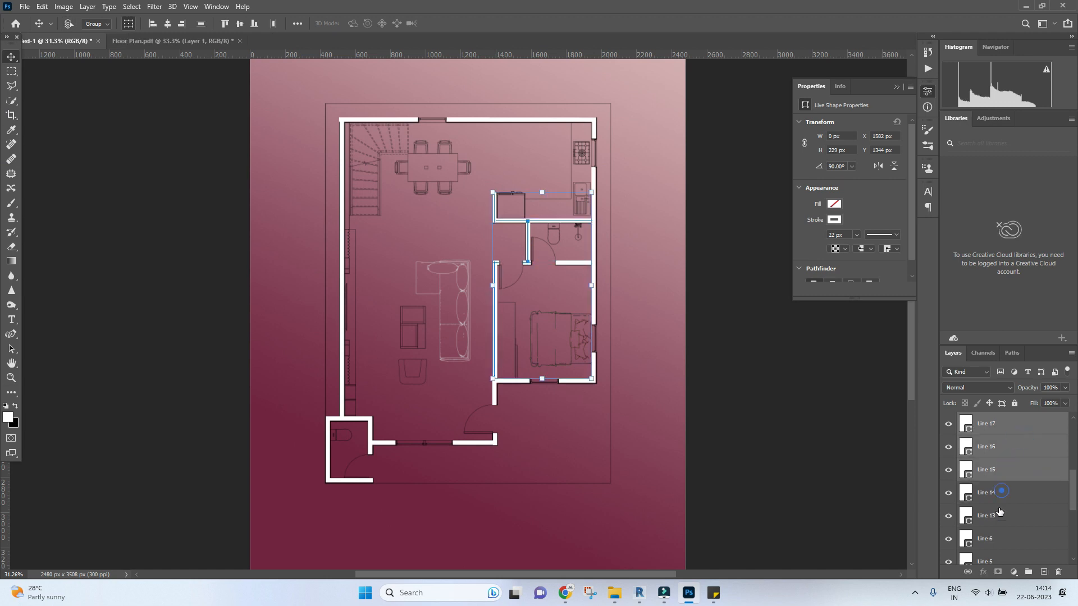
# Merge all the selected white wall line layers into one combined shape layer
pyautogui.scroll(-3)
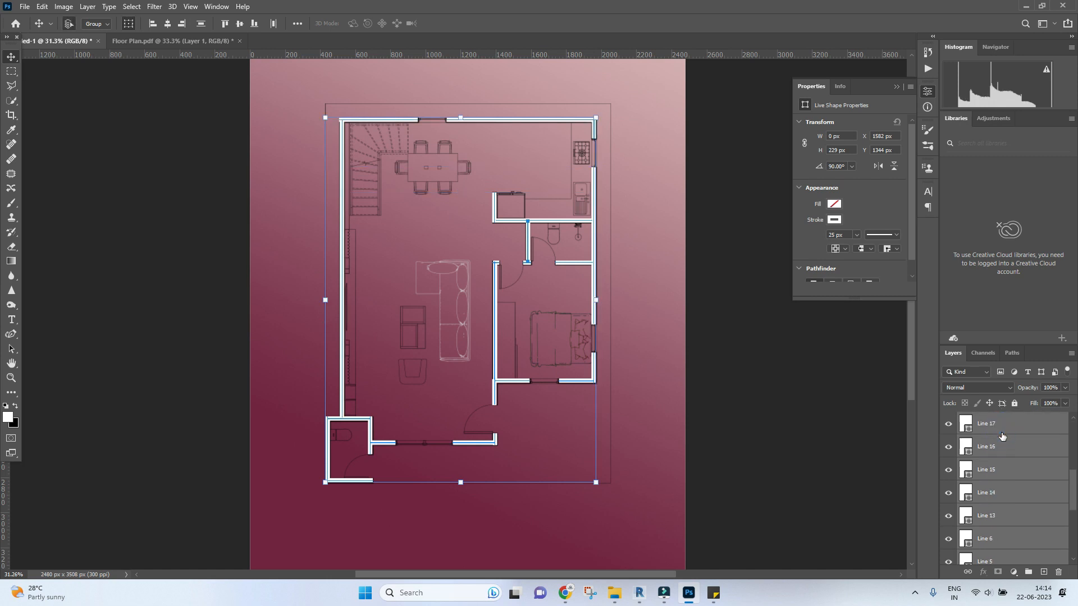
pyautogui.scroll(-3)
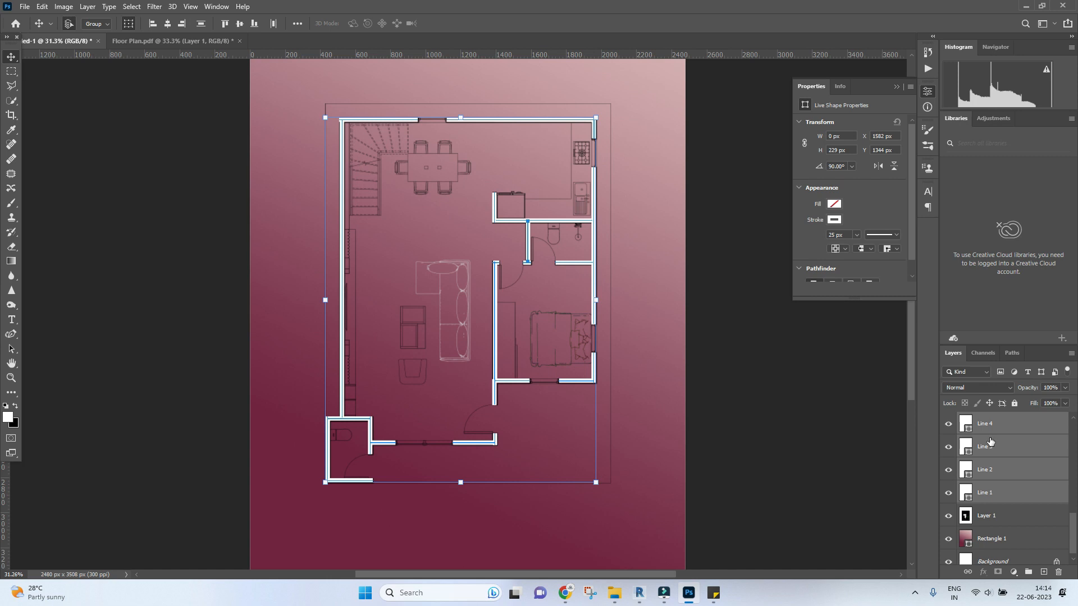
pyautogui.rightClick(990, 441)
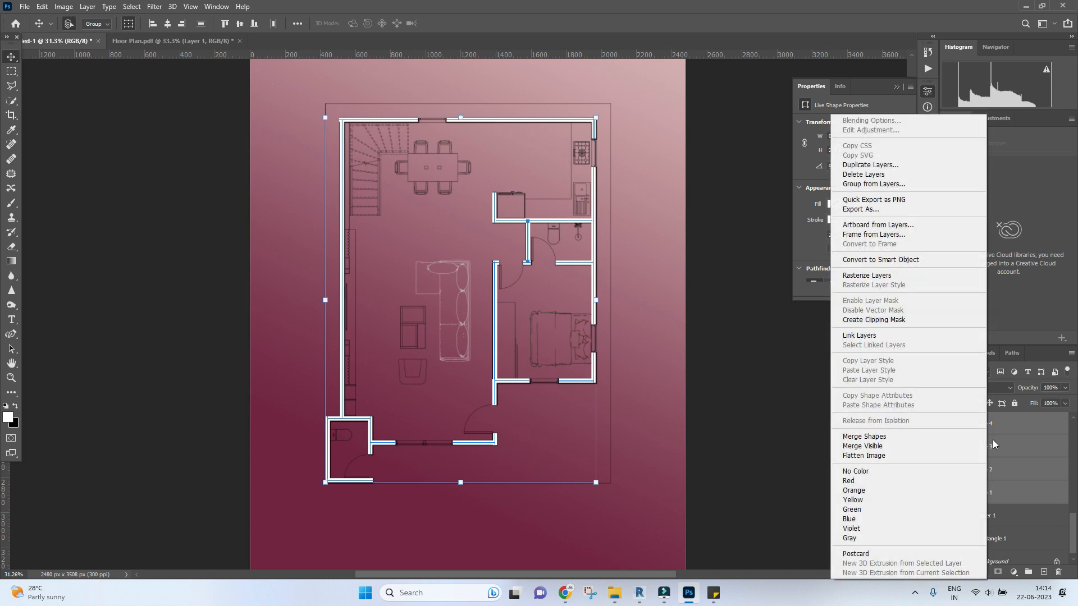
pyautogui.click(863, 436)
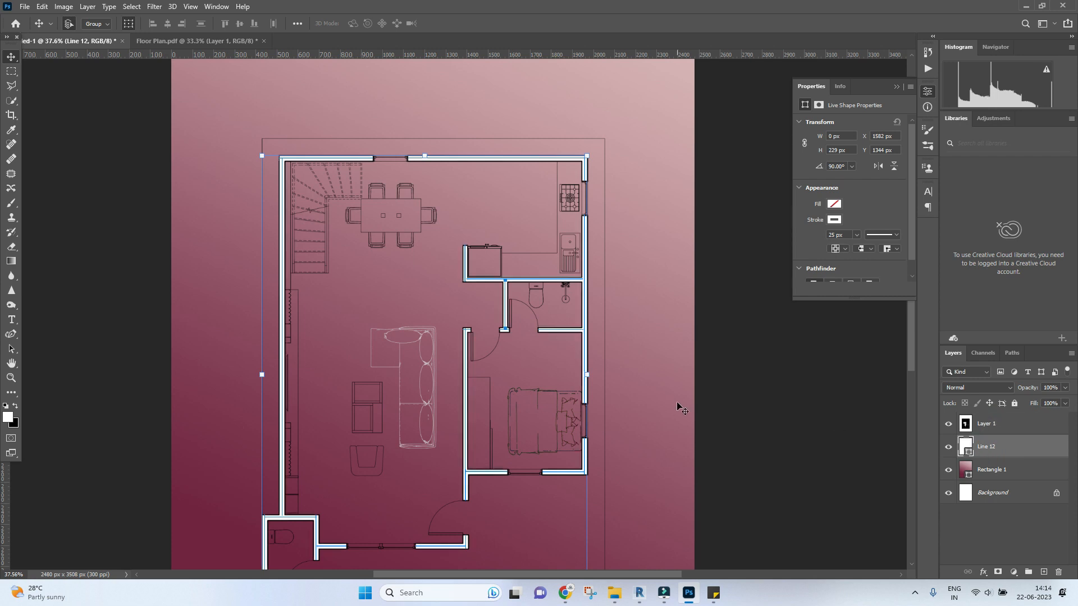
# Add a Color Overlay to the merged walls in maroon sampled from the gradient, and enable Bevel & Emboss
pyautogui.click(991, 469)
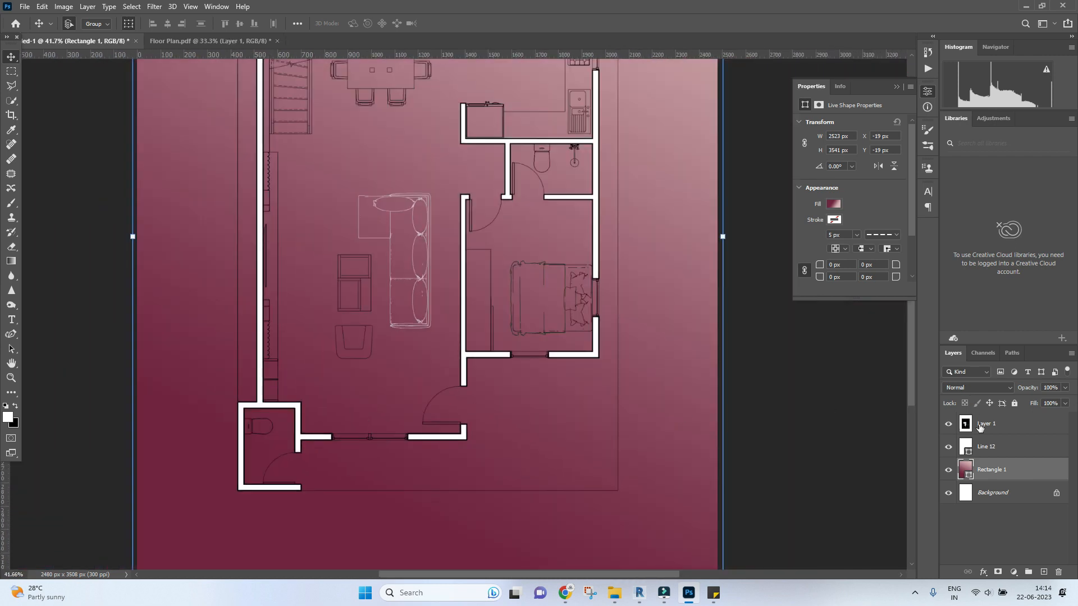
pyautogui.rightClick(986, 446)
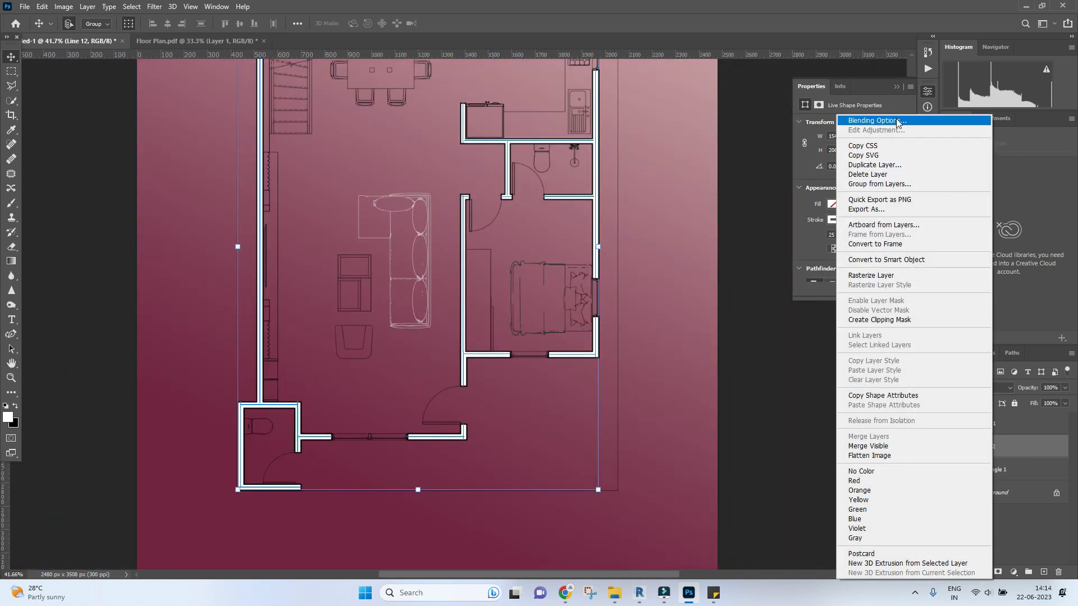
pyautogui.click(876, 120)
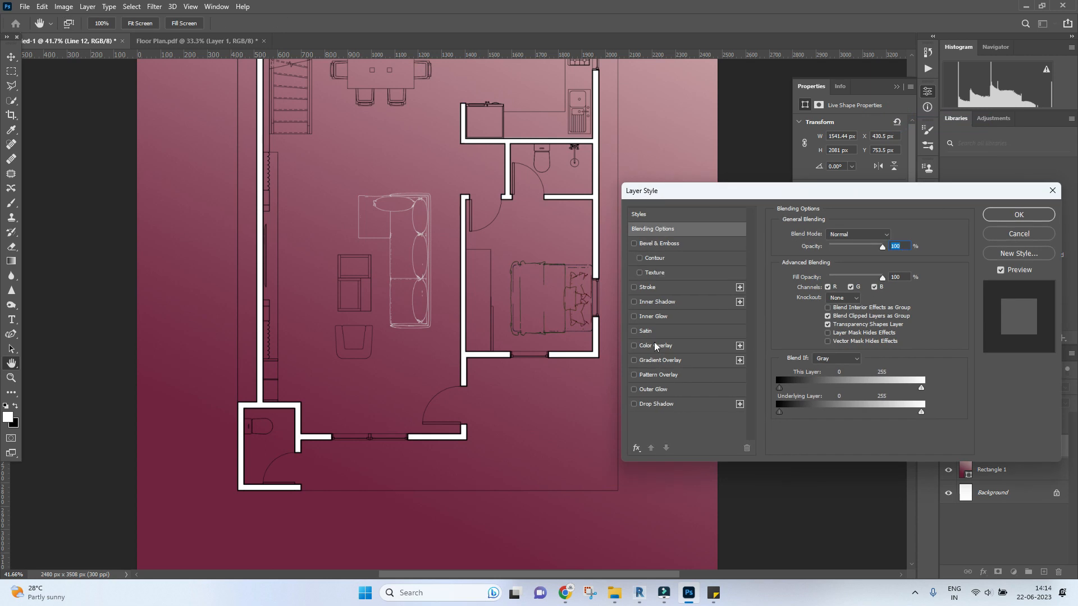
pyautogui.click(633, 345)
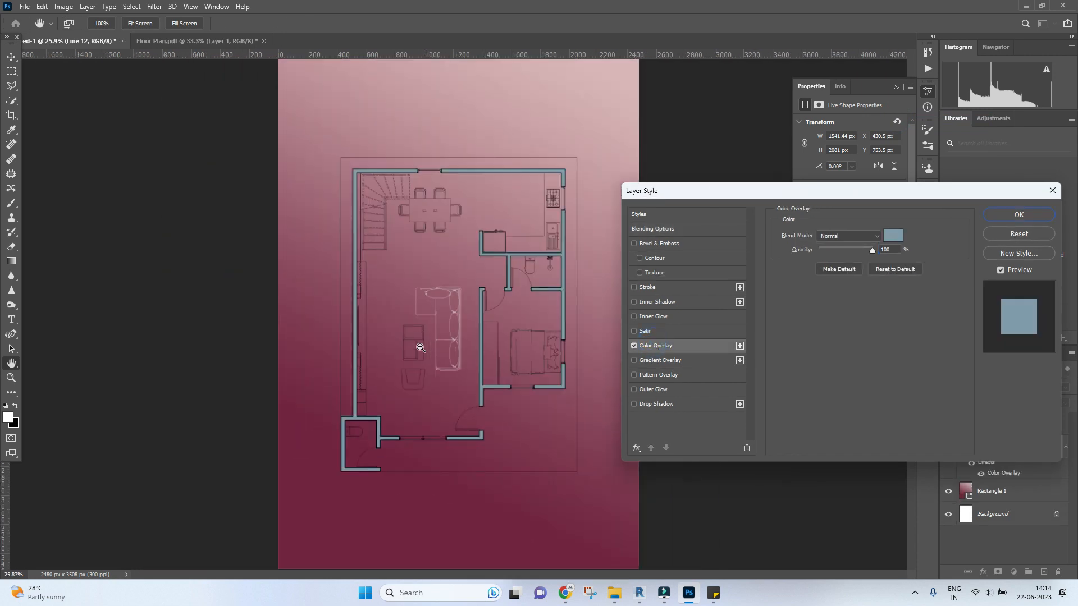
pyautogui.click(891, 236)
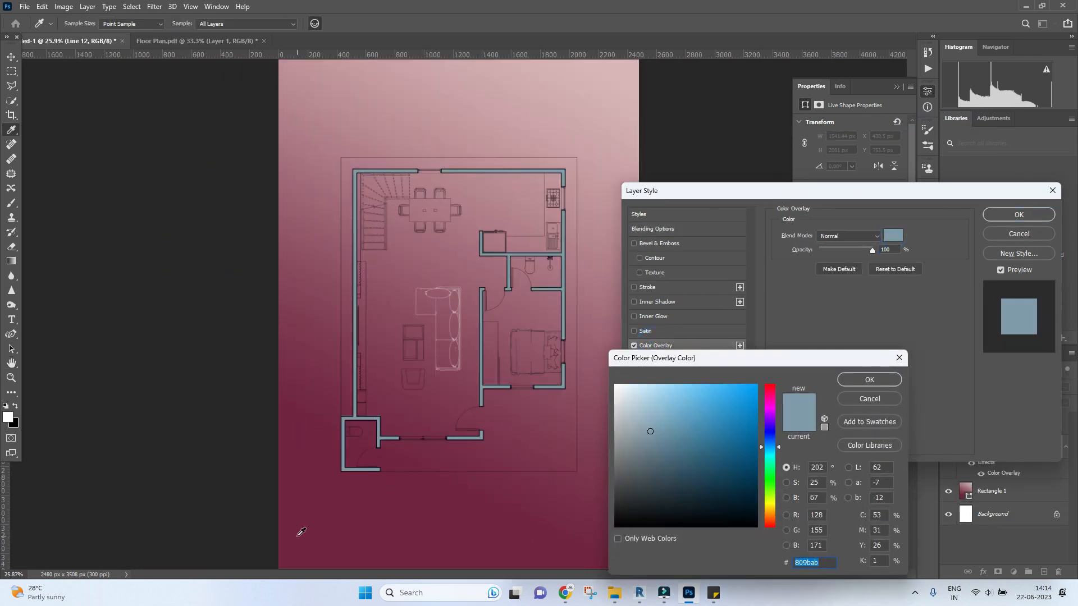
pyautogui.click(711, 465)
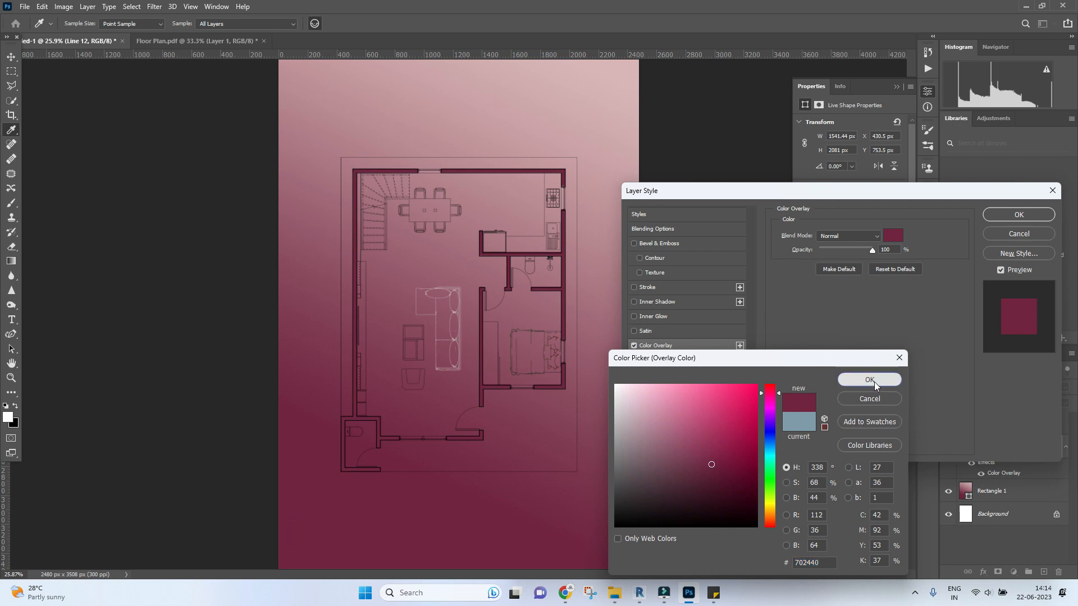
pyautogui.click(869, 380)
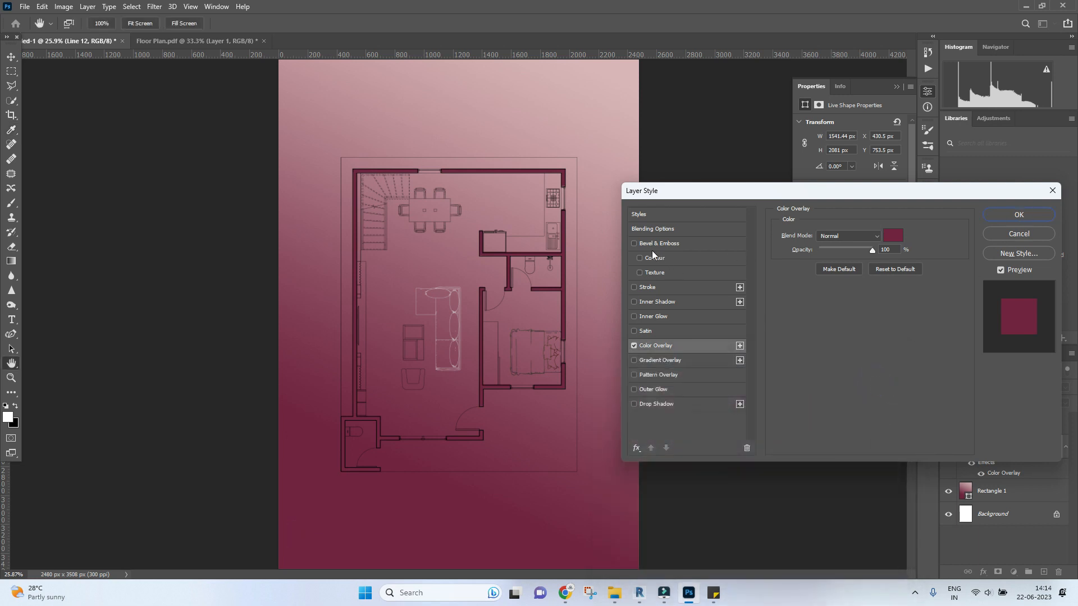
pyautogui.click(633, 243)
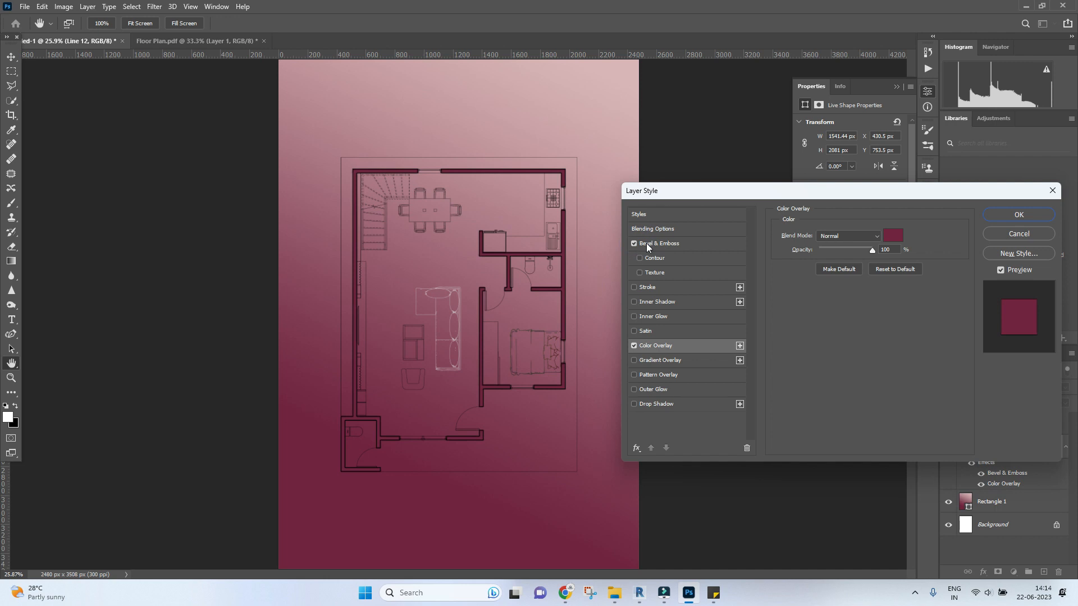
# Set the walls' Bevel & Emboss to Pillow Emboss, direction Down, and confirm the layer style
pyautogui.click(658, 243)
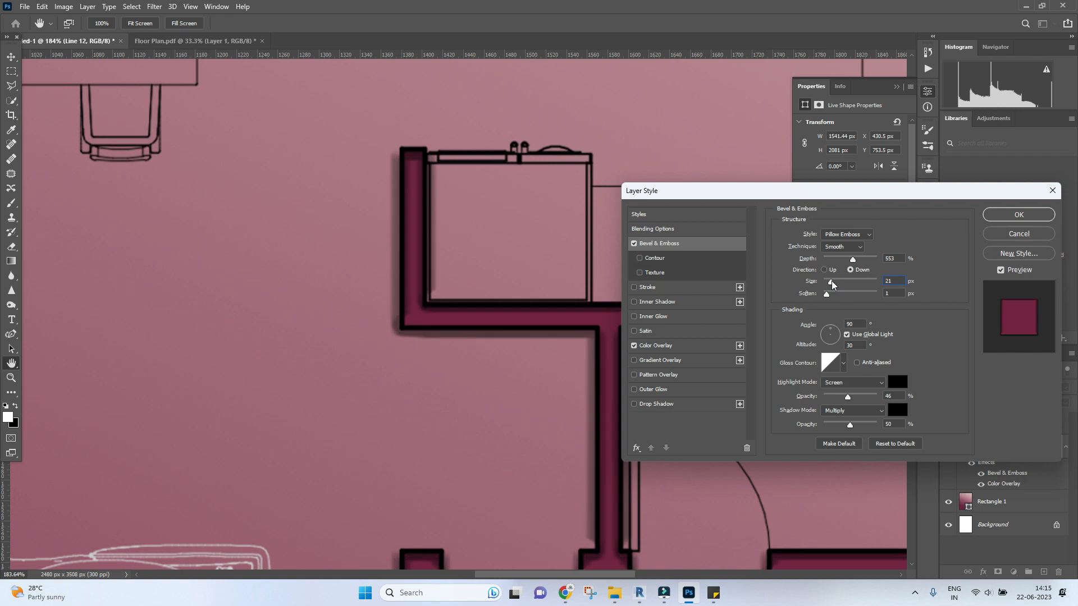
pyautogui.click(824, 269)
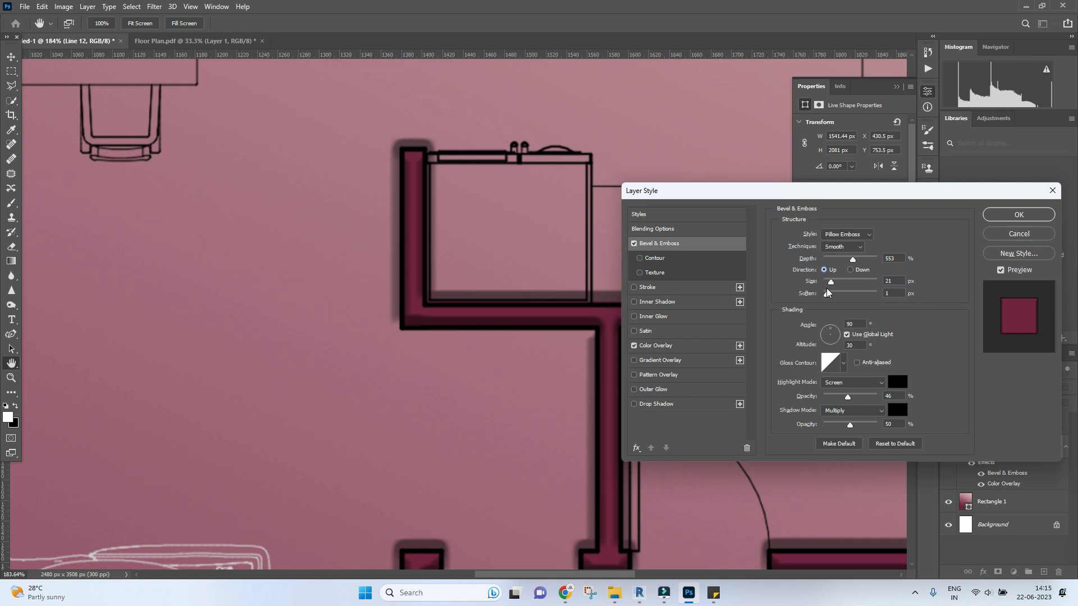
pyautogui.moveTo(830, 285)
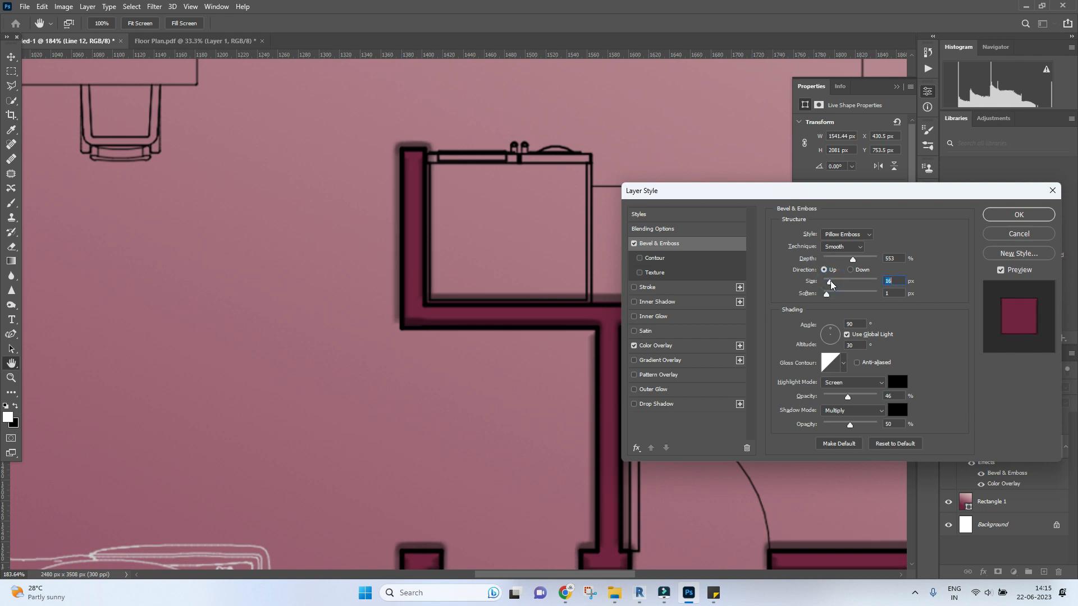
pyautogui.moveTo(868, 317)
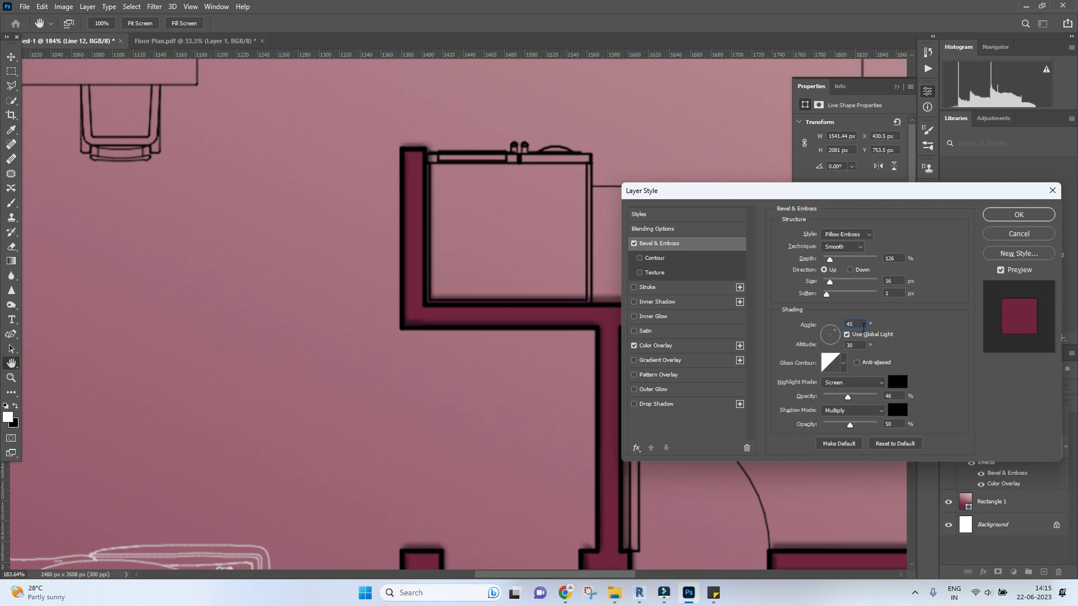
pyautogui.moveTo(756, 356)
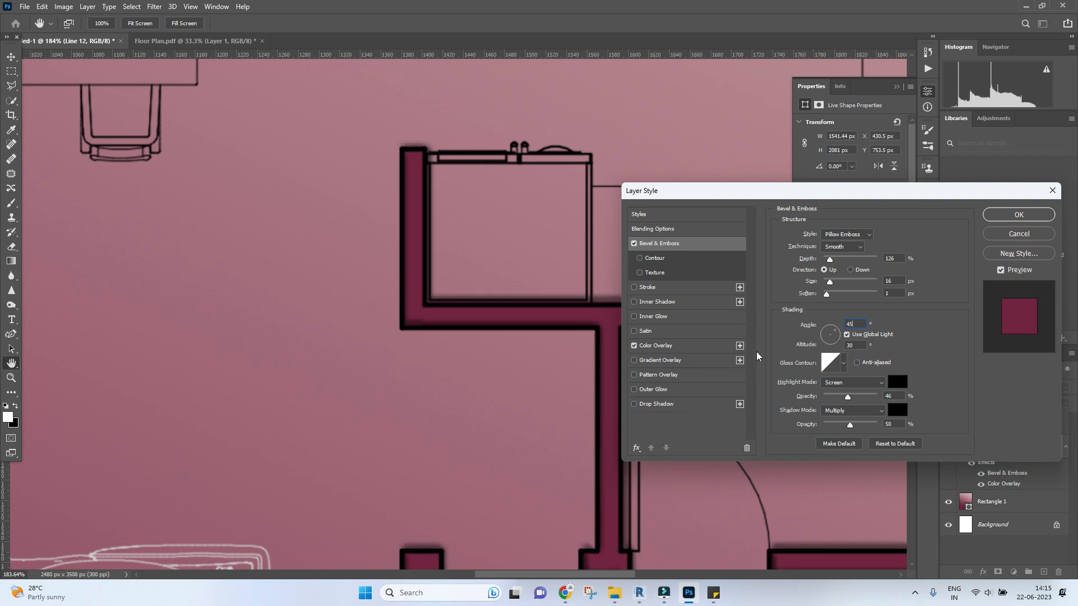
pyautogui.click(851, 269)
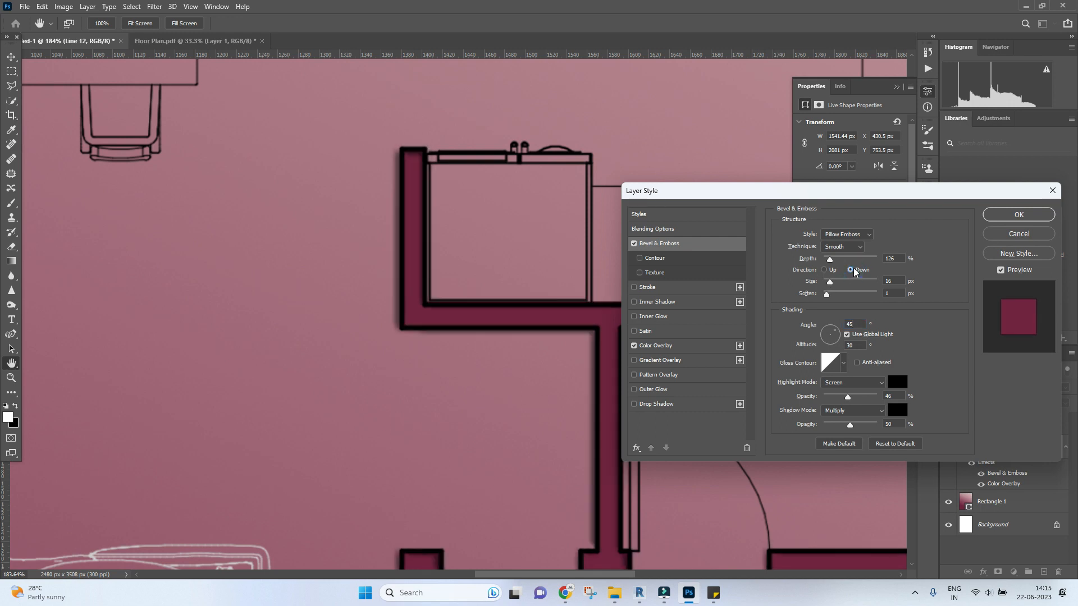
pyautogui.moveTo(860, 270)
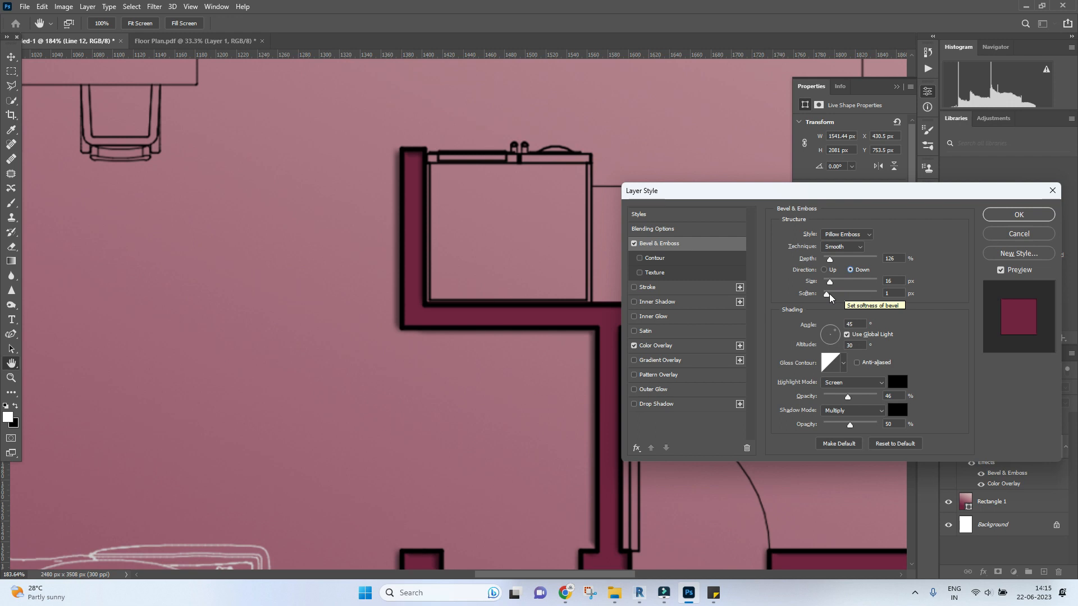
pyautogui.click(1017, 215)
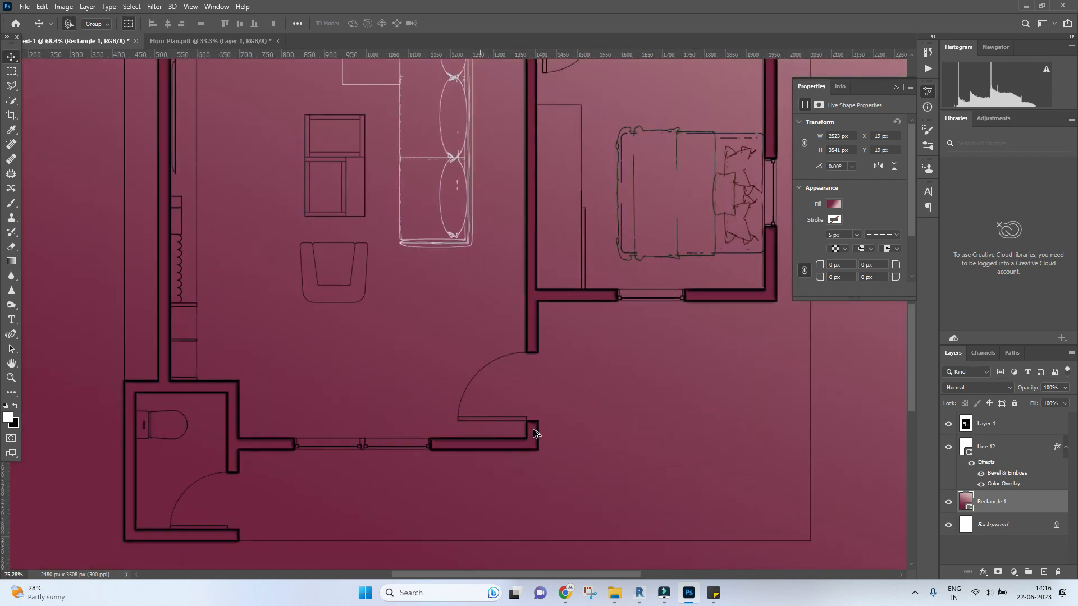
# Apply a white Color Overlay to the floor plan linework layer (Layer 1)
pyautogui.click(988, 424)
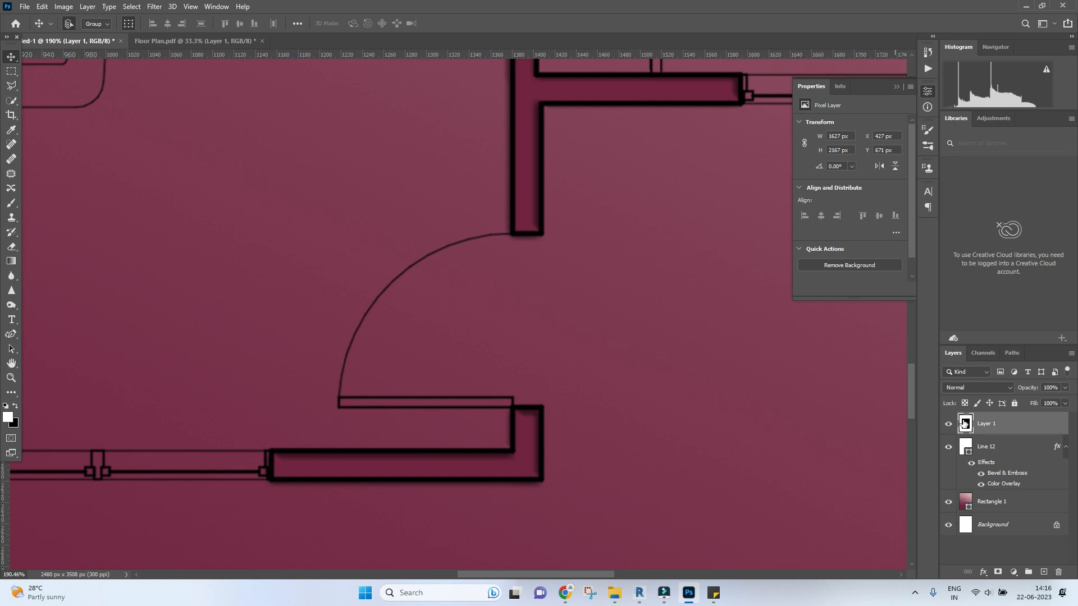
pyautogui.rightClick(965, 423)
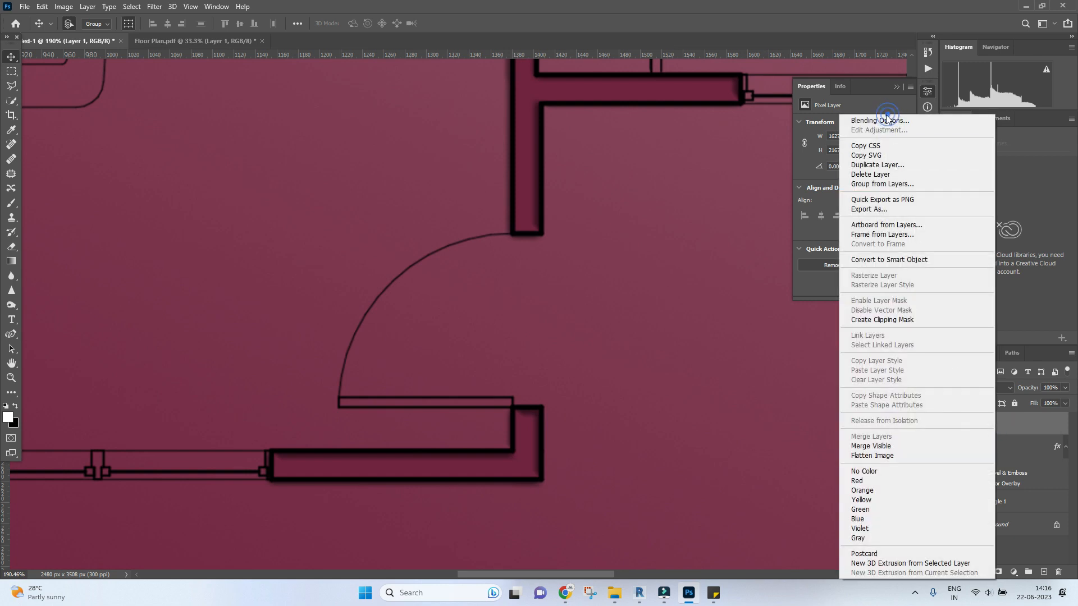
pyautogui.click(879, 120)
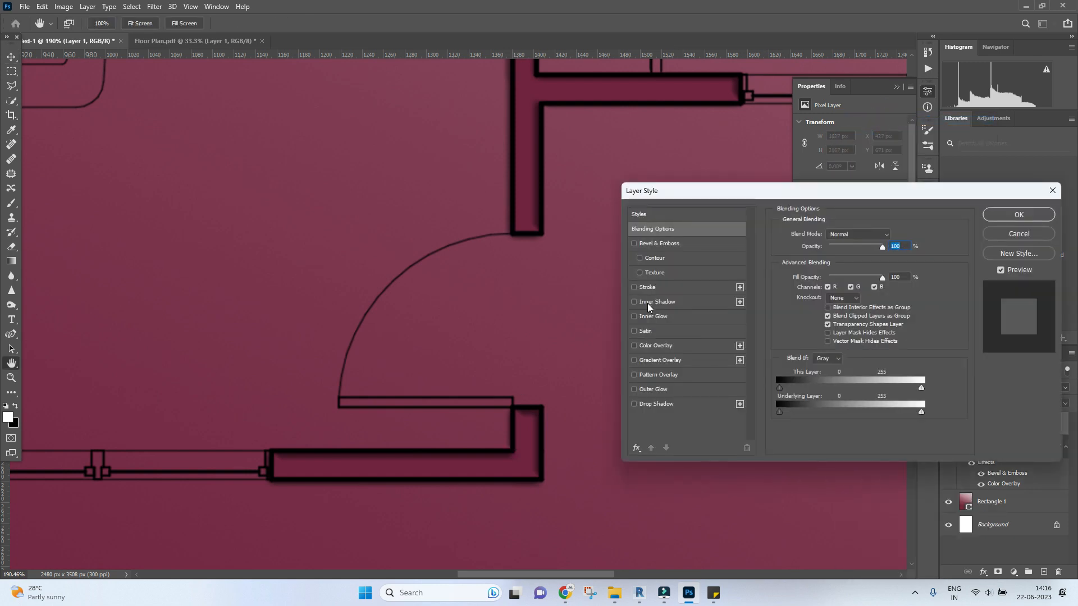
pyautogui.click(656, 345)
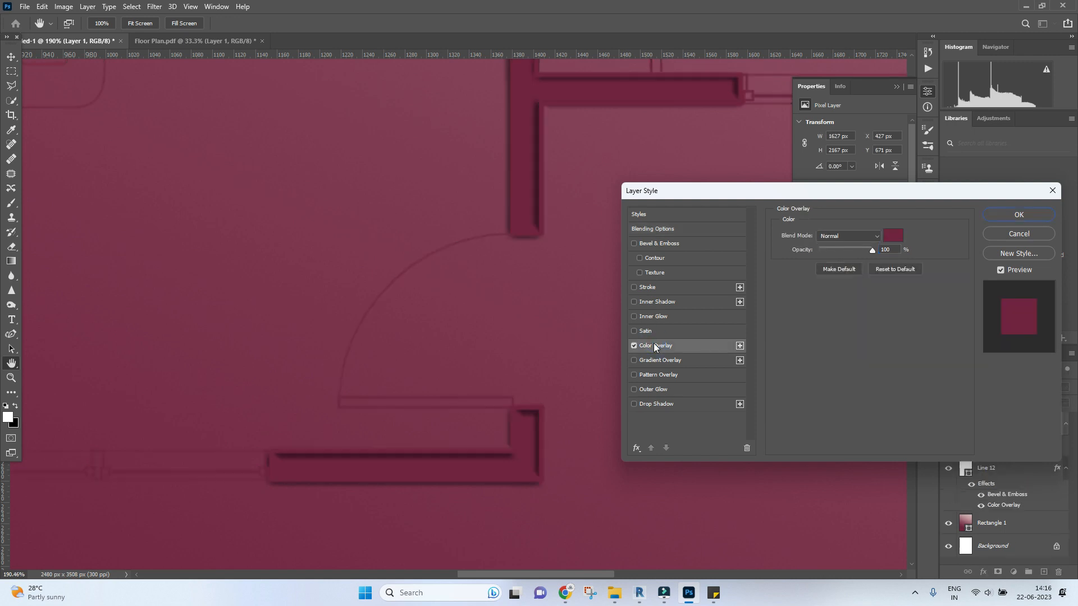
pyautogui.click(892, 235)
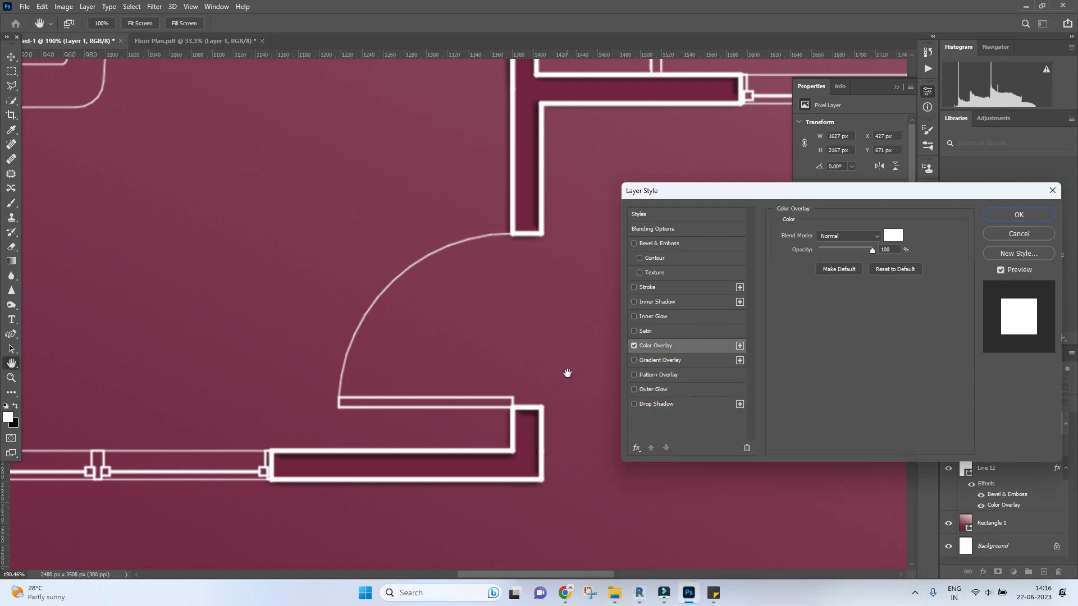
pyautogui.click(1019, 215)
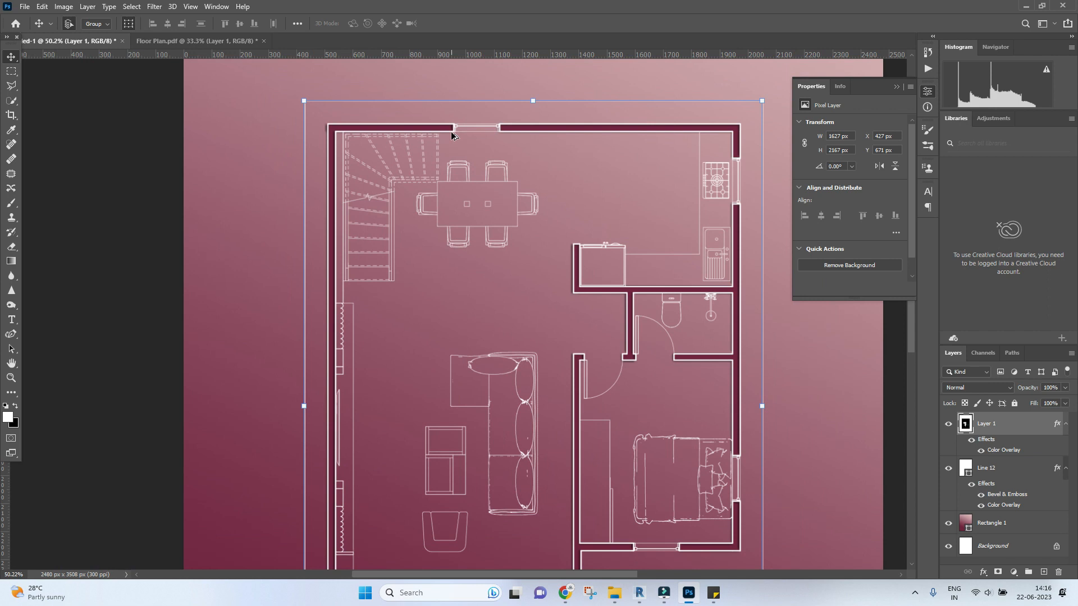
pyautogui.scroll(-3)
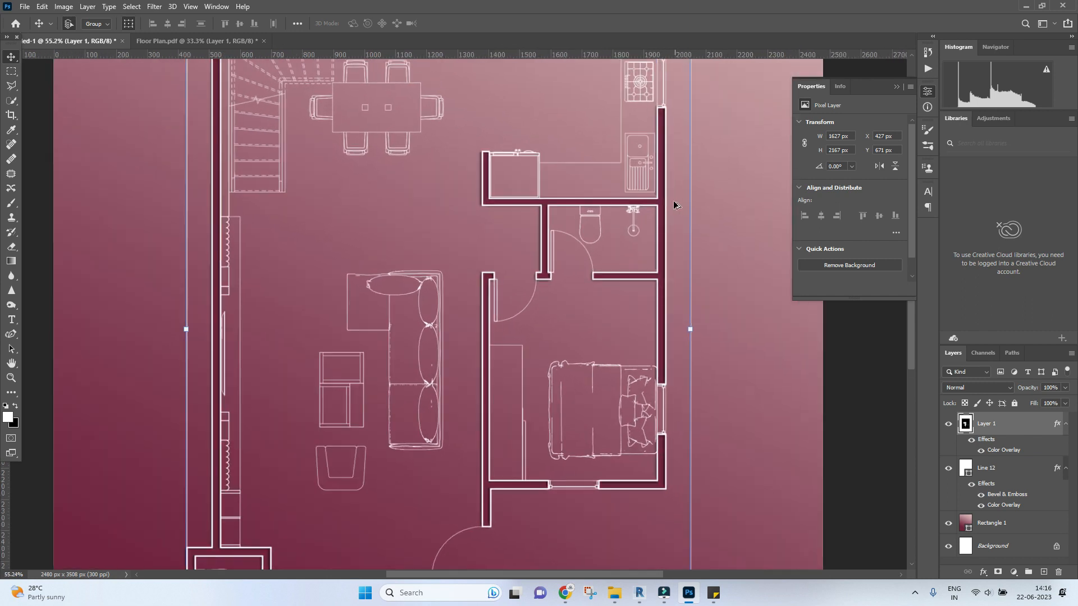
# Add a Drop Shadow to the wall layer: 43% opacity, 45° angle, distance 27, spread 36%, size 18
pyautogui.click(988, 468)
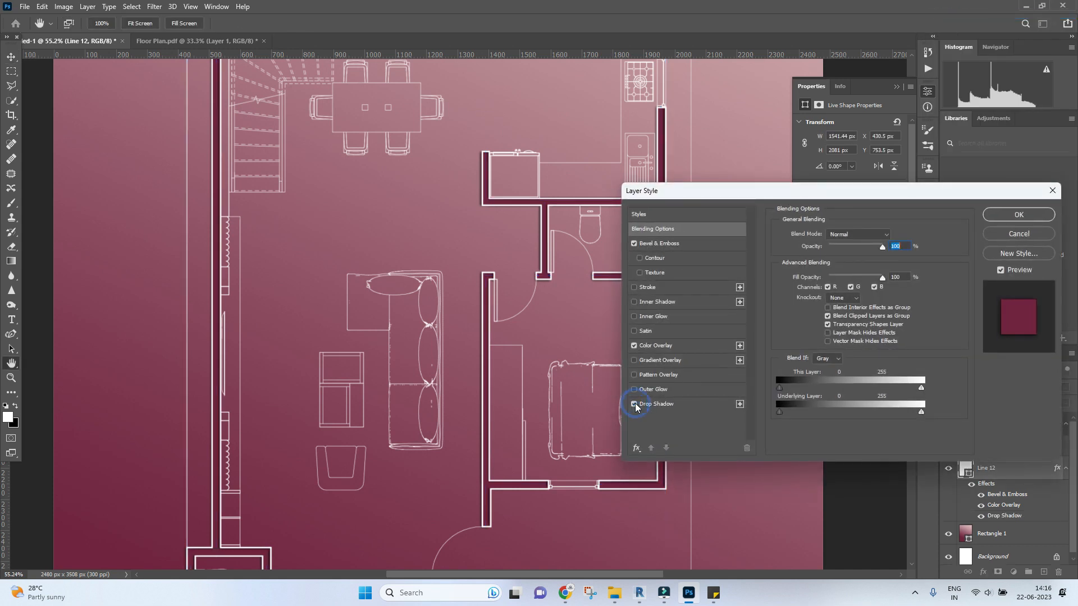
pyautogui.click(656, 404)
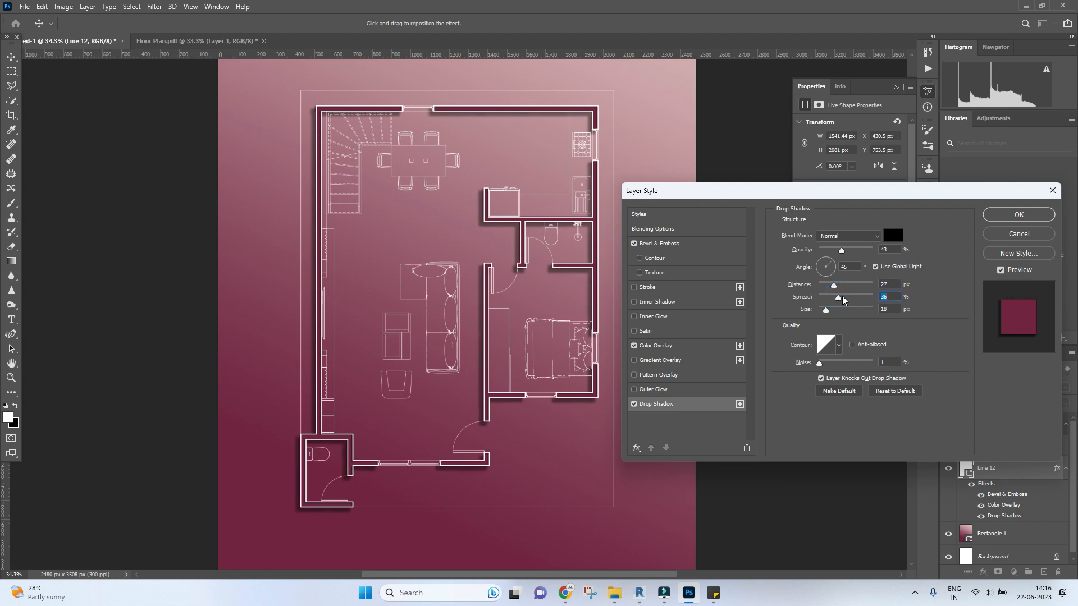
pyautogui.click(1017, 214)
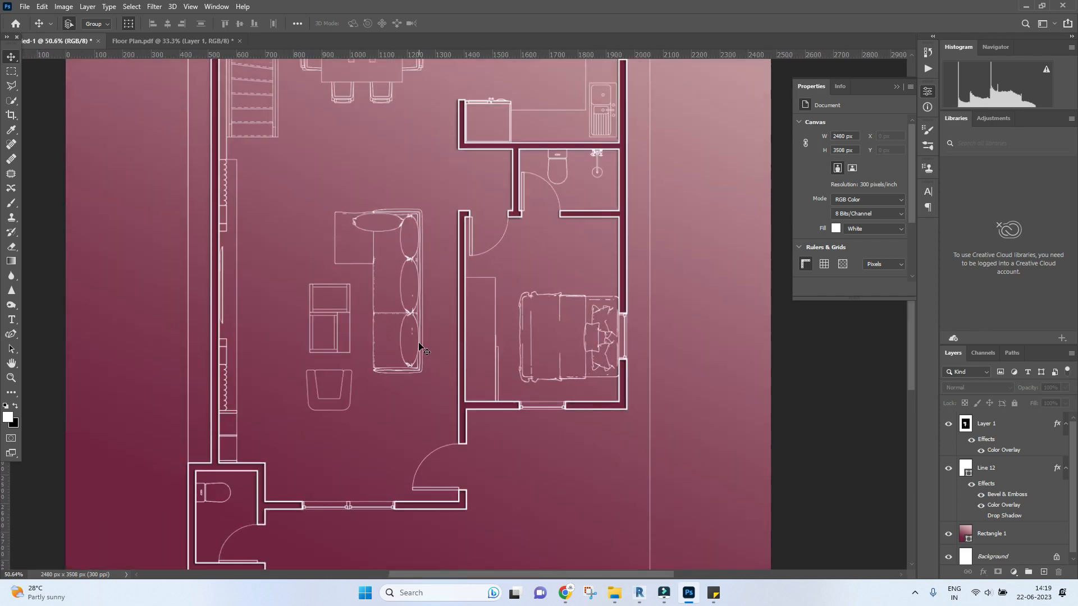
# Duplicate the styled Line 12 wall layer into a Line 12 copy
pyautogui.click(987, 468)
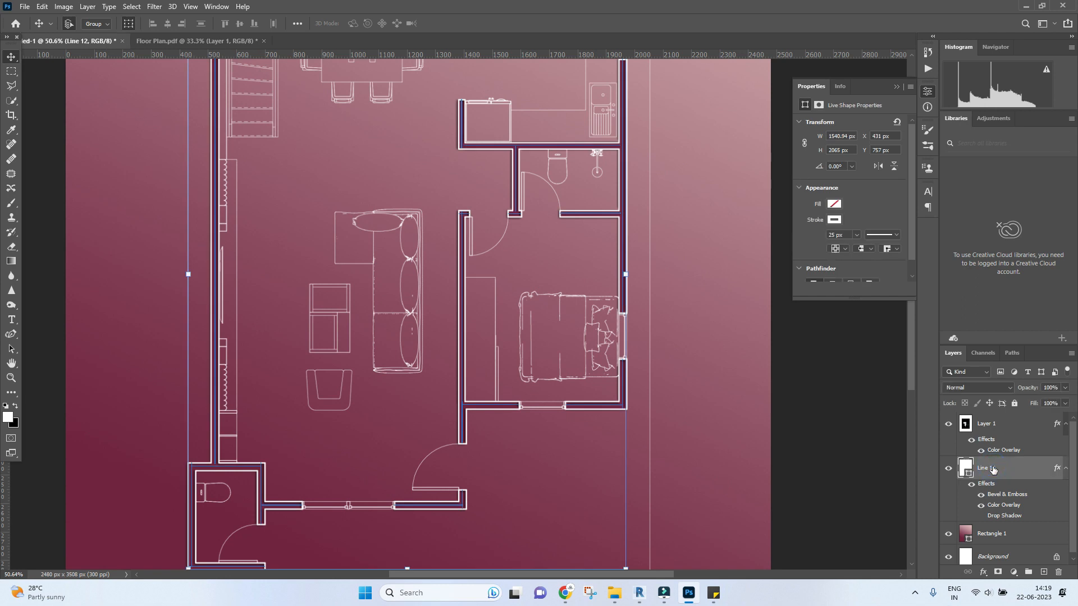
pyautogui.rightClick(988, 468)
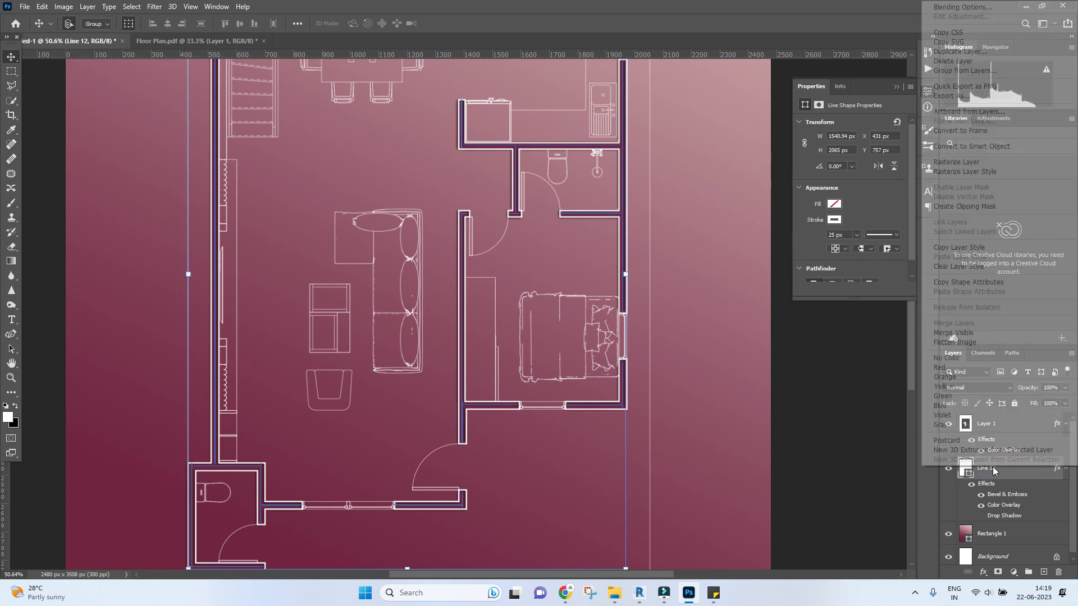
pyautogui.moveTo(969, 282)
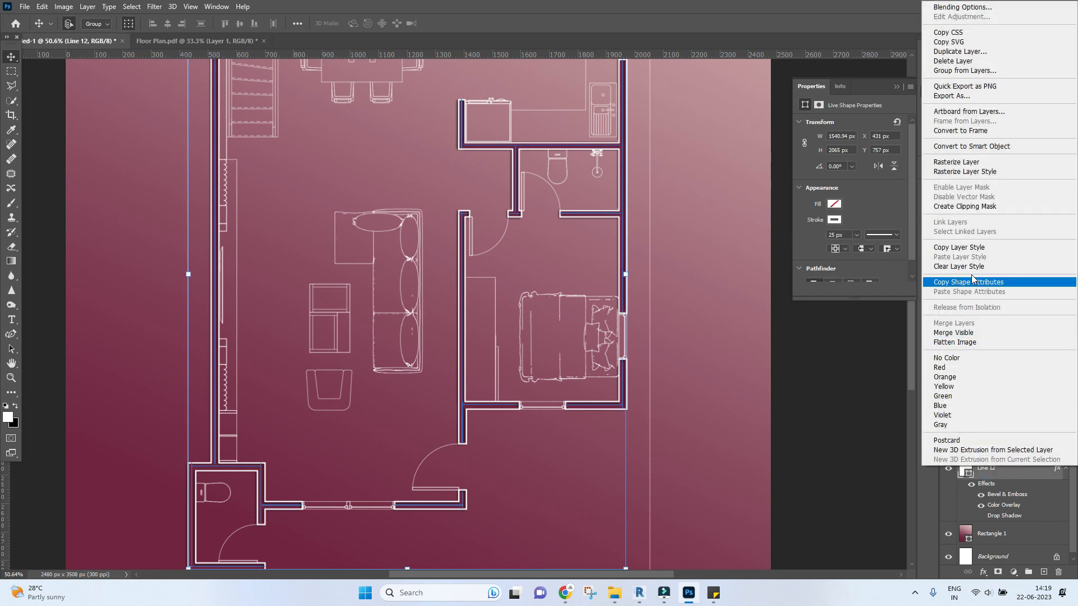
pyautogui.moveTo(971, 267)
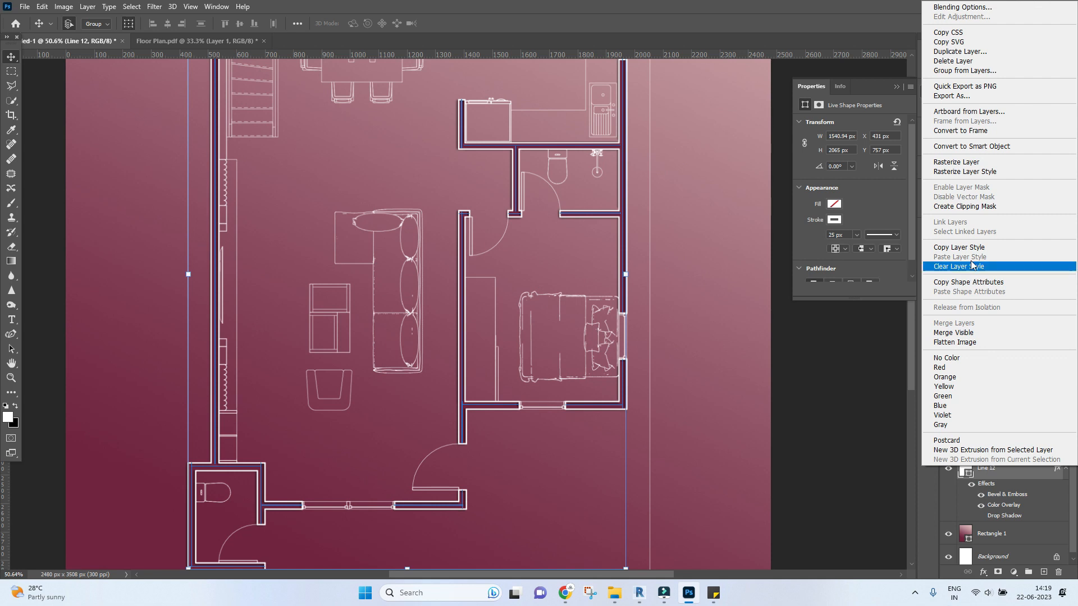
pyautogui.moveTo(959, 51)
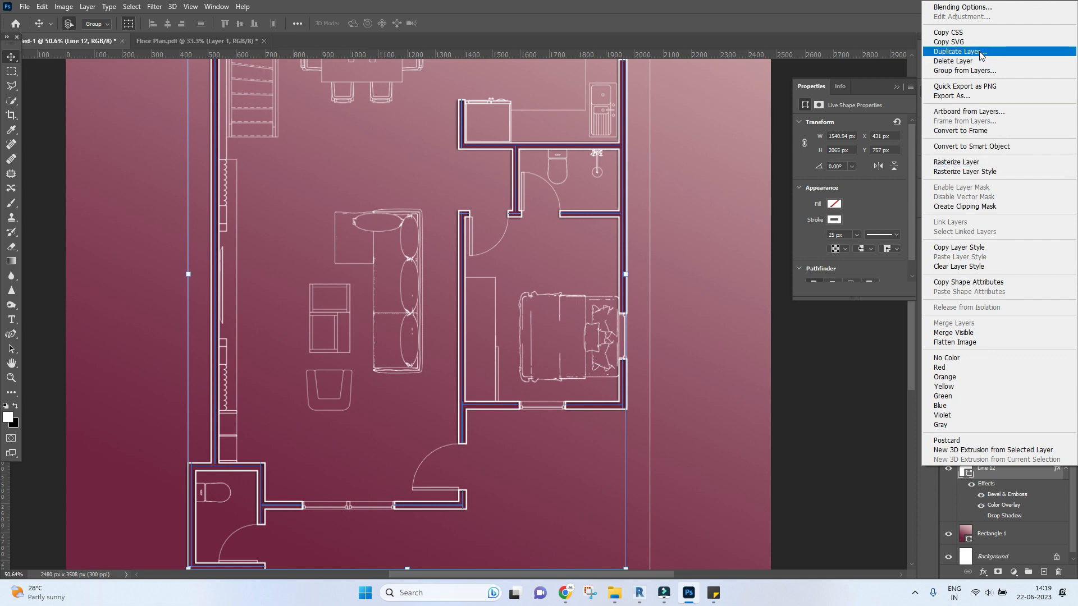
pyautogui.click(959, 51)
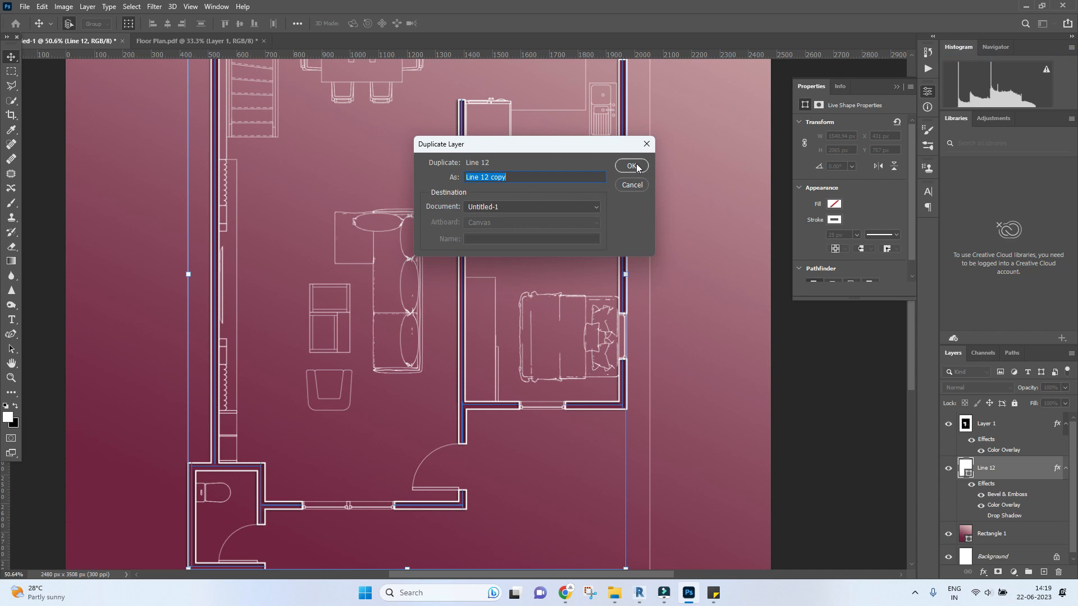
pyautogui.click(630, 165)
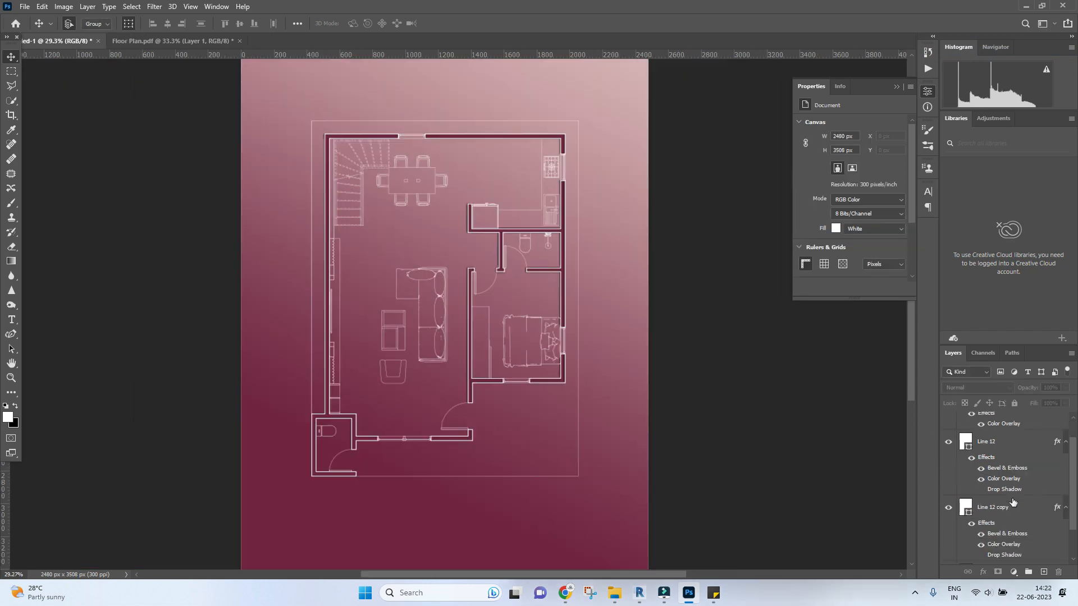
pyautogui.rightClick(1011, 508)
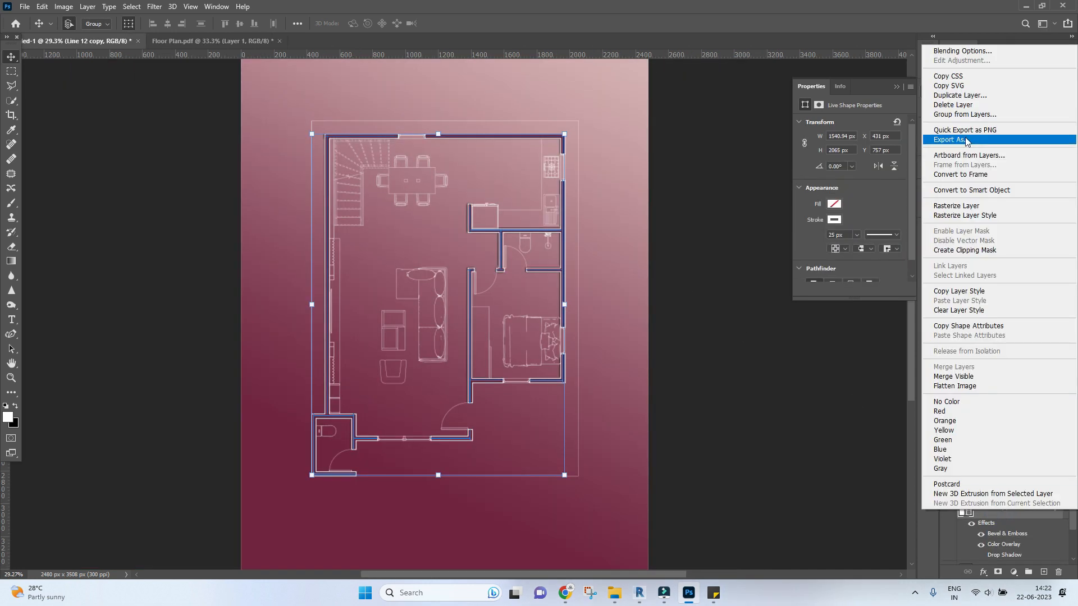
# Apply a Blur Gallery Path Blur with Rear Sync Flash to the Line 12 copy
pyautogui.click(153, 6)
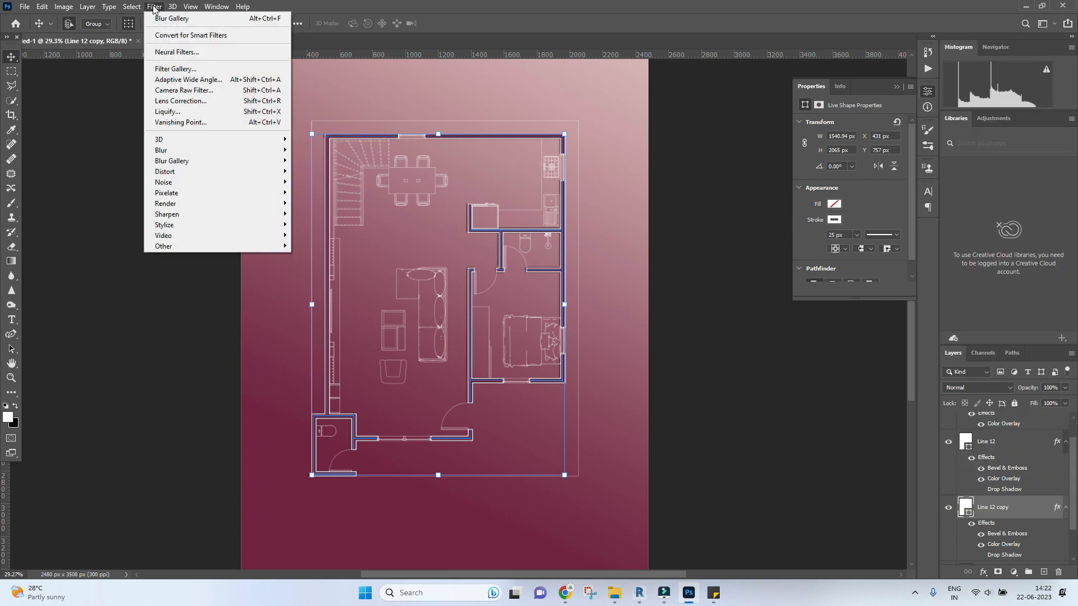
pyautogui.click(161, 149)
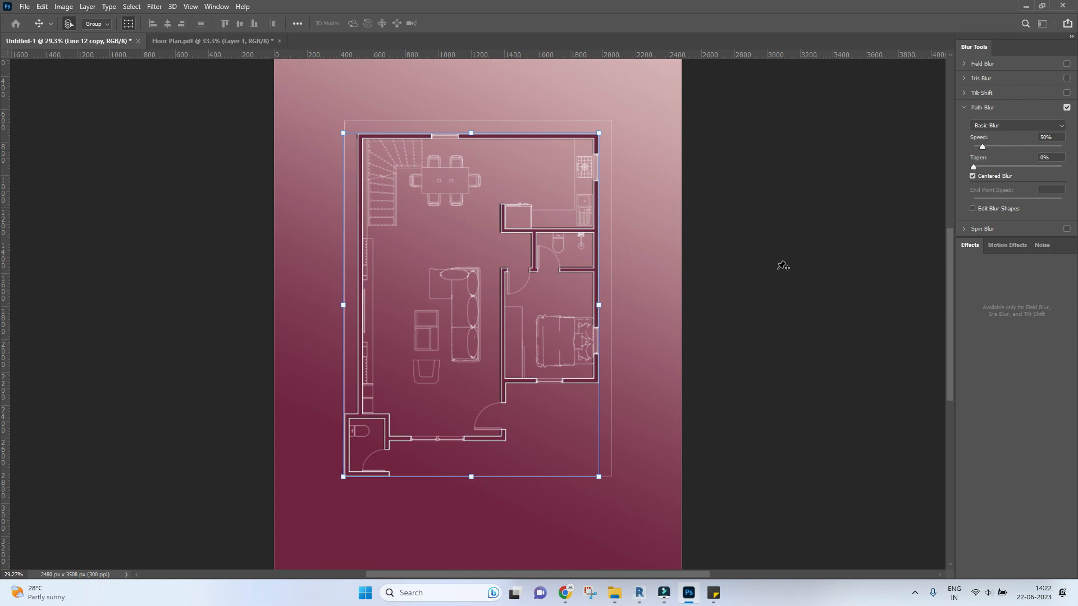
pyautogui.click(1017, 125)
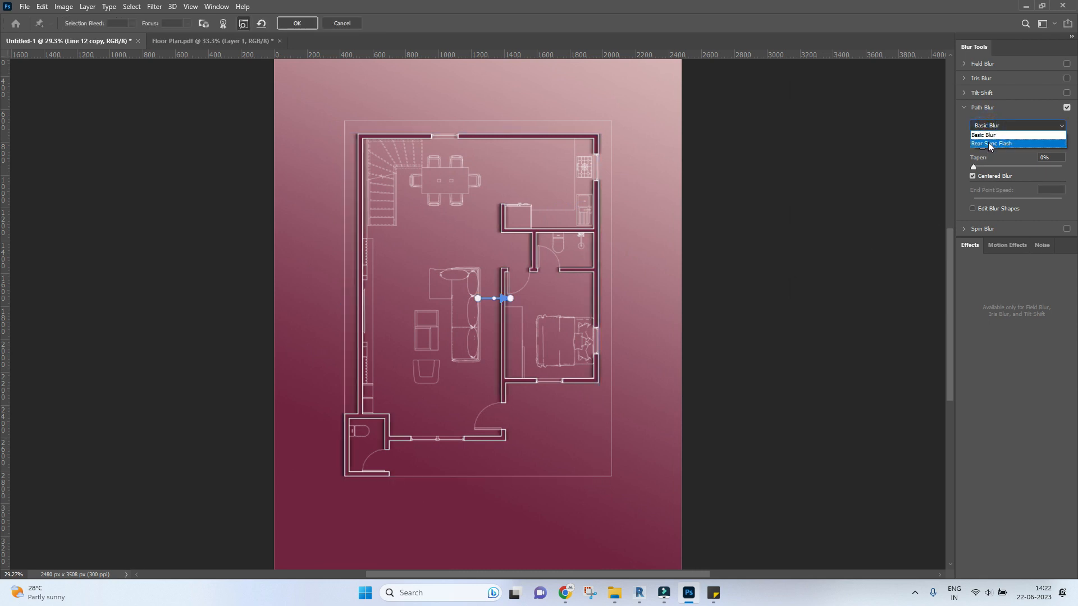
pyautogui.click(992, 143)
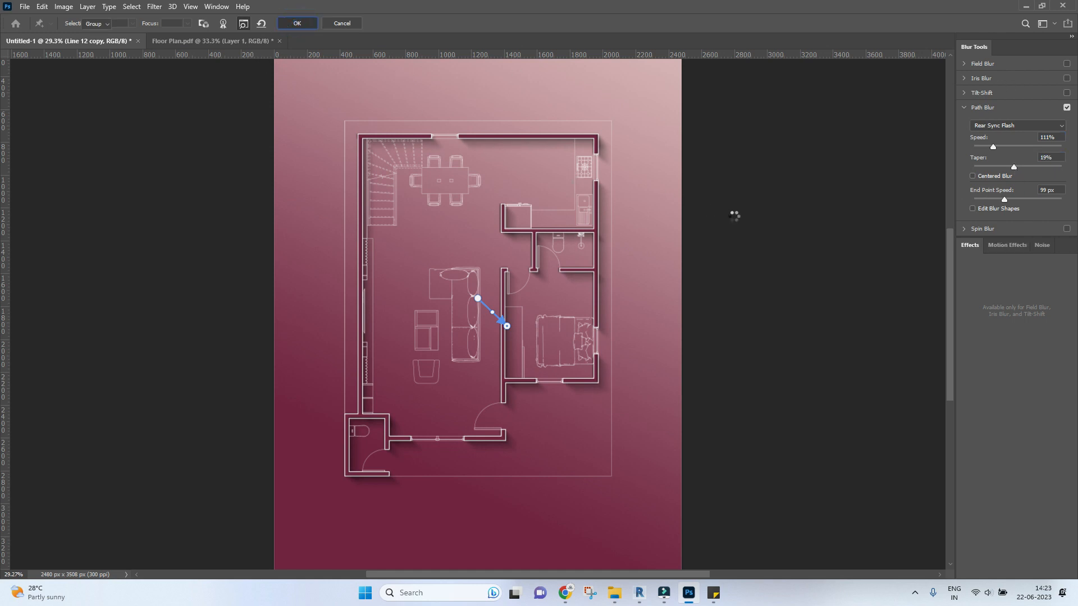
pyautogui.click(297, 23)
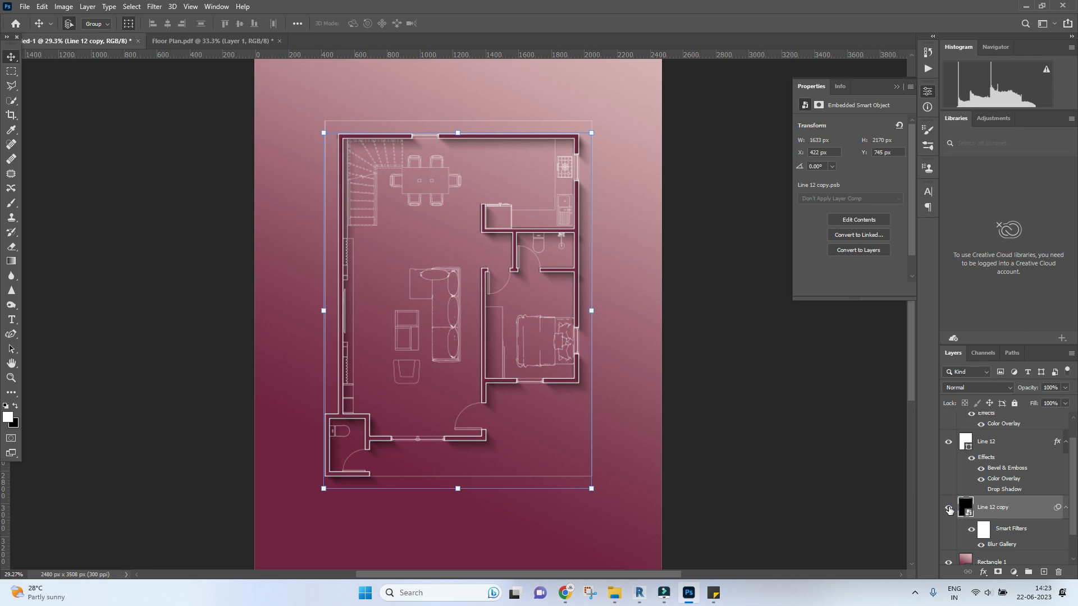
# Hide the blurred copy and retune Line 12's drop shadow to a 135° angle
pyautogui.click(980, 489)
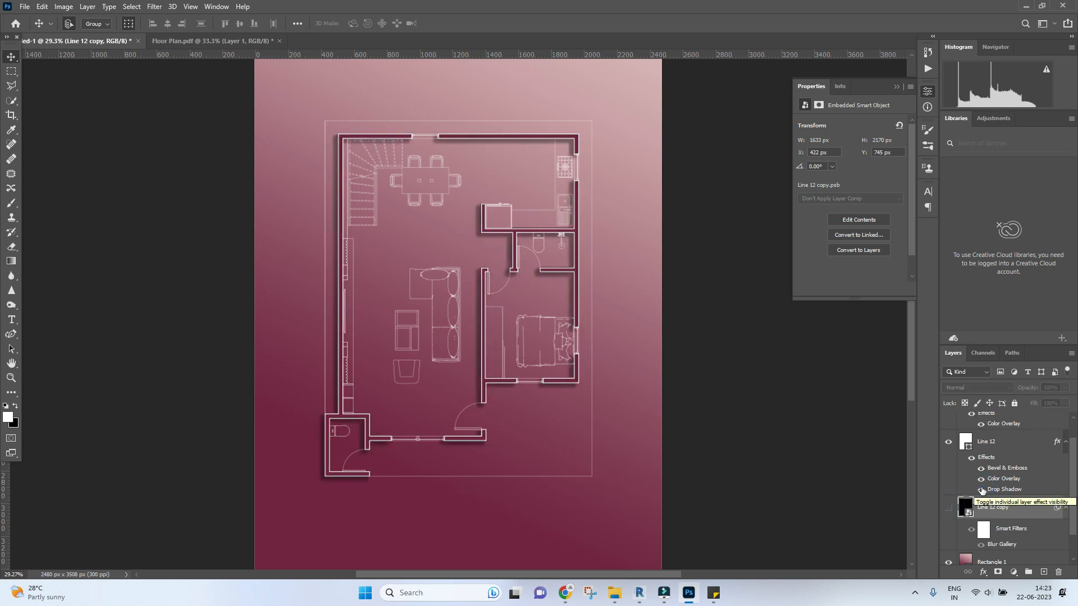
pyautogui.click(982, 490)
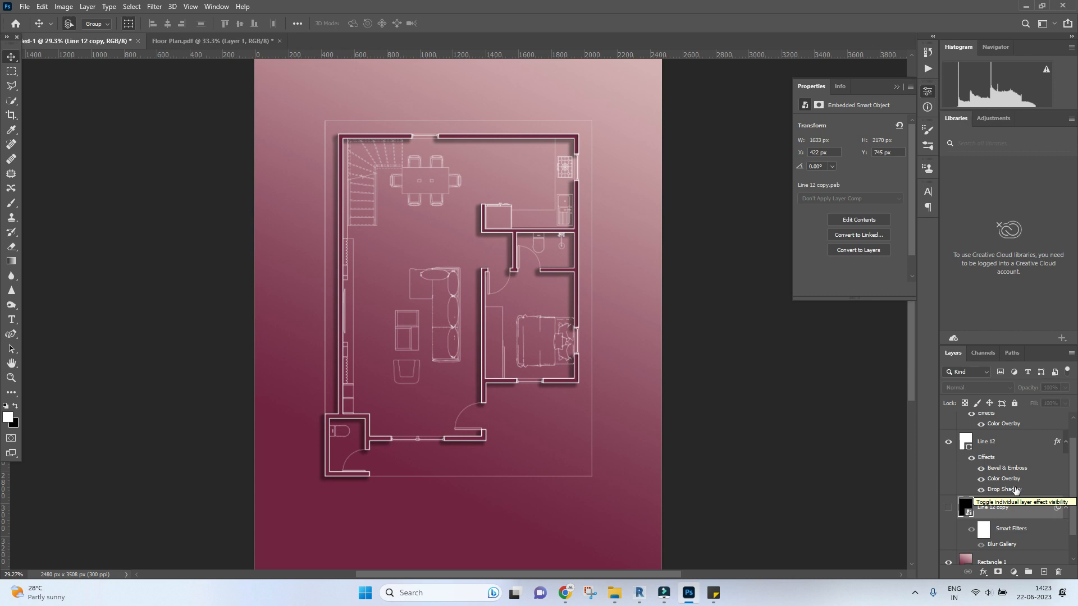
pyautogui.rightClick(992, 507)
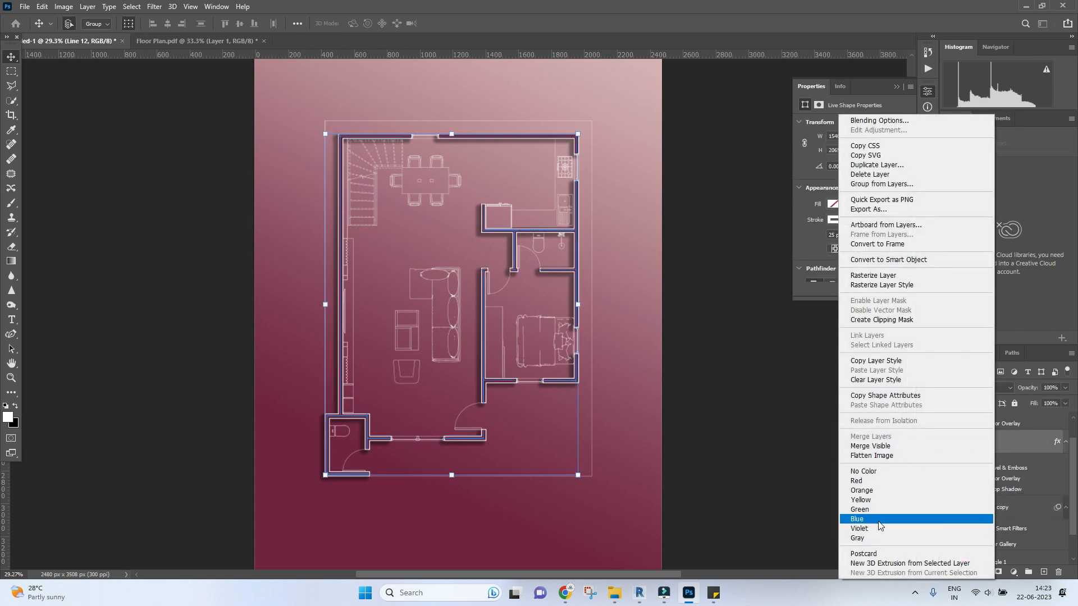
pyautogui.moveTo(894, 120)
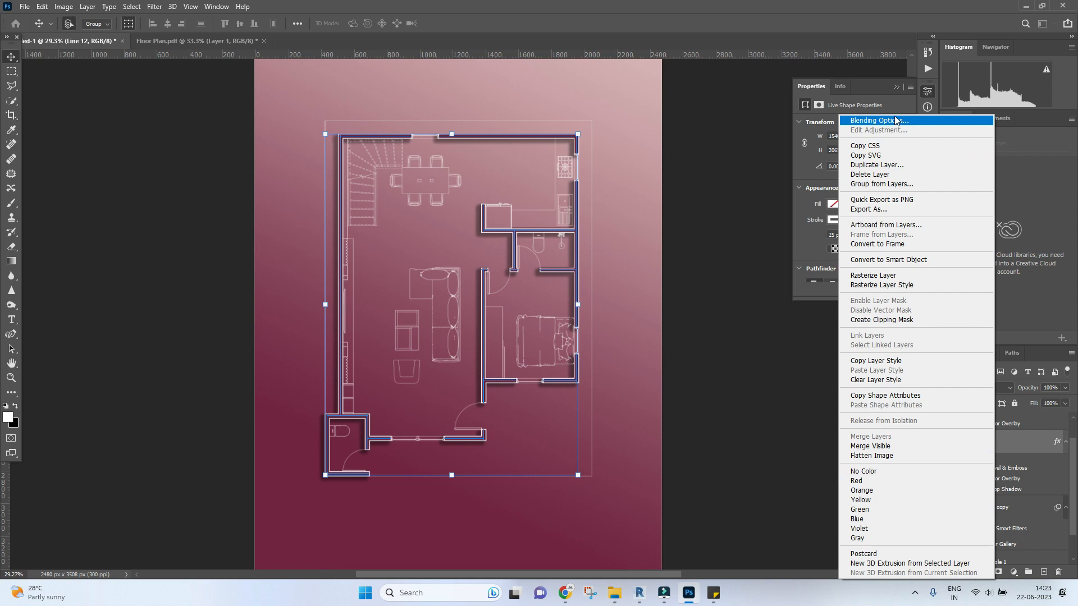
pyautogui.click(874, 120)
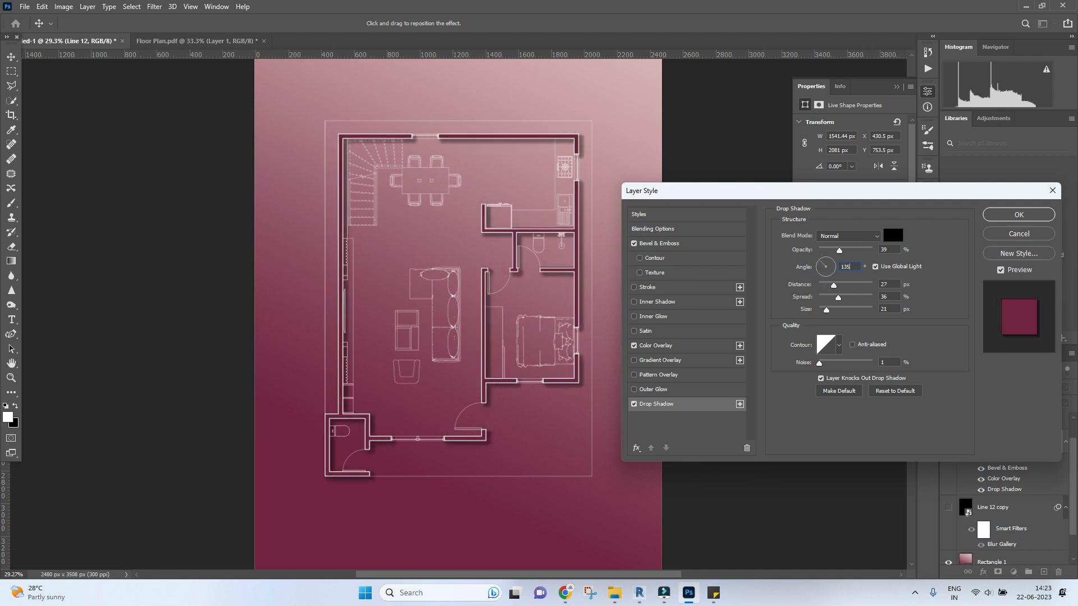
pyautogui.click(1018, 215)
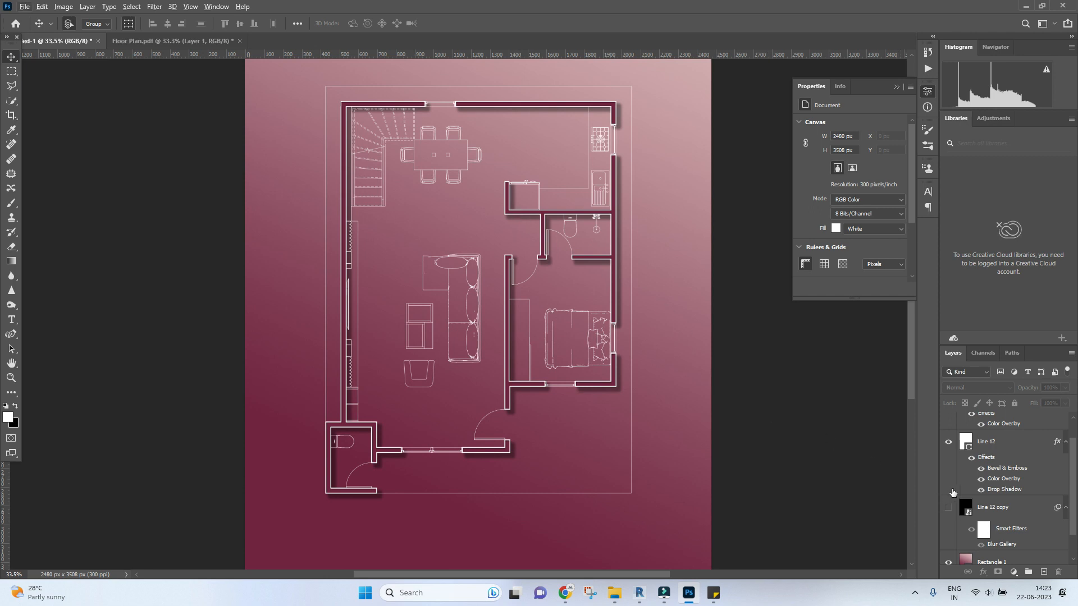
# Show the Line 12 copy again and head to the File menu to save
pyautogui.click(947, 507)
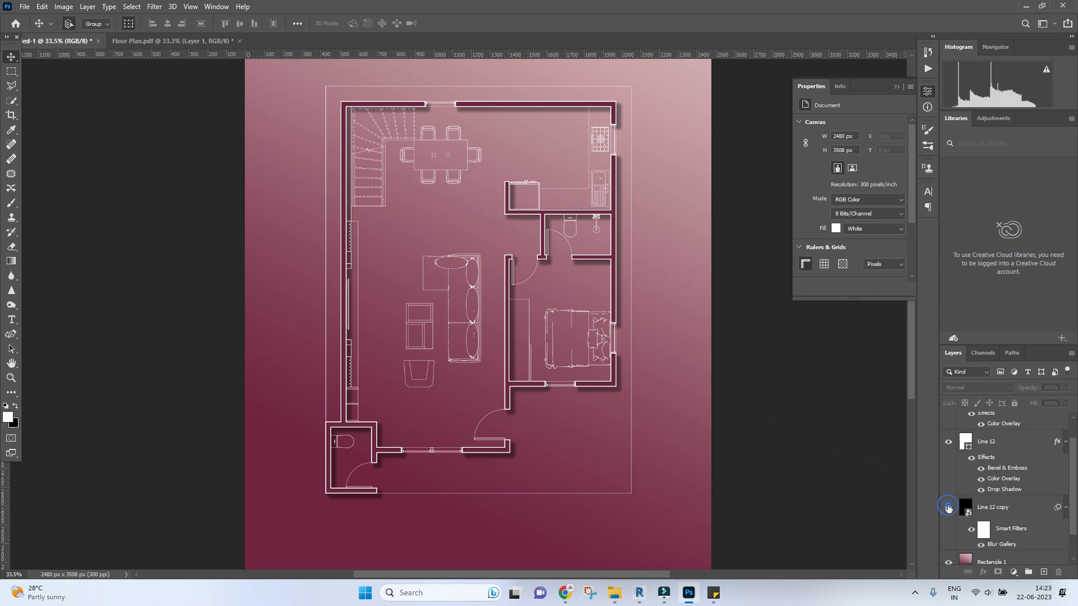
pyautogui.click(949, 508)
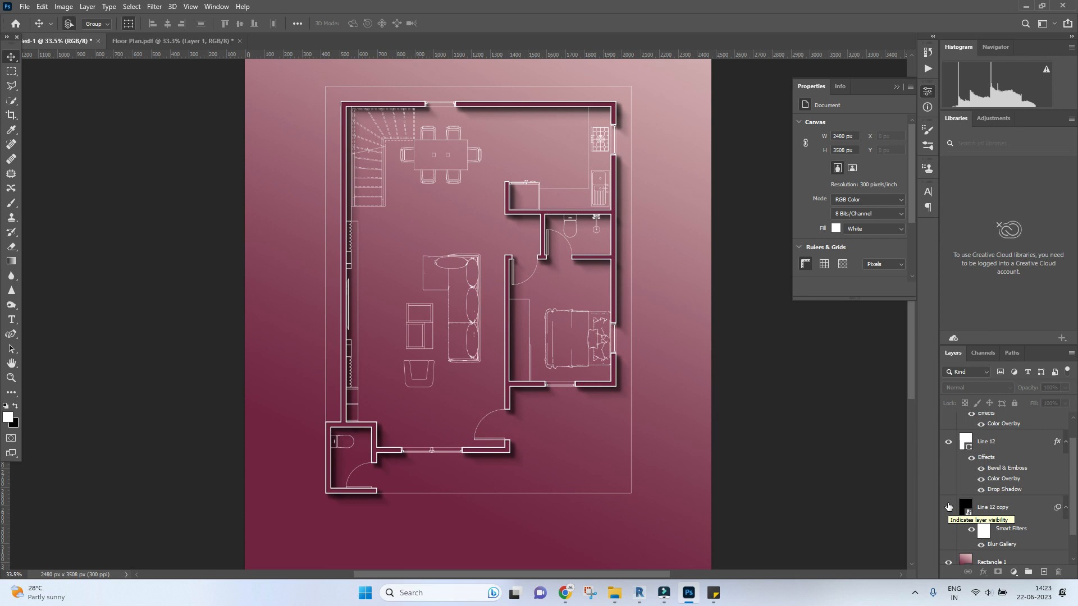
pyautogui.click(24, 6)
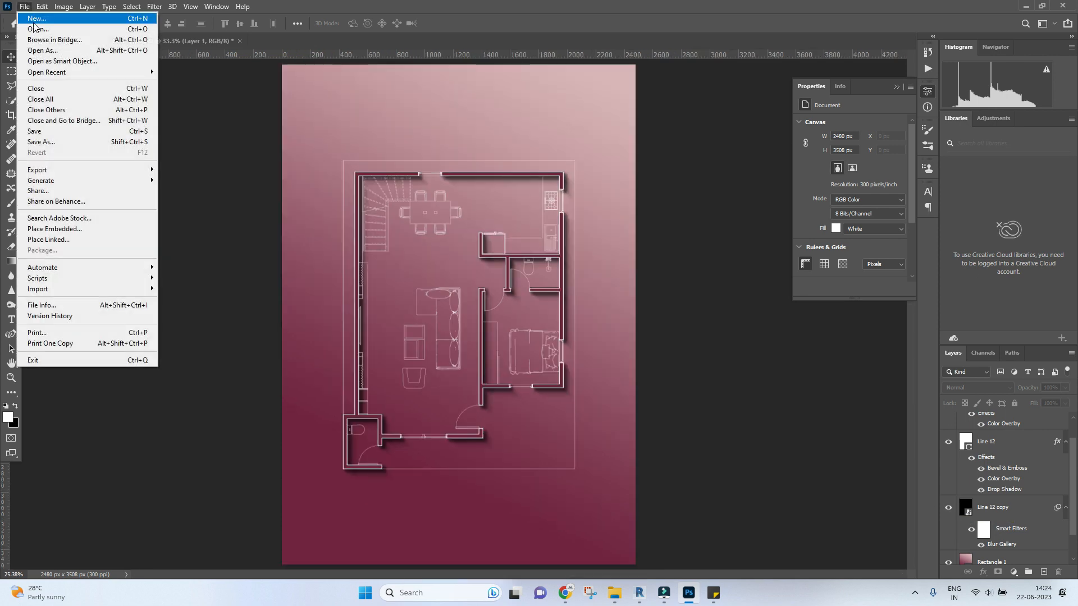
# Define the tree vector image as a new brush preset and return to the Untitled-1 poster
pyautogui.click(37, 28)
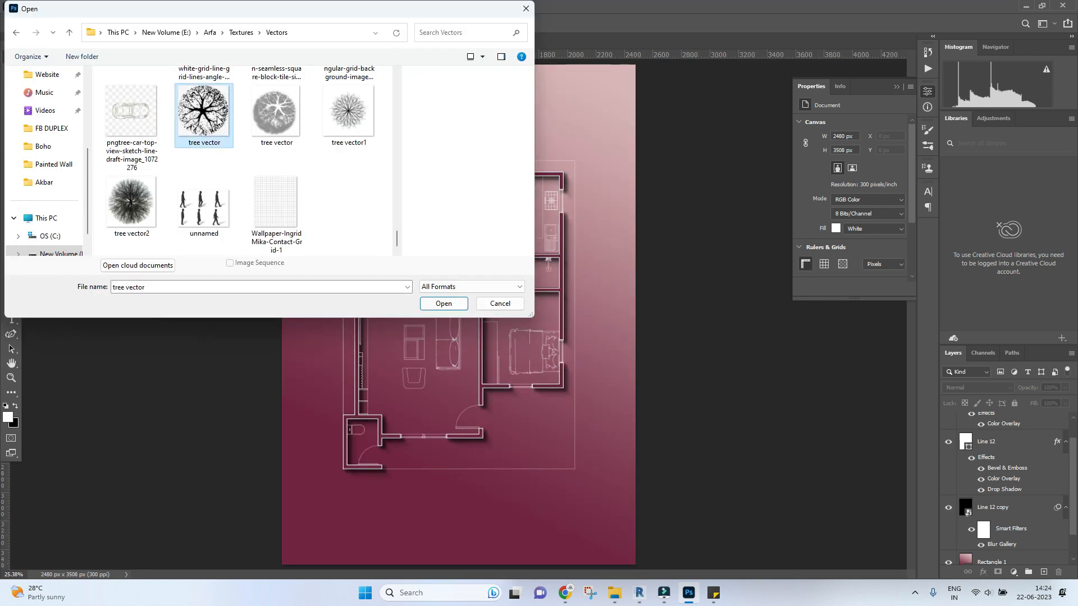
pyautogui.click(443, 303)
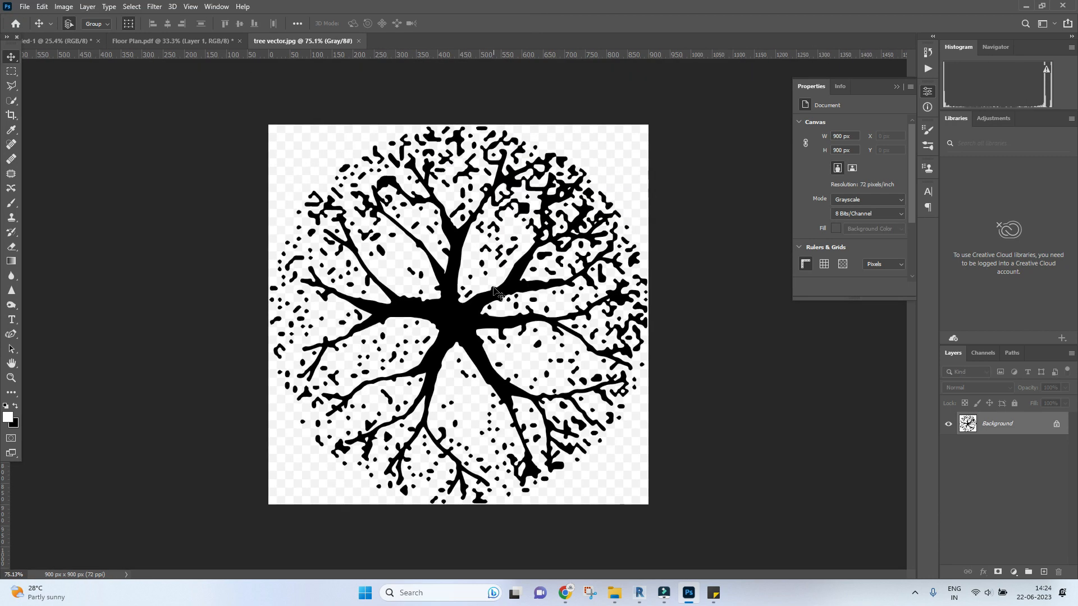
pyautogui.click(43, 6)
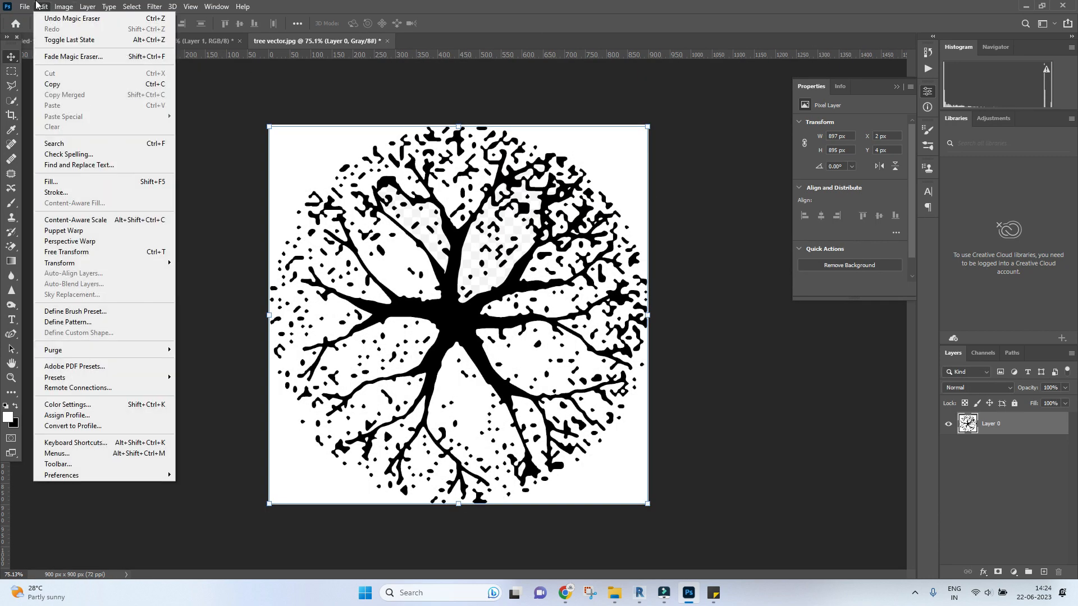
pyautogui.moveTo(86, 323)
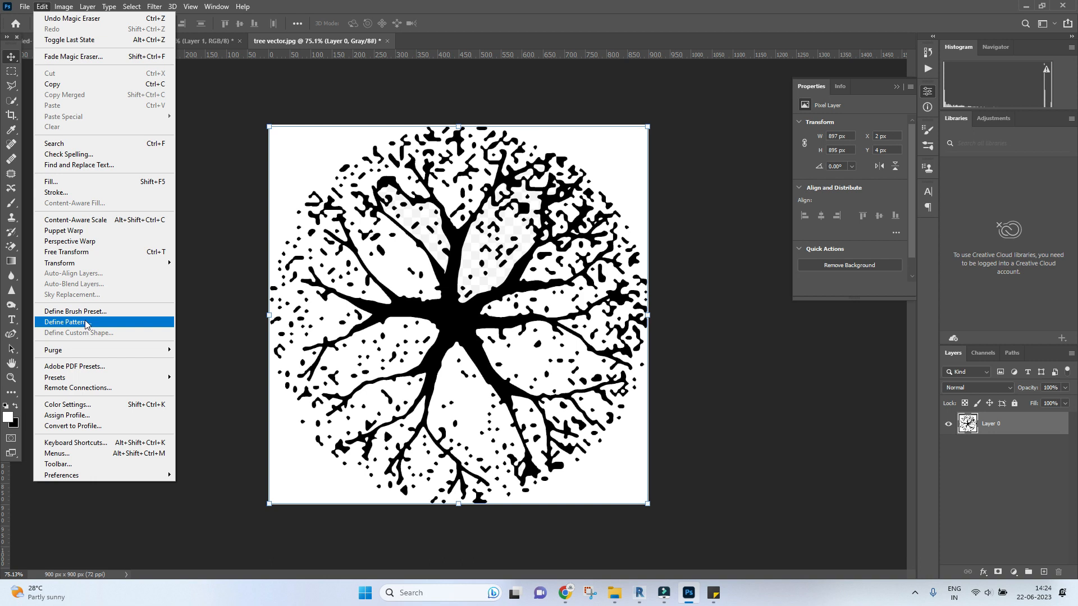
pyautogui.click(70, 321)
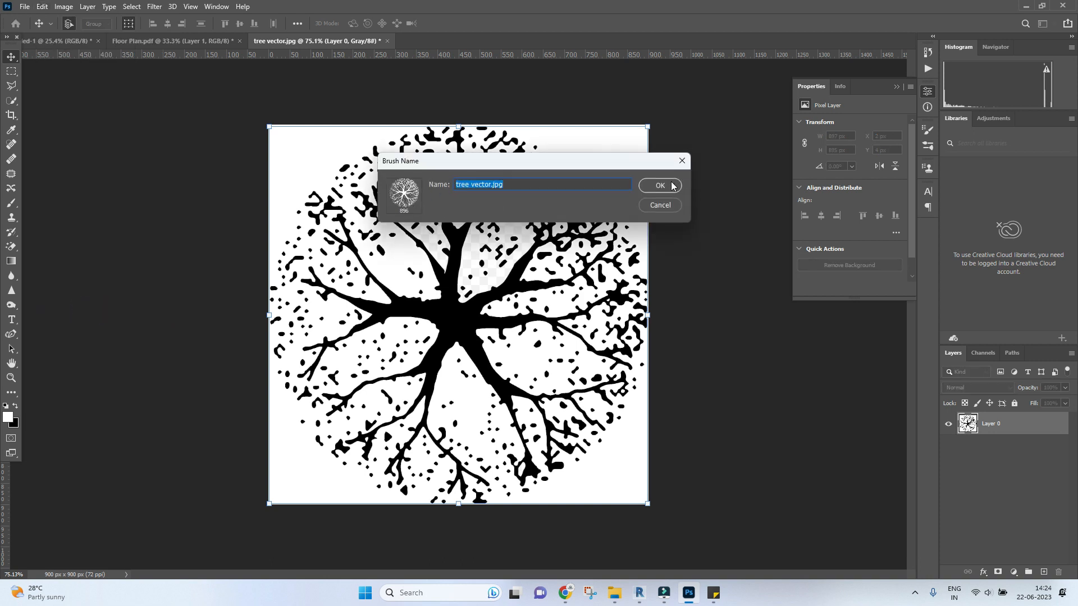
pyautogui.click(658, 186)
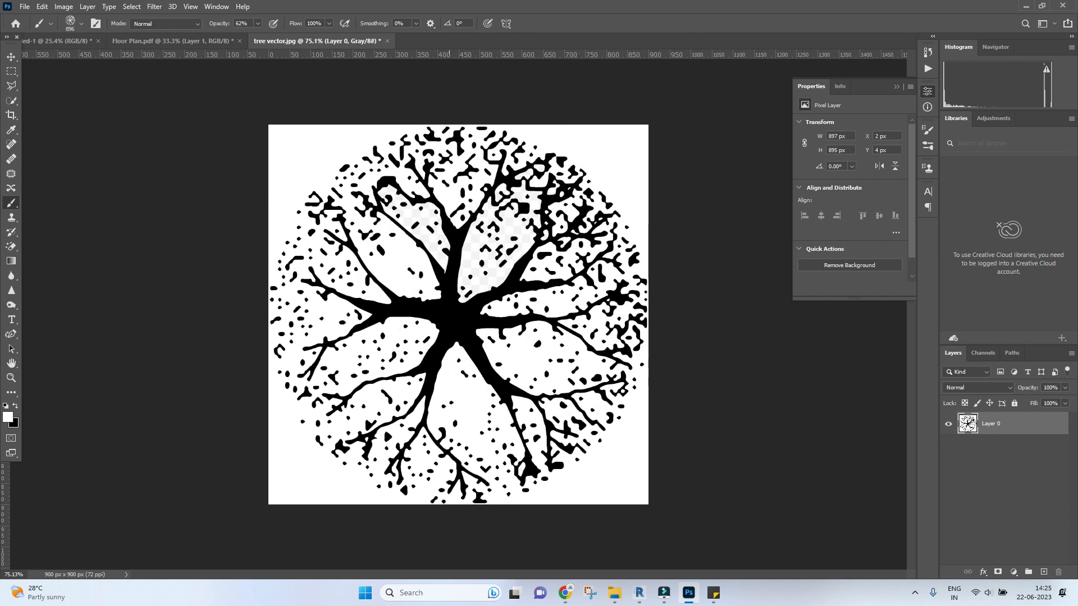
pyautogui.click(172, 40)
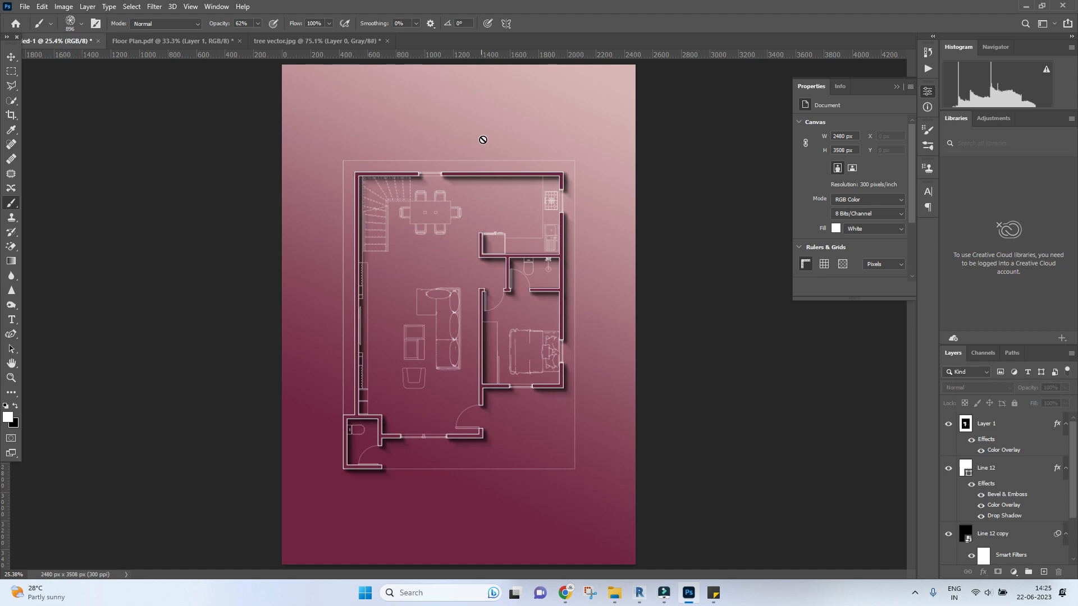
# On the Rectangle 1 layer, choose the tree brush at about 480-495 px for stamping the corners
pyautogui.click(992, 530)
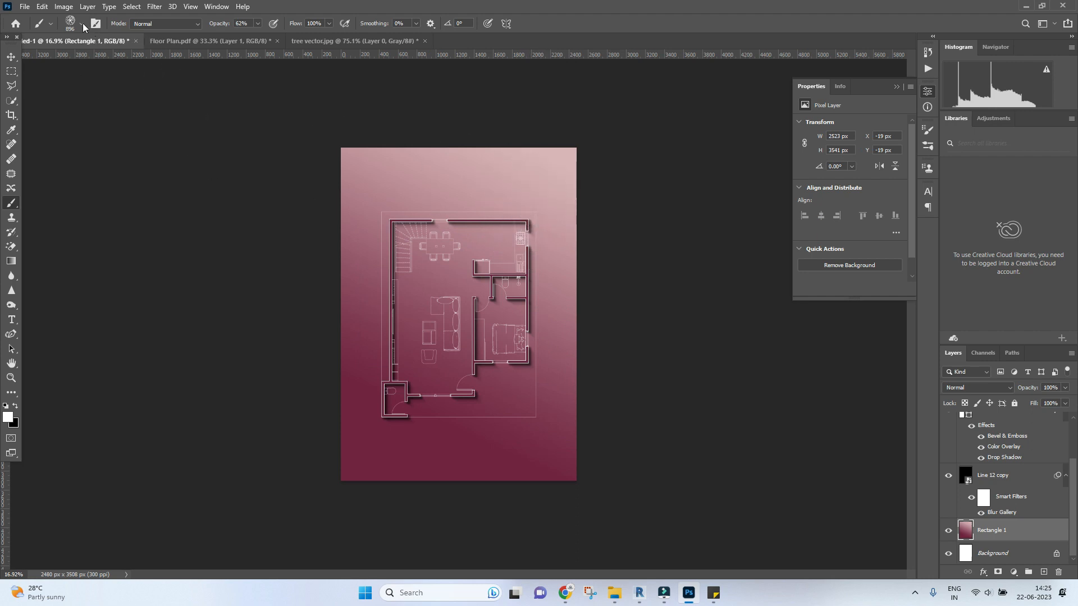
pyautogui.click(82, 24)
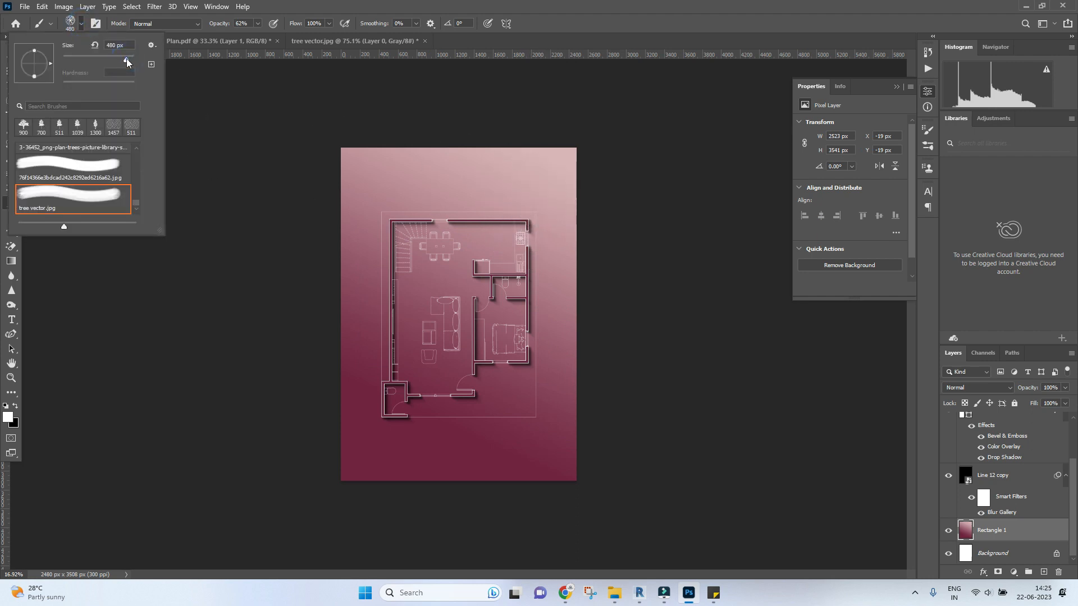
pyautogui.click(540, 188)
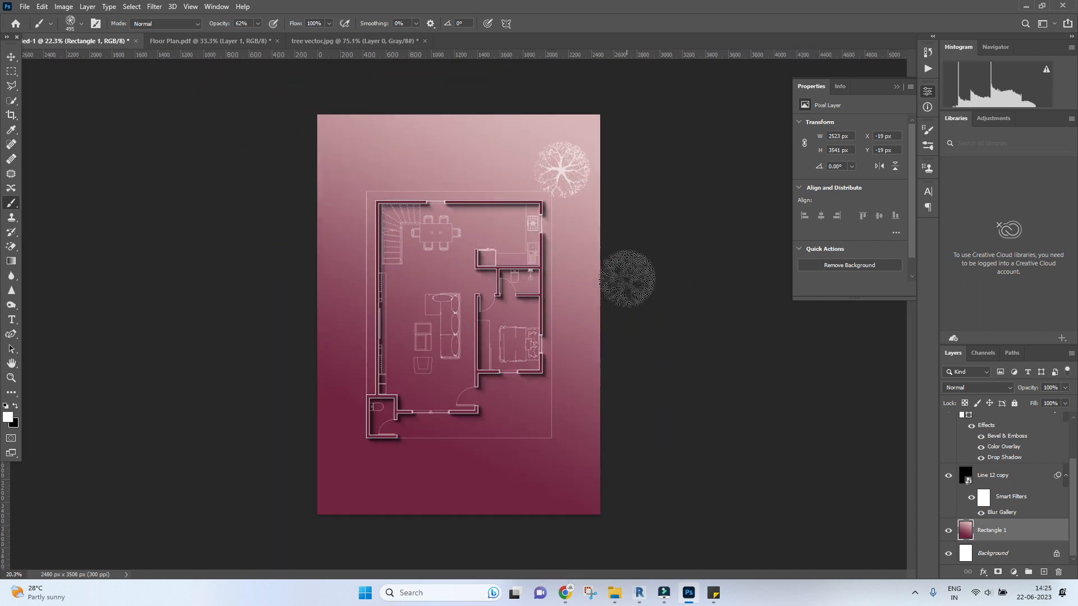
pyautogui.click(82, 23)
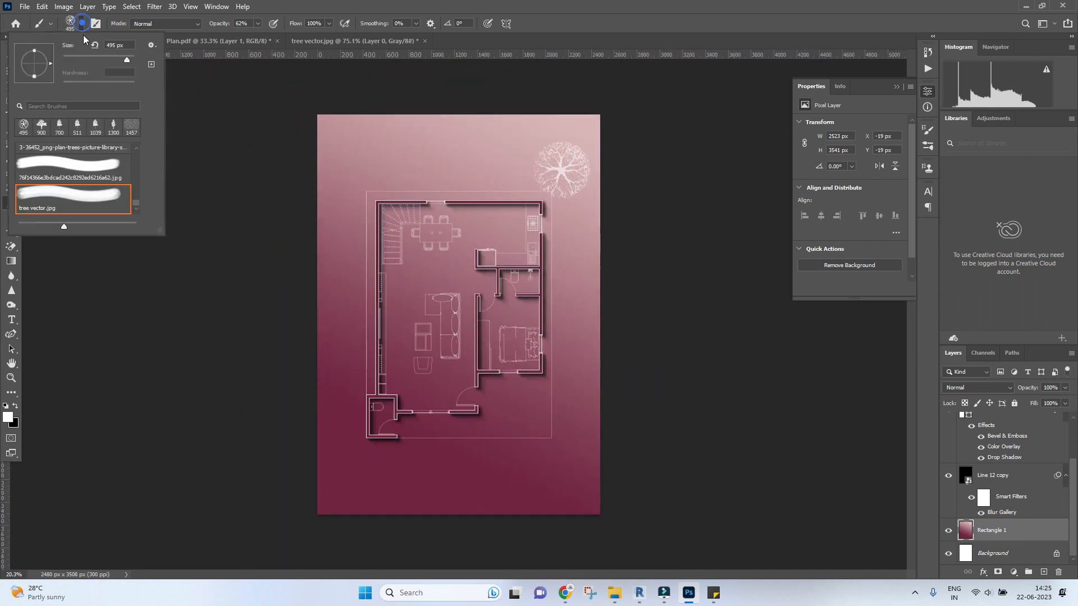
pyautogui.moveTo(126, 60); pyautogui.dragTo(120, 60)
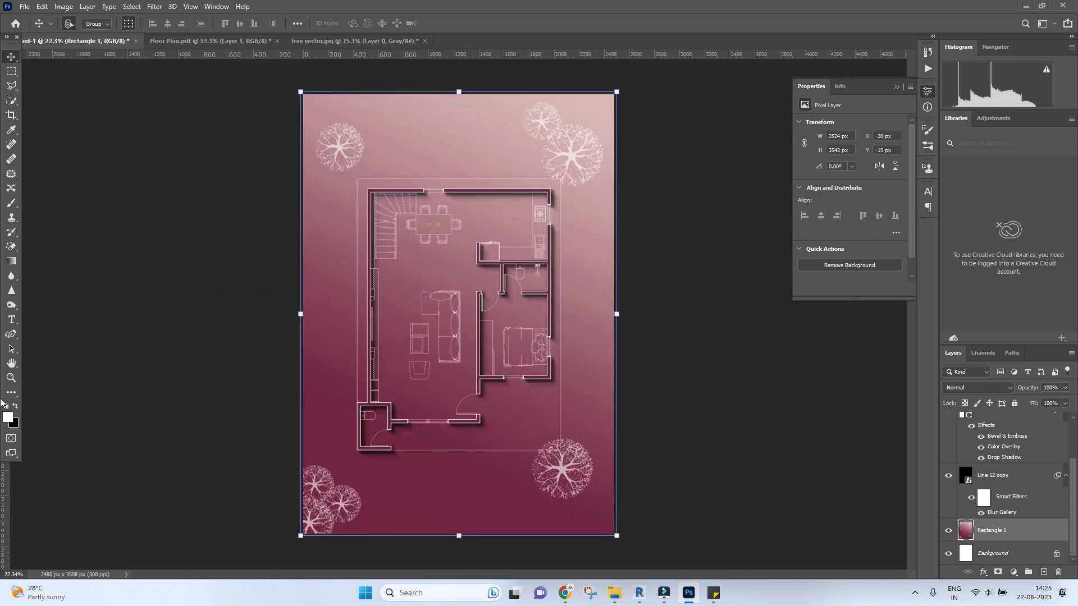
# Draw thin white curved lines with the Curvature Pen across the poster's corners
pyautogui.click(12, 392)
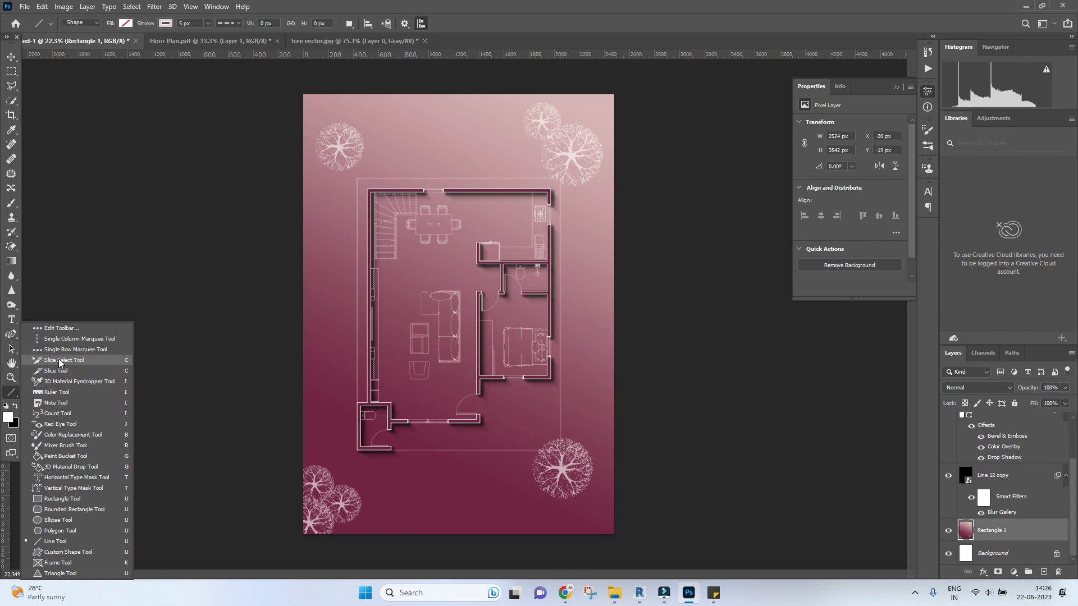
pyautogui.moveTo(7, 252)
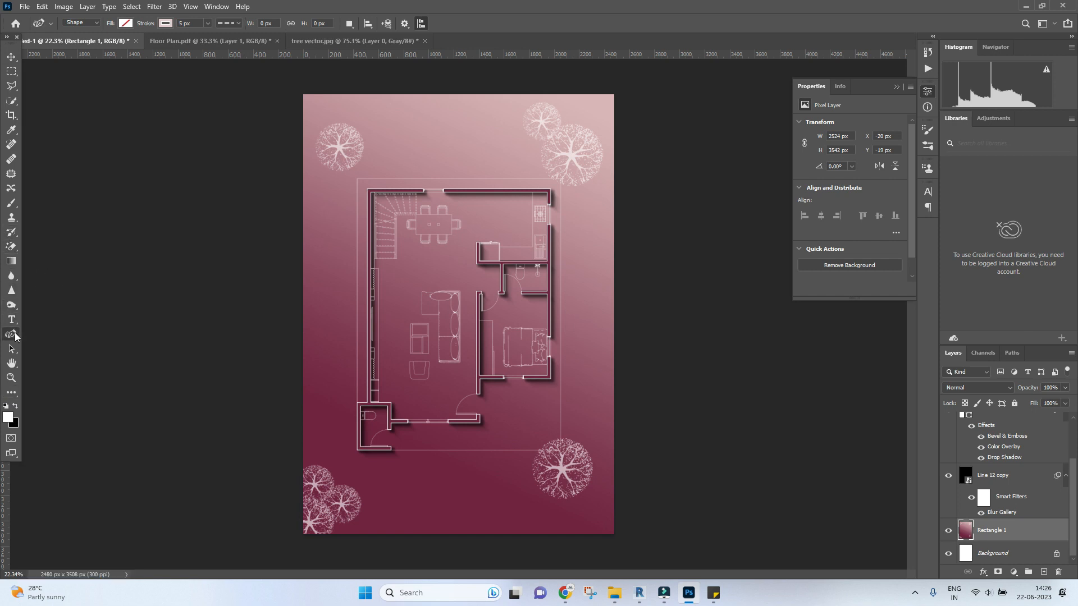
pyautogui.click(165, 23)
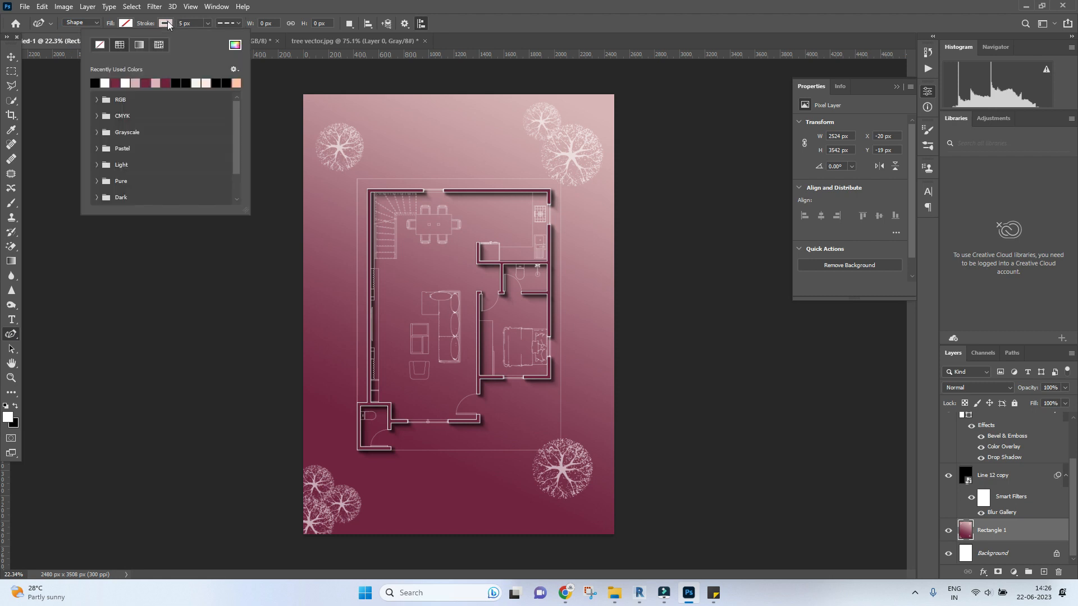
pyautogui.click(104, 83)
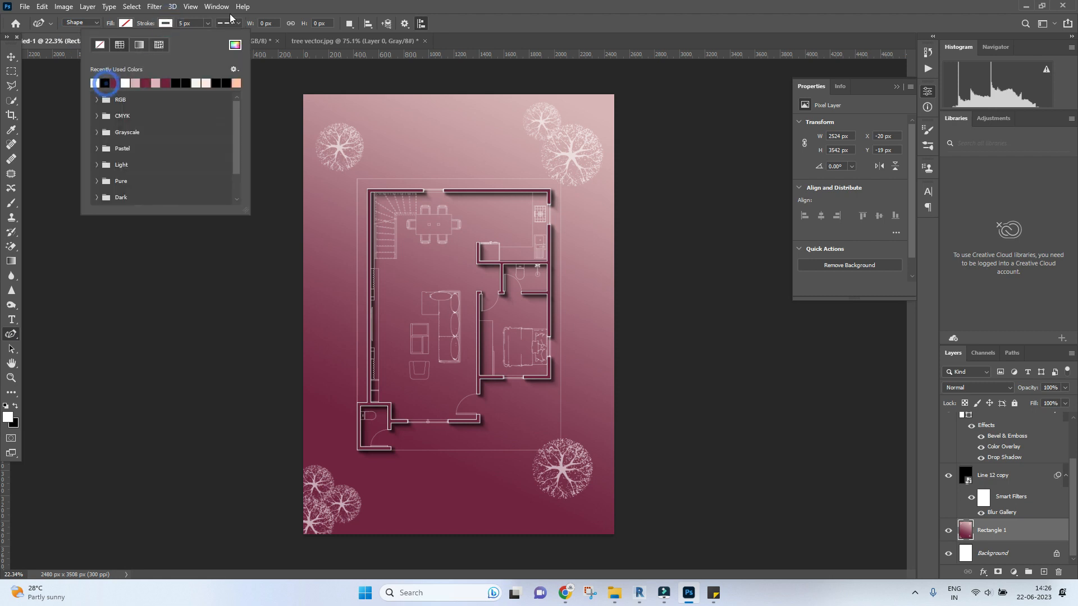
pyautogui.click(226, 23)
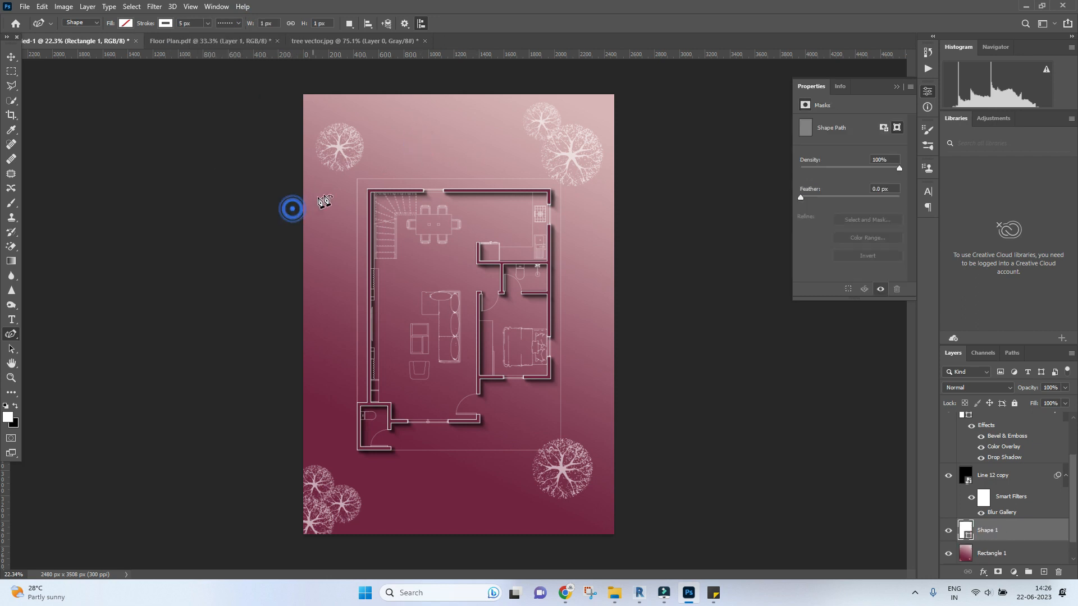
pyautogui.moveTo(292, 209); pyautogui.dragTo(385, 114)
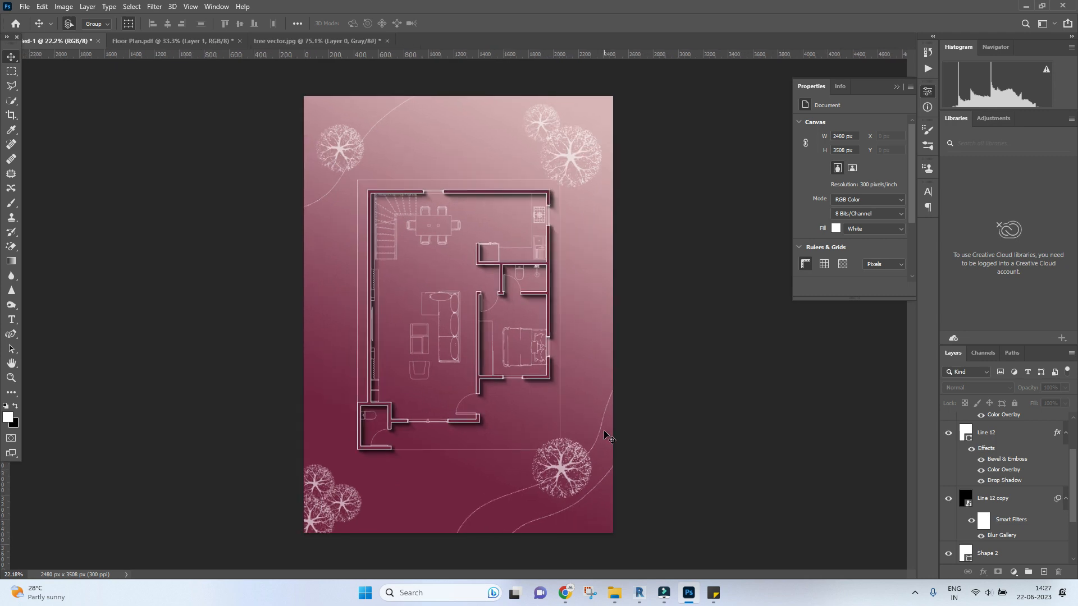
pyautogui.click(24, 6)
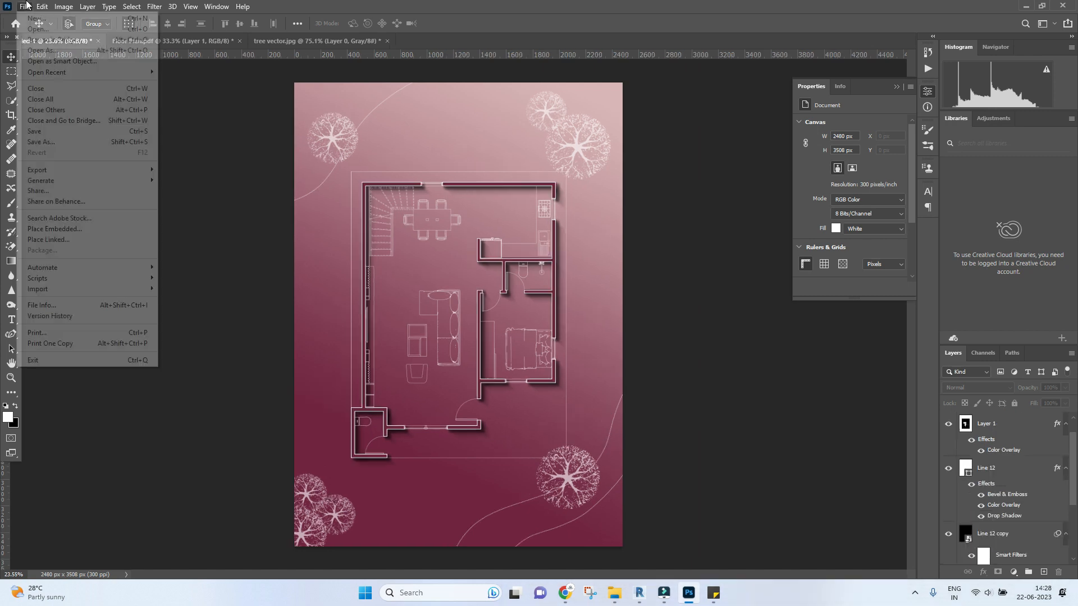
pyautogui.moveTo(34, 131)
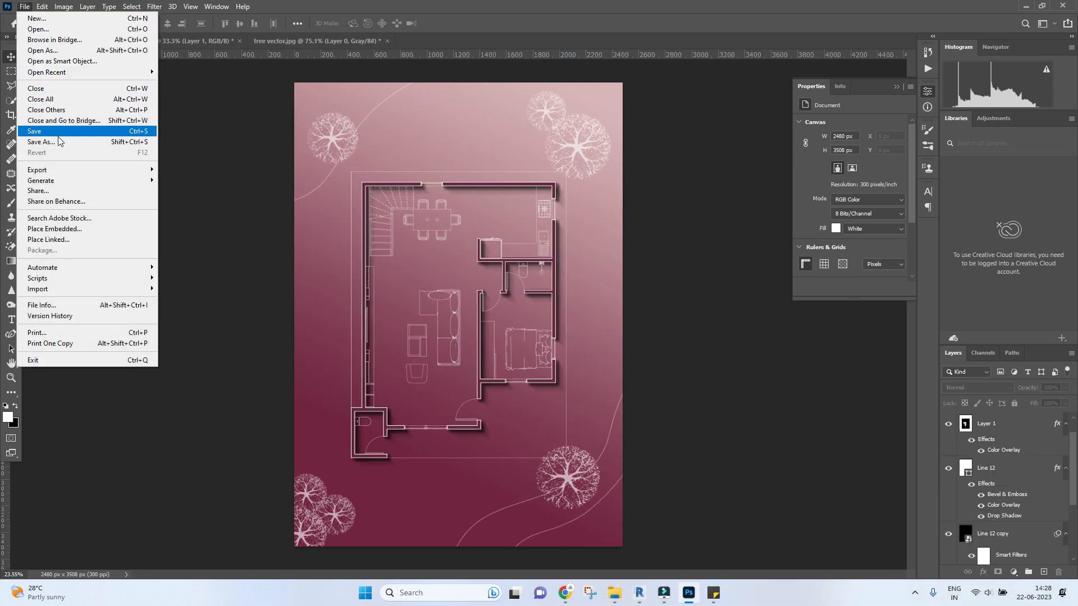
# Save the poster to the computer as a maximum-quality JPEG named Illustration
pyautogui.click(34, 131)
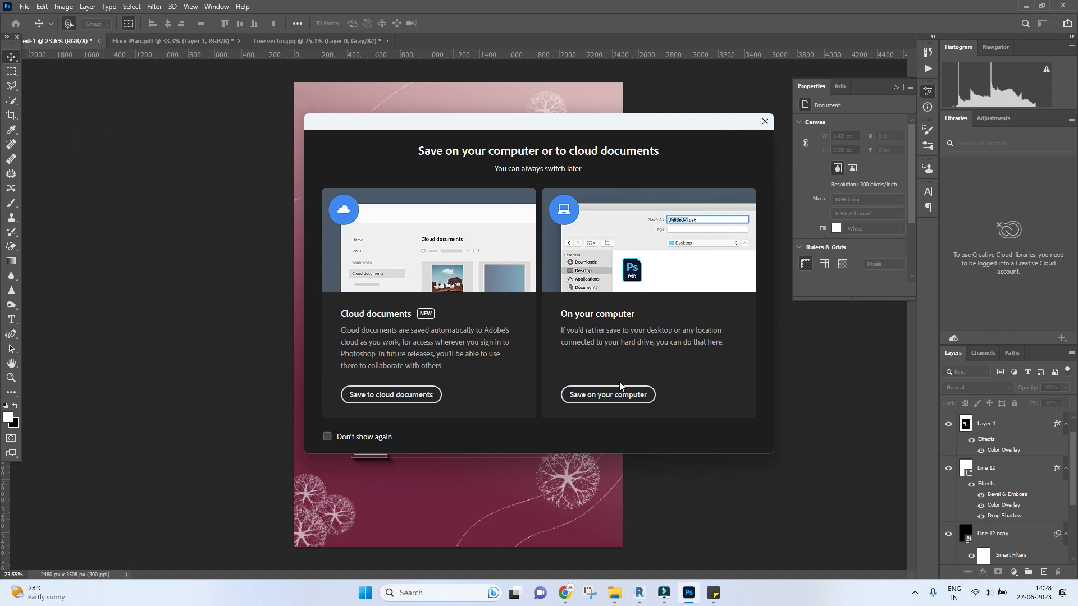
pyautogui.click(607, 395)
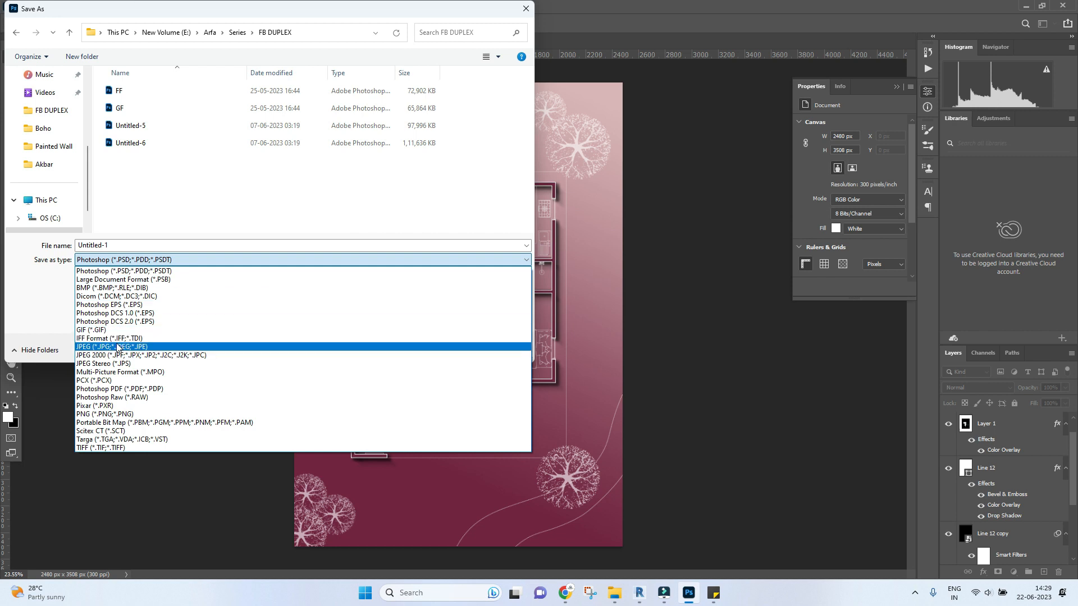
pyautogui.click(107, 346)
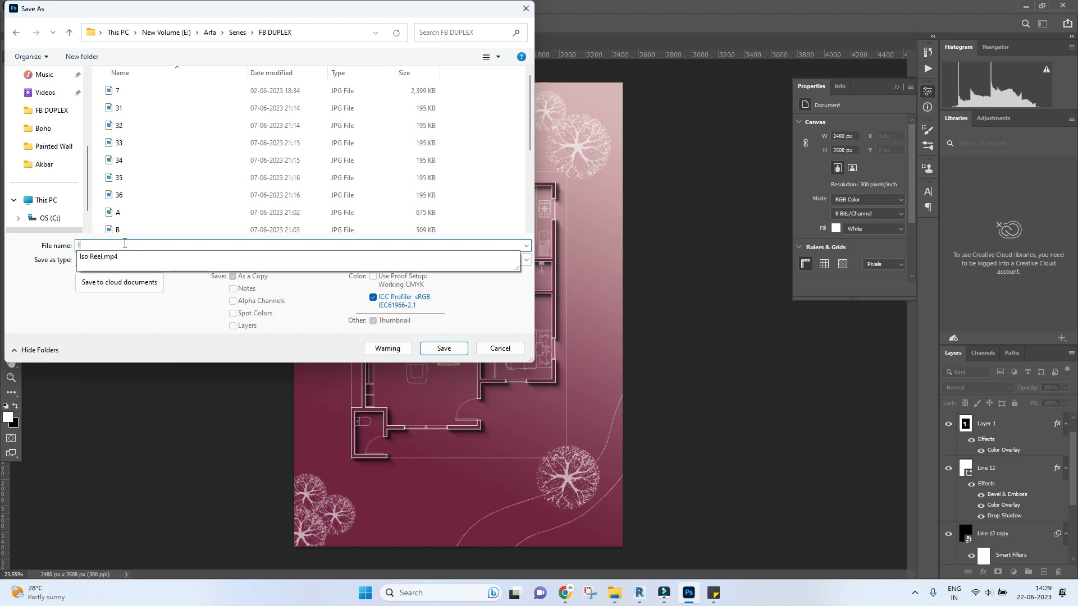
pyautogui.write('Illustrati')
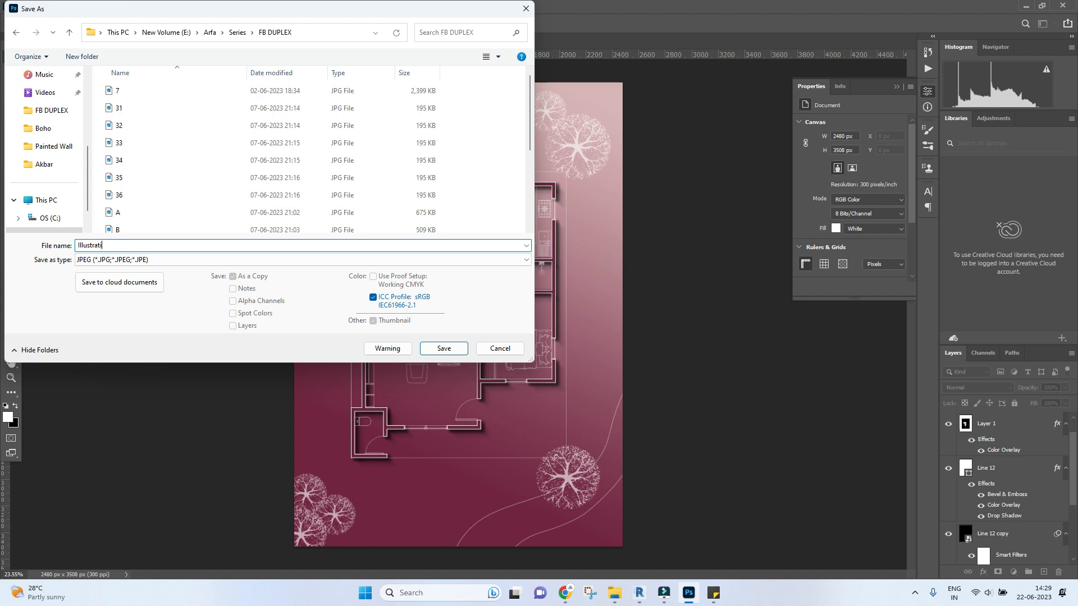
pyautogui.write('on')
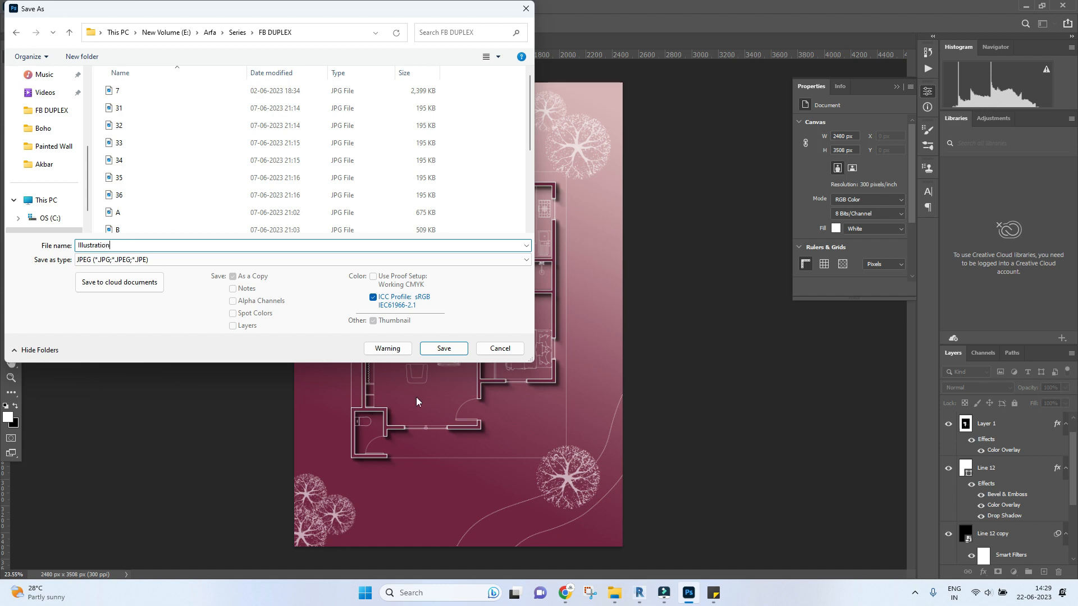
pyautogui.click(442, 348)
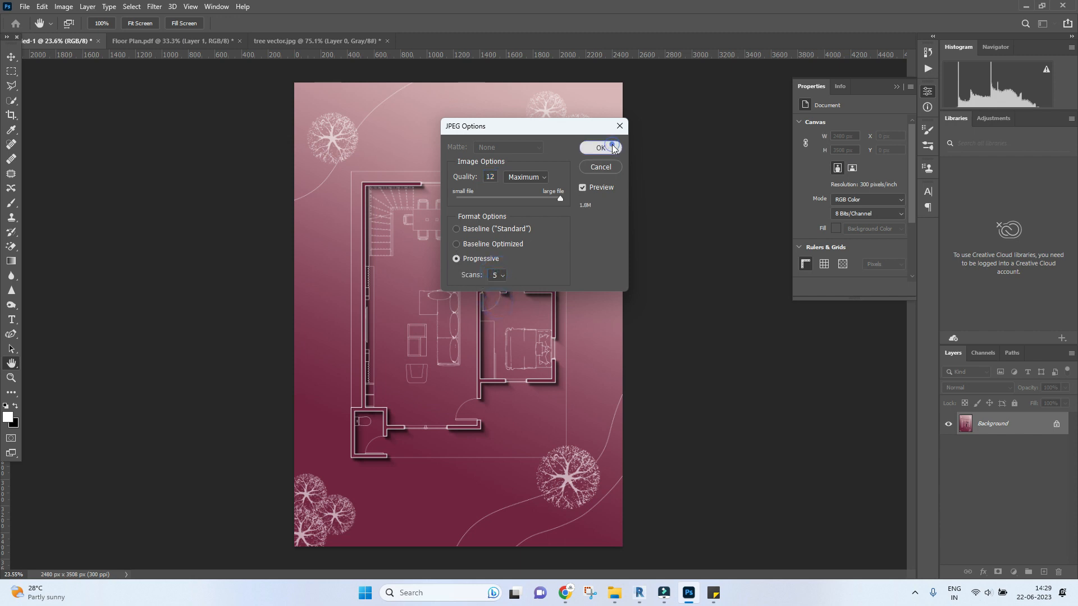
pyautogui.click(599, 147)
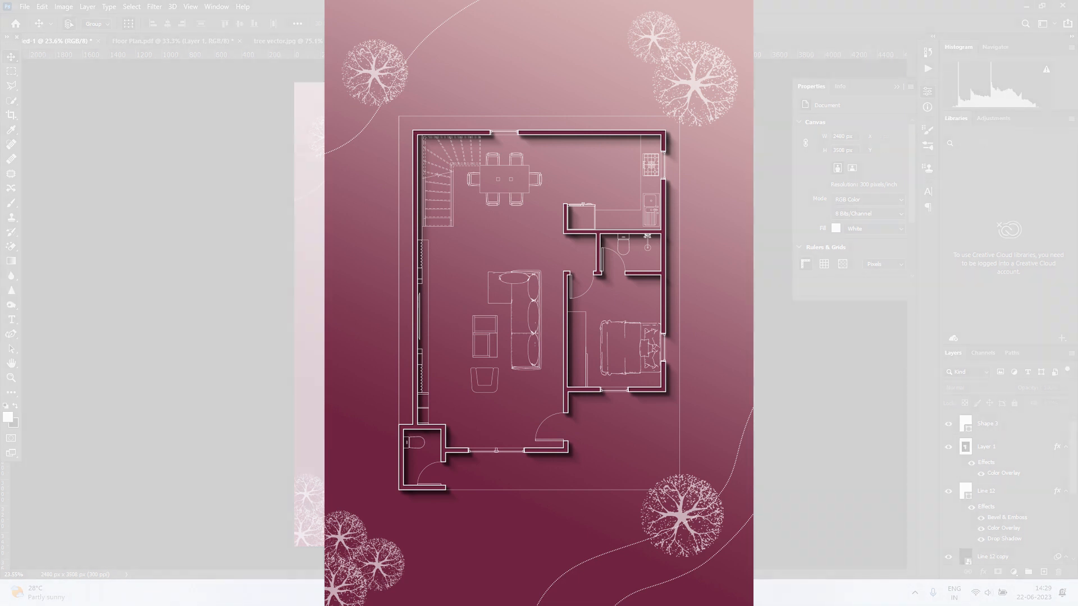